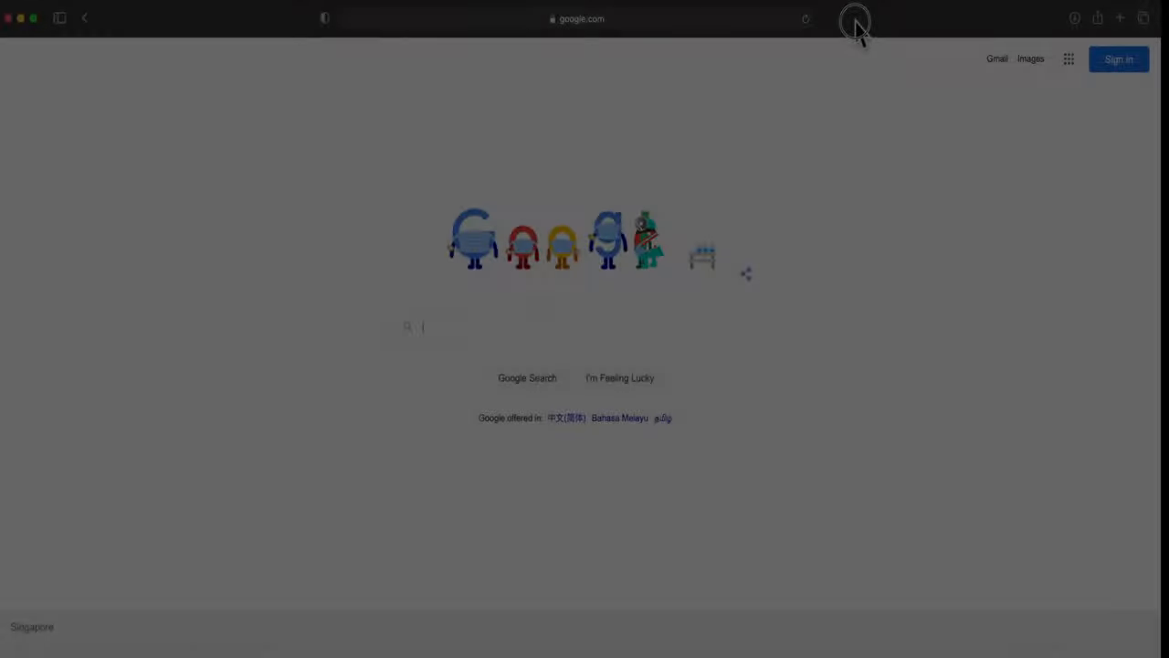
Step: Search Google for 'garmin virb edit' and open the 'VIRB® Edit | Garmin' result
type("gal")
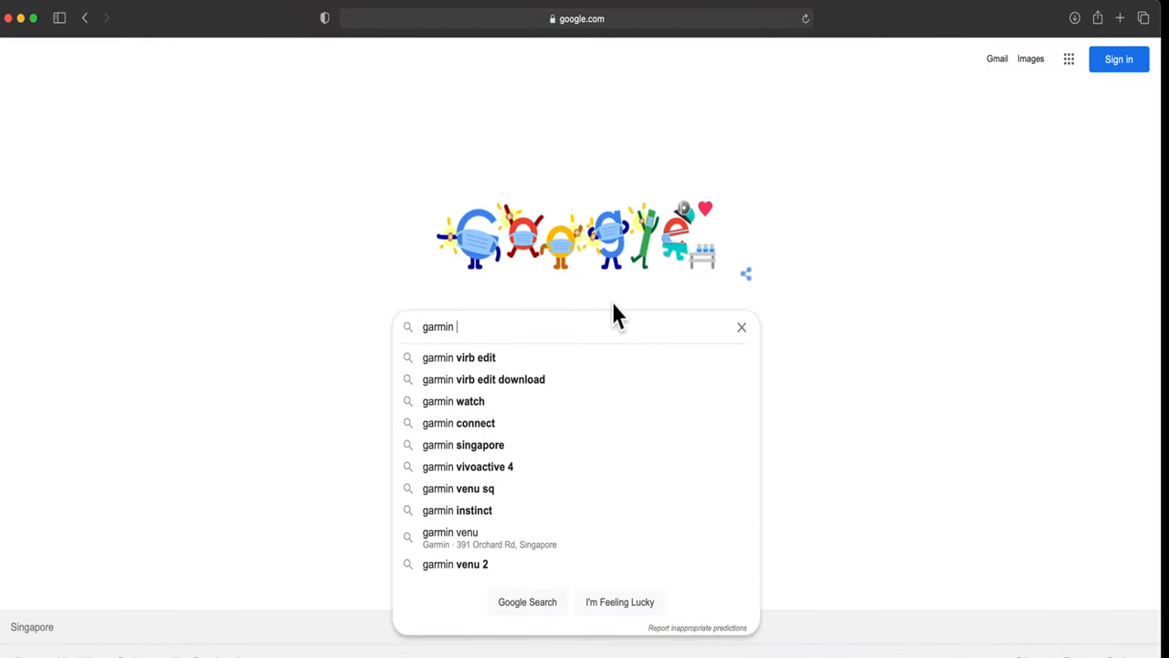
left_click(458, 357)
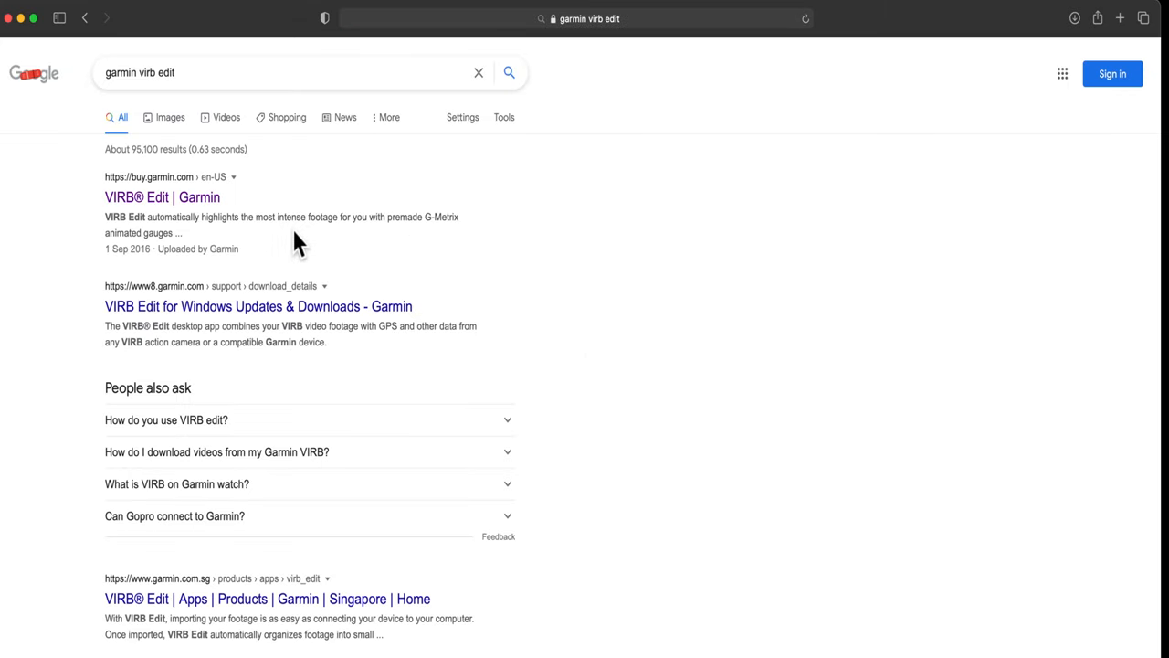
left_click(162, 197)
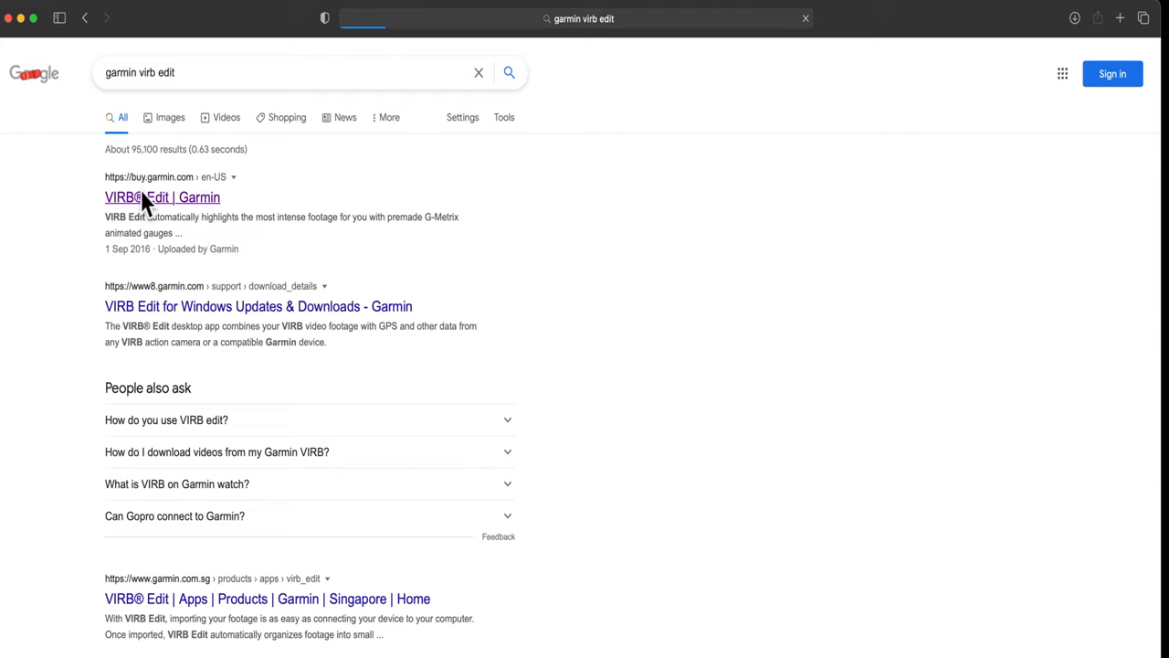
Step: Load Garmin's VIRB Edit product page with its Windows and Mac download links
left_click(162, 197)
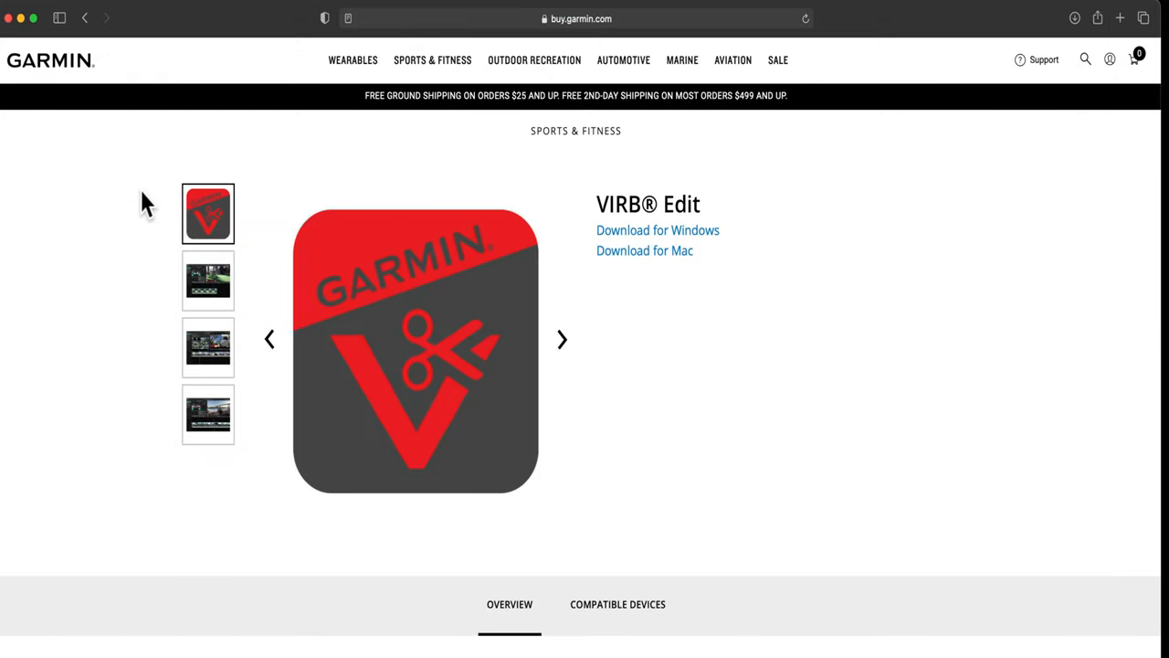
mouse_move(657, 230)
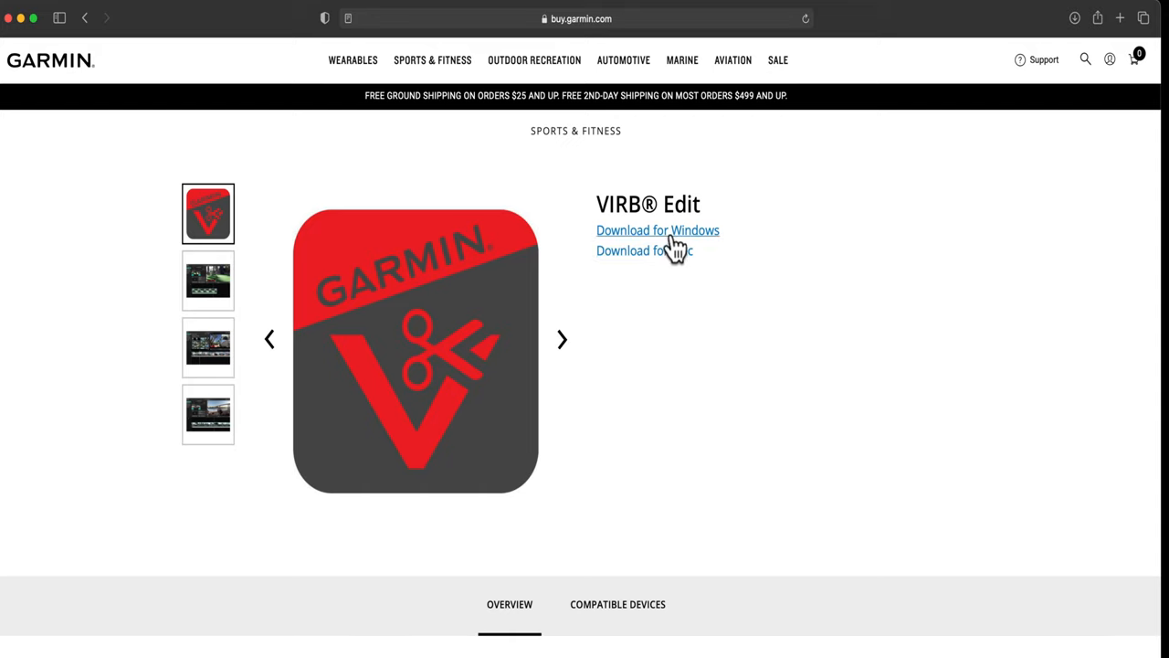
mouse_move(667, 259)
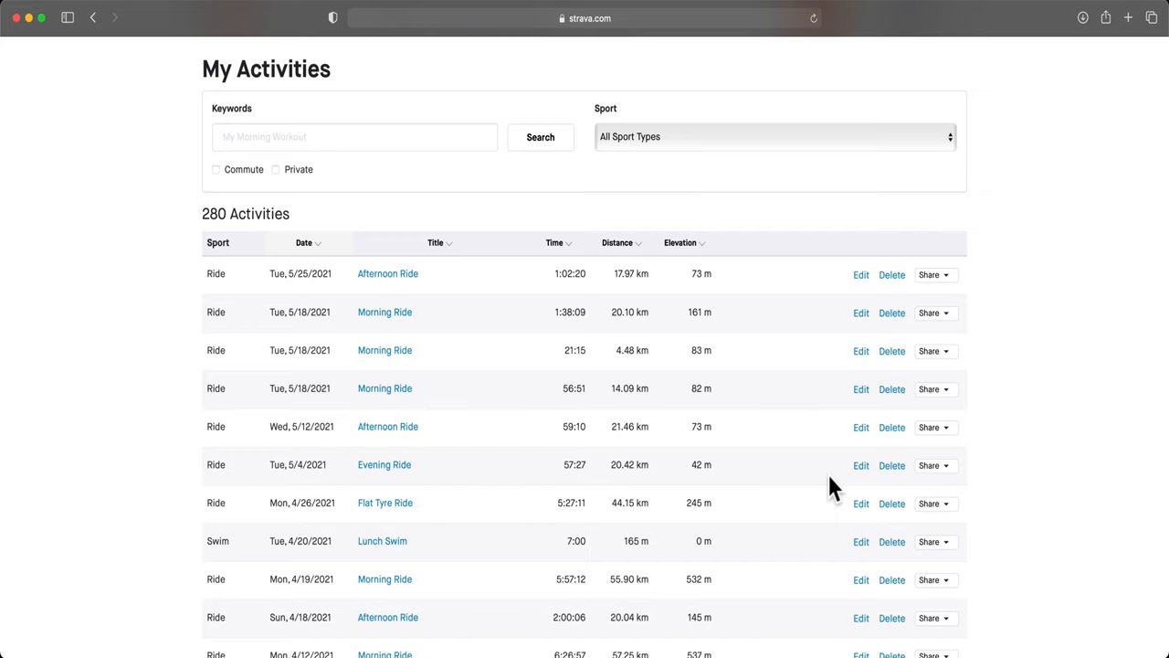
mouse_move(359, 308)
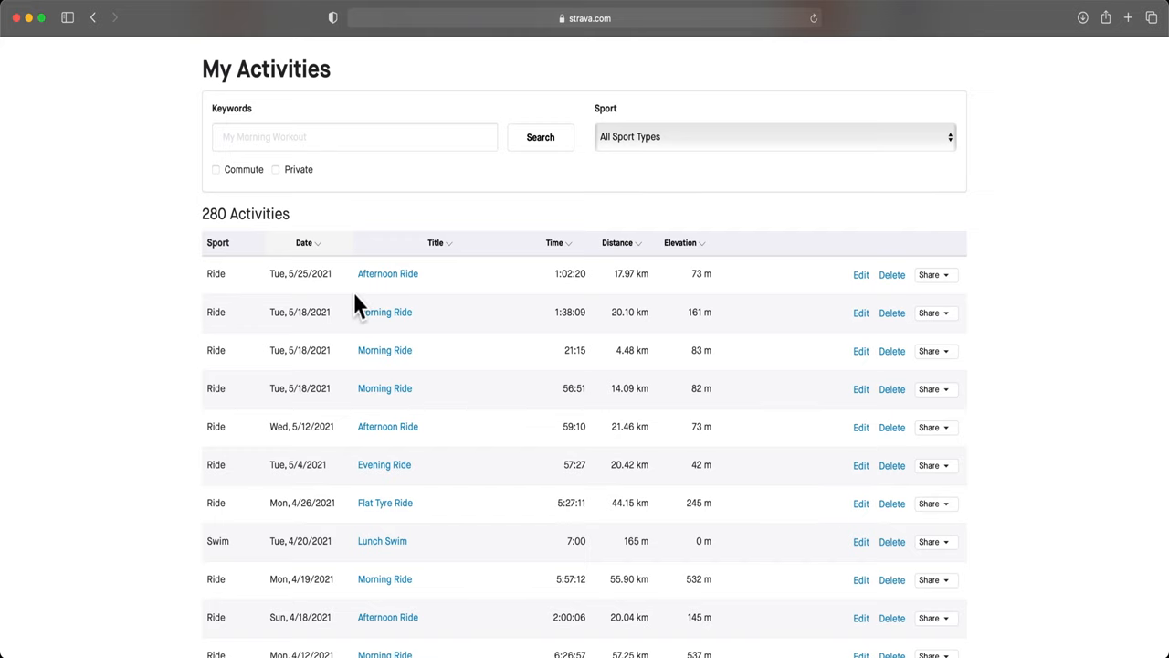
Step: Open the 4.48 km Morning Ride of May 18 from My Activities and show its further actions
left_click(389, 55)
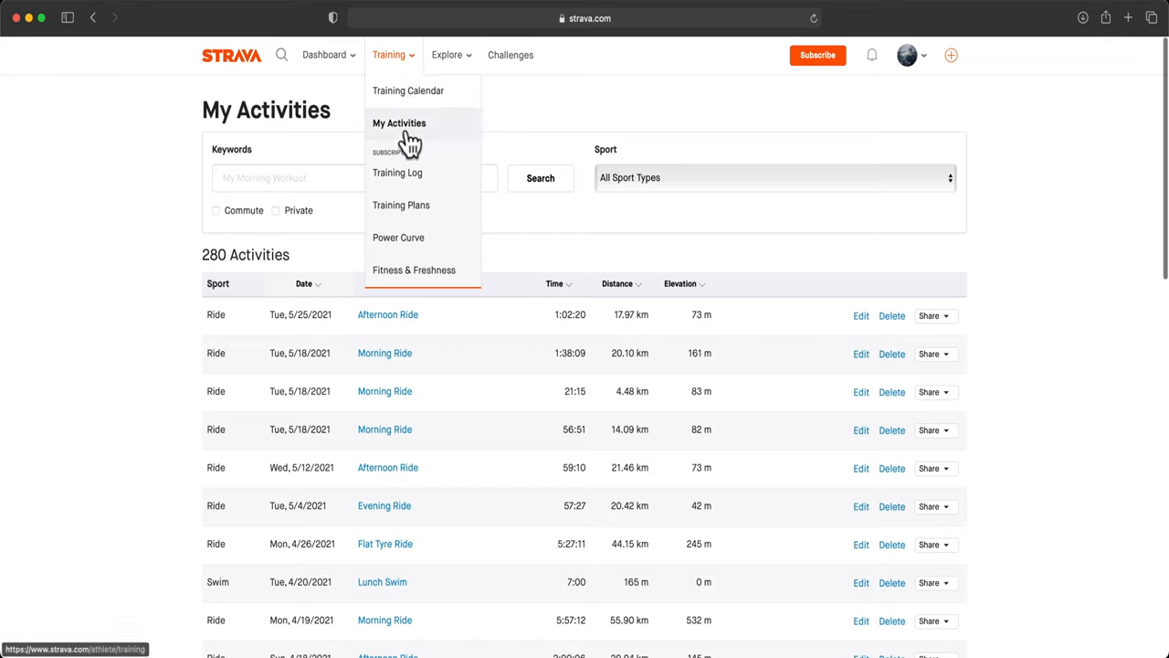
mouse_move(409, 137)
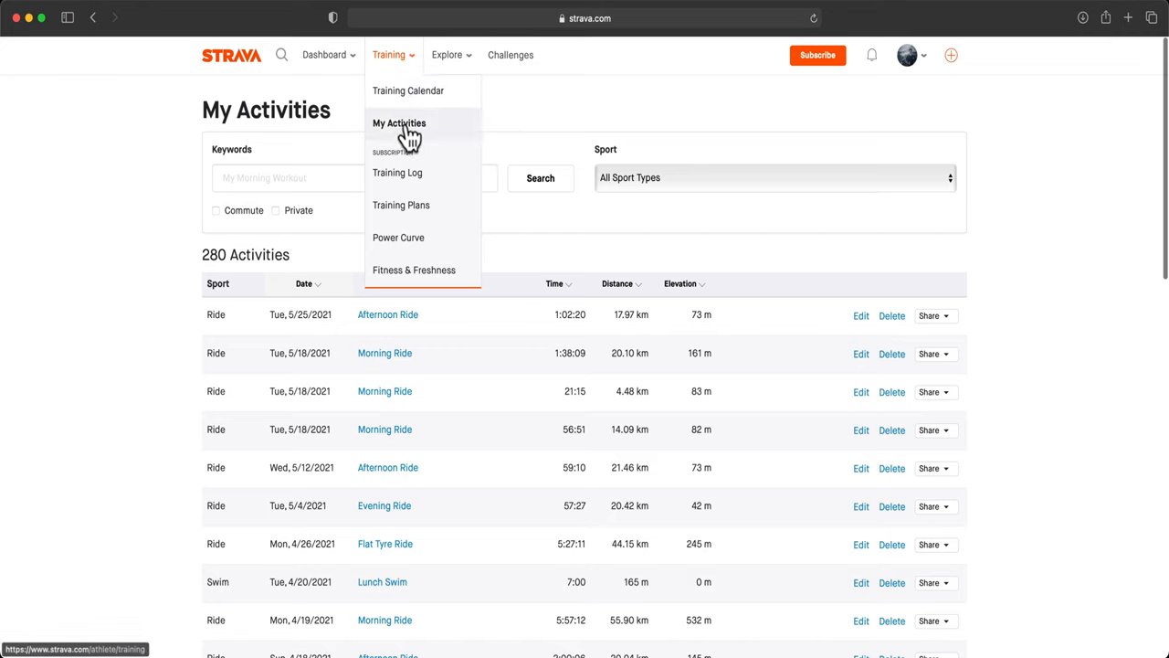
left_click(399, 122)
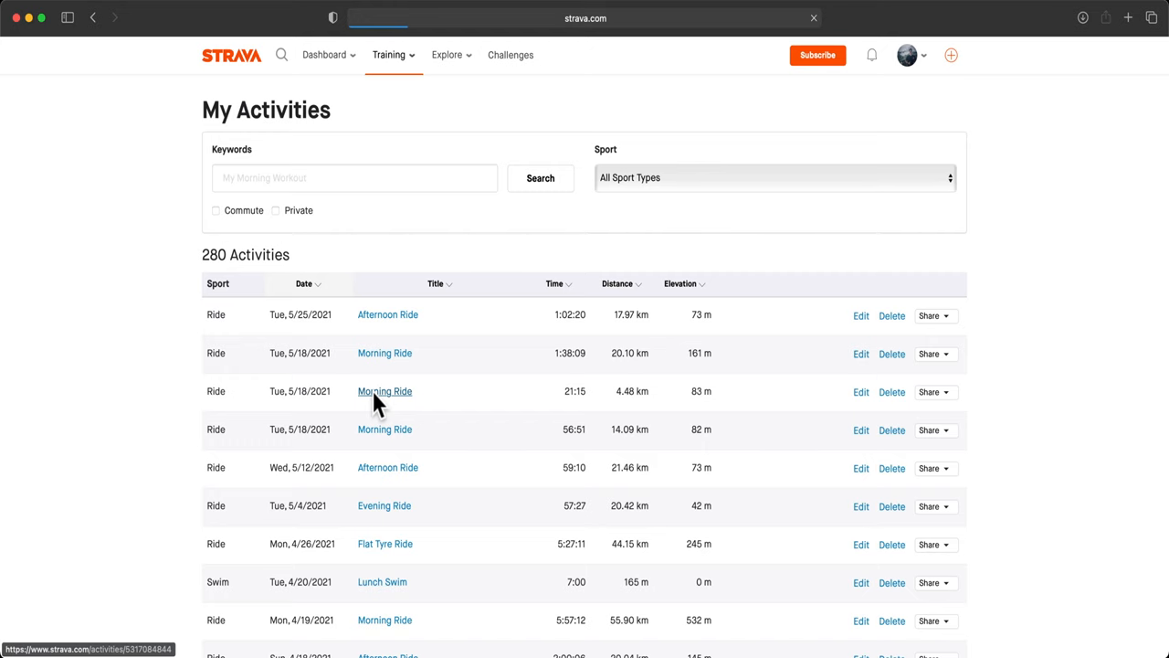
left_click(384, 391)
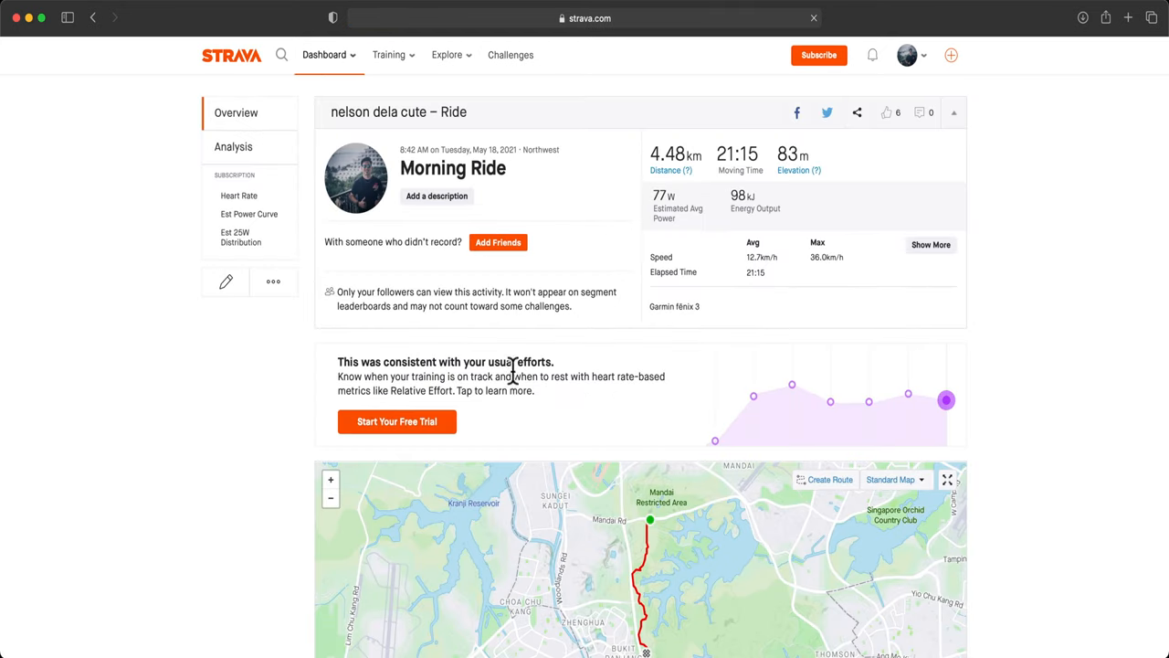
scroll("down", 3)
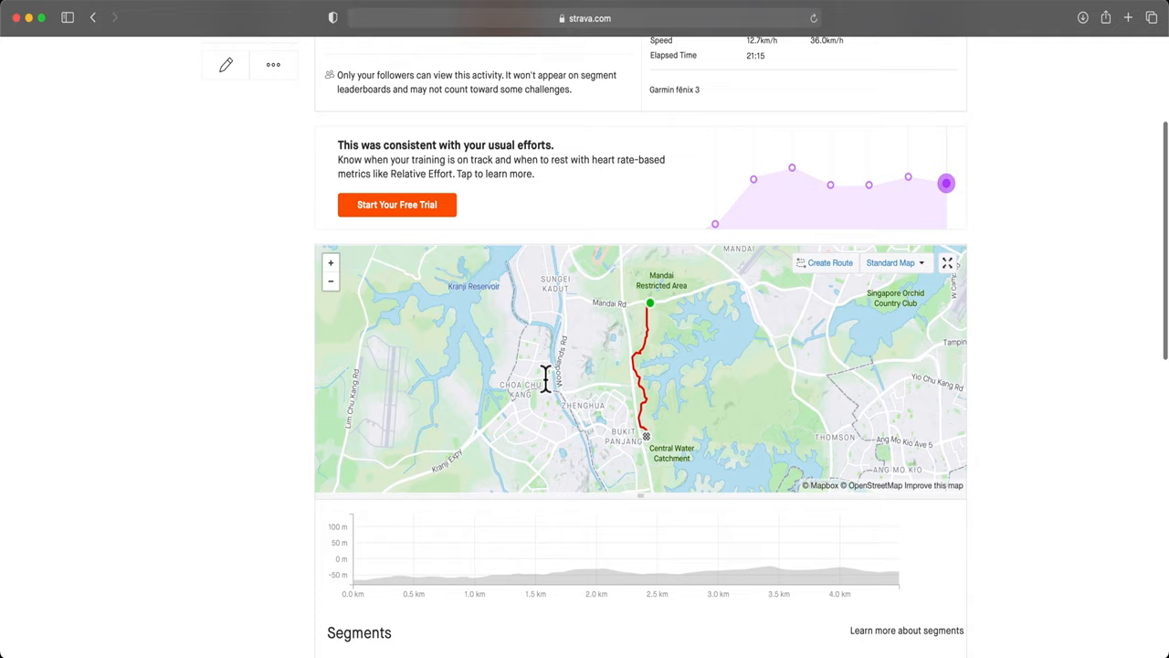
scroll("down", 3)
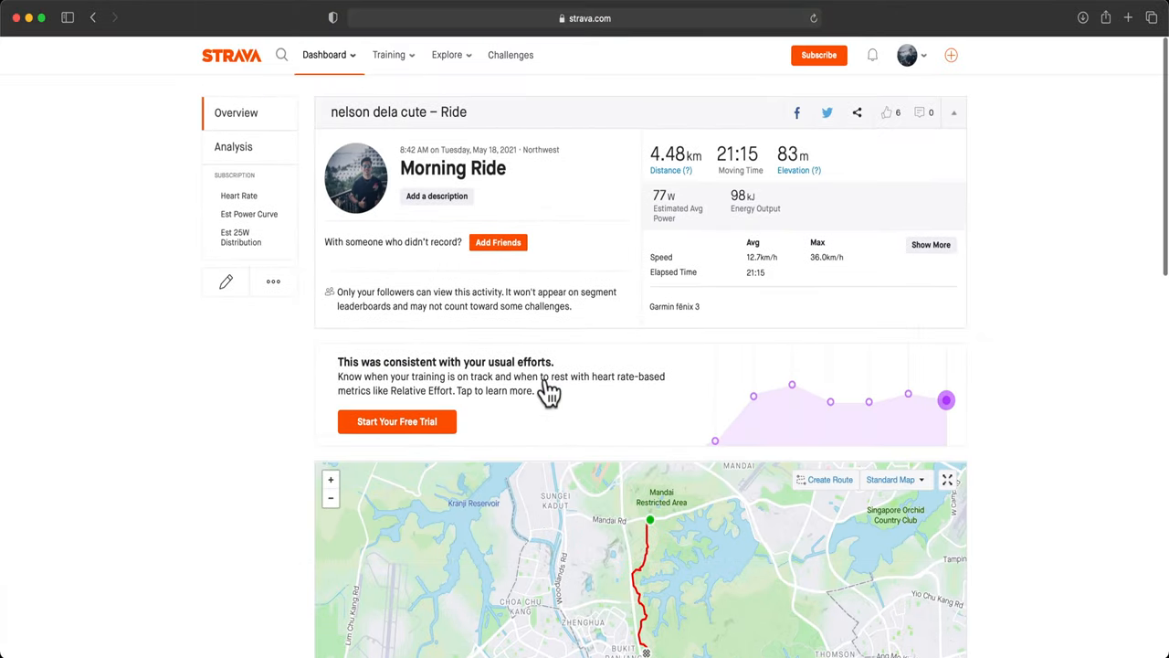
left_click(272, 281)
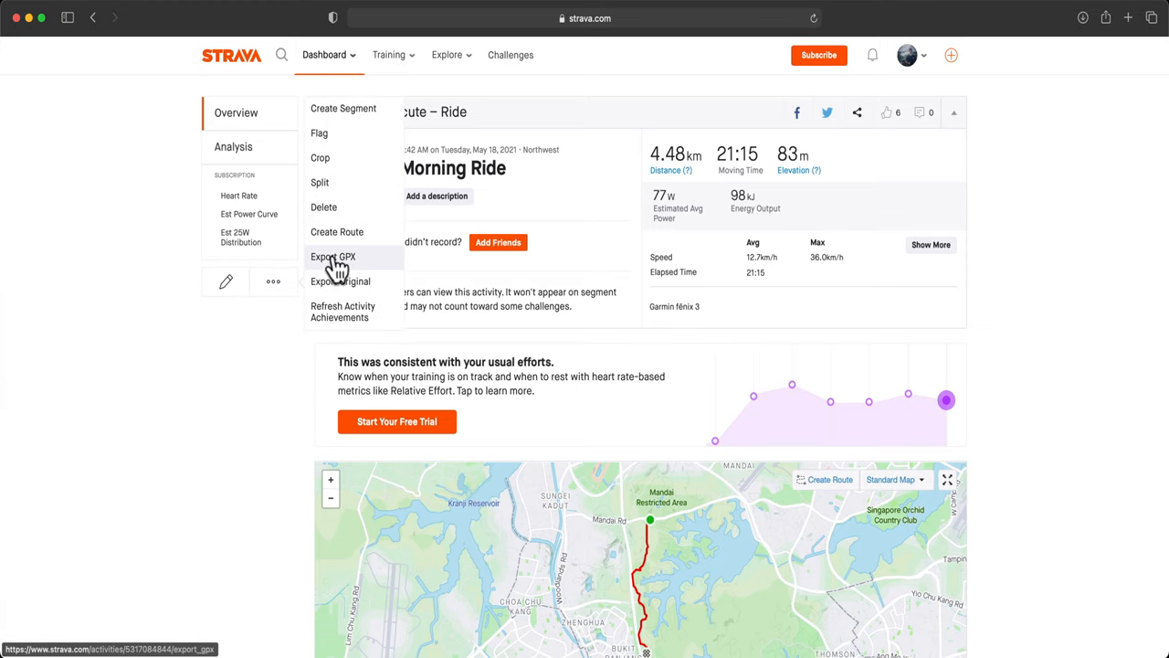
scroll("down", 3)
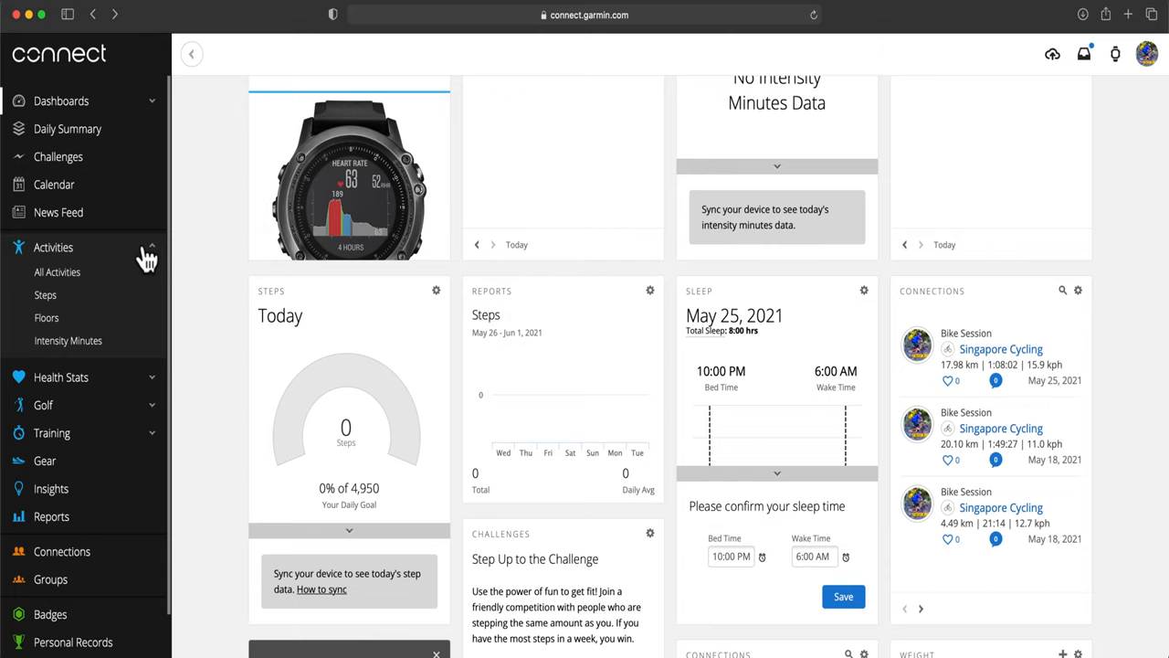
Step: Open the May 18, 2021 Singapore Cycling activity (4.49 km) from the Activities sidebar
left_click(53, 247)
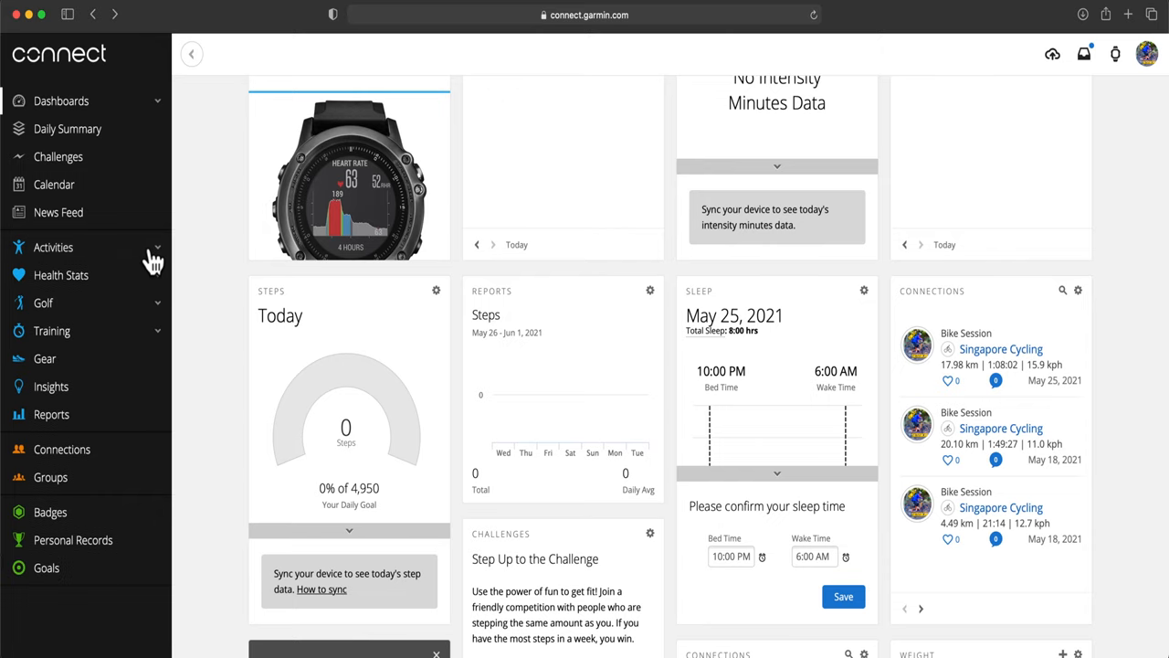
left_click(53, 247)
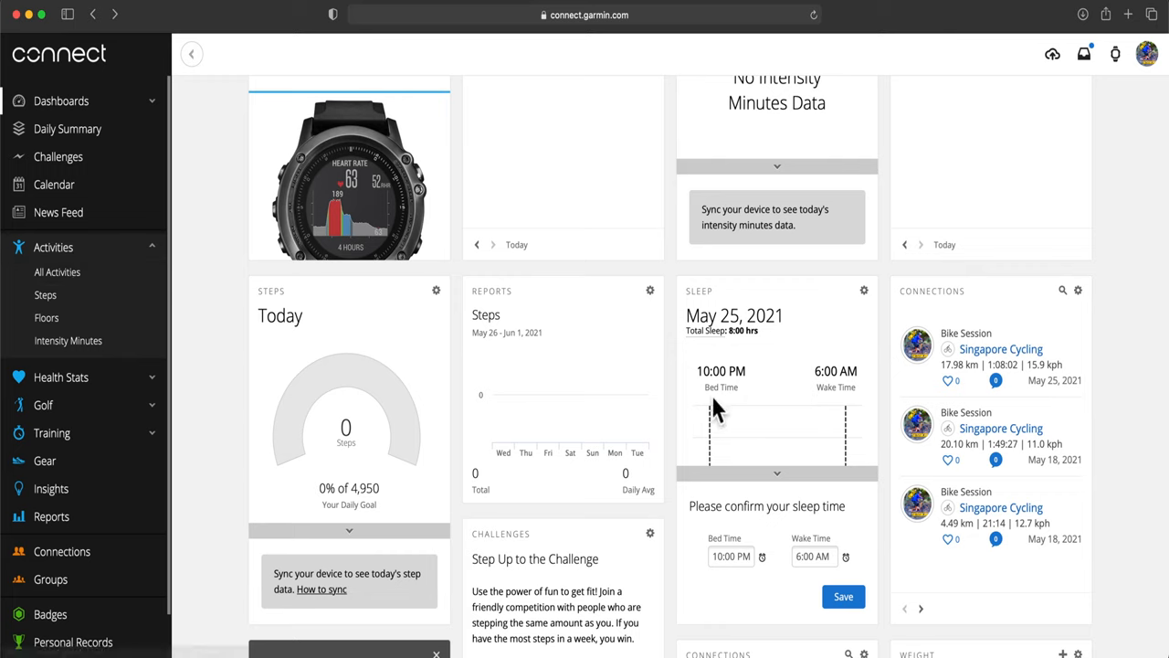
mouse_move(947, 436)
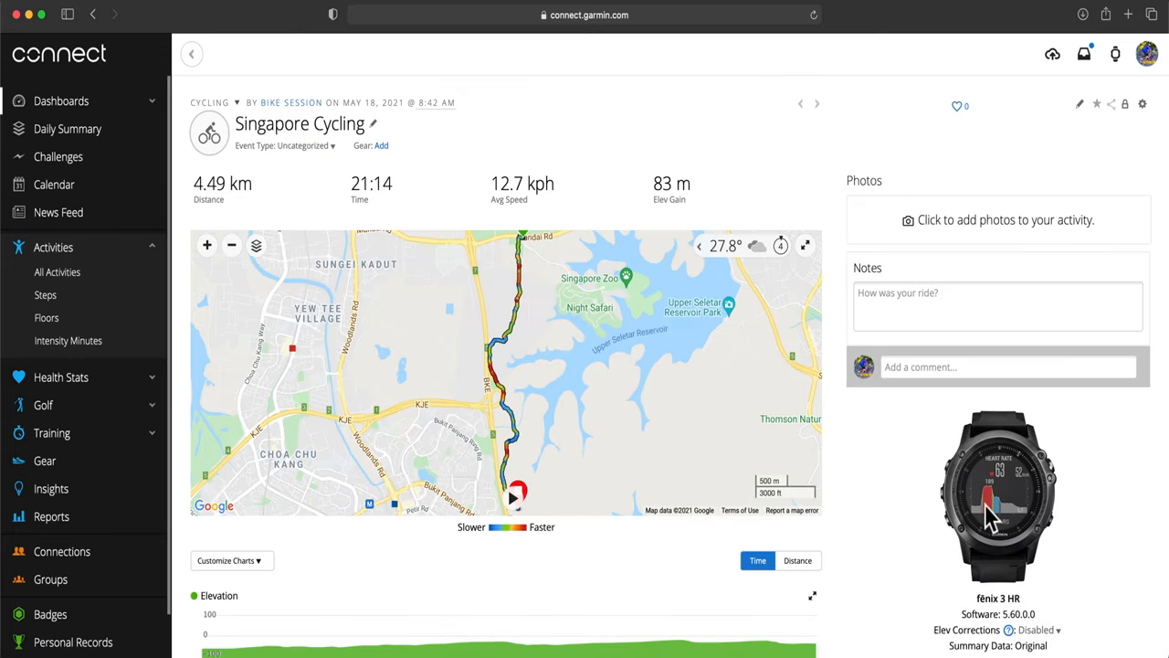
mouse_move(1060, 178)
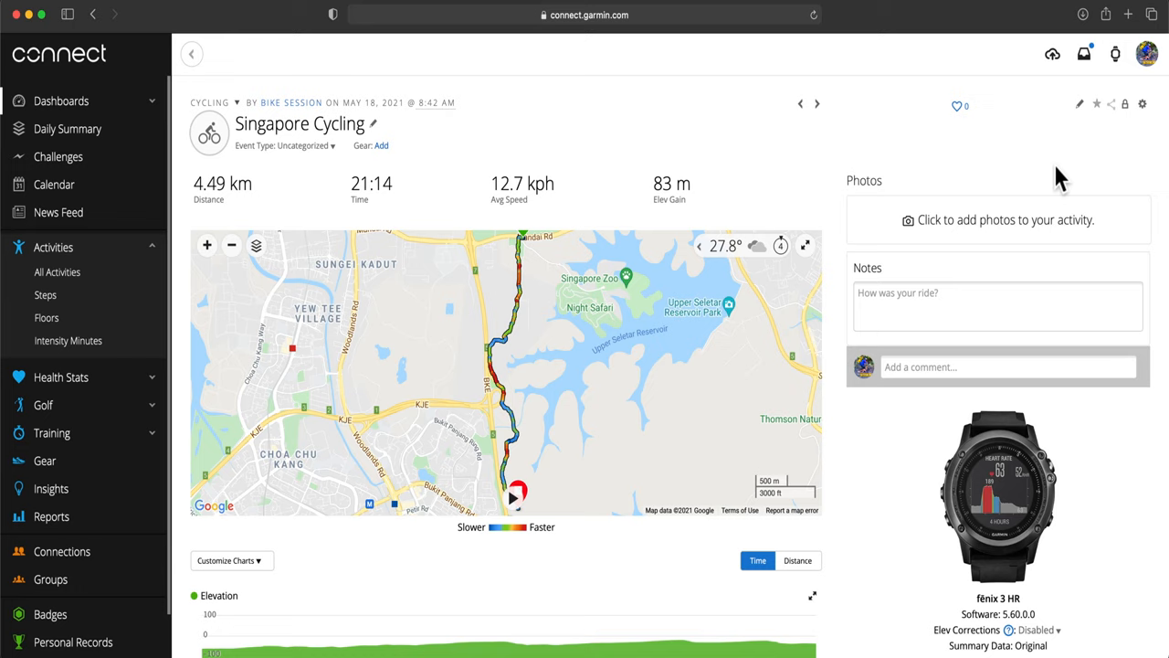
left_click(1141, 104)
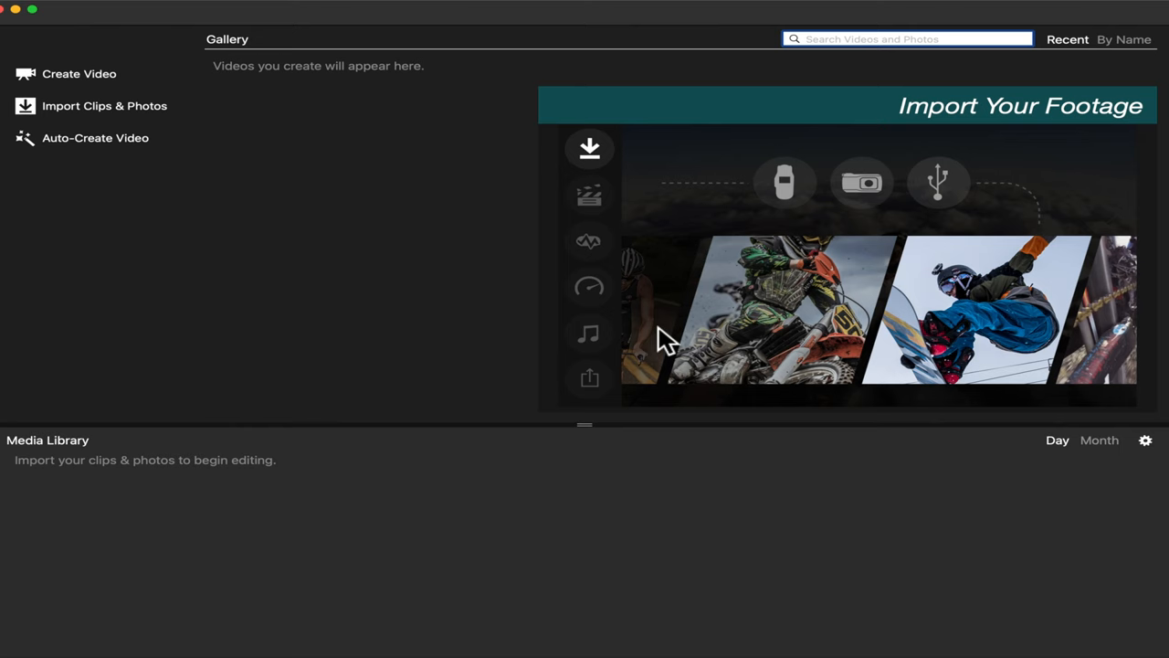
mouse_move(580, 352)
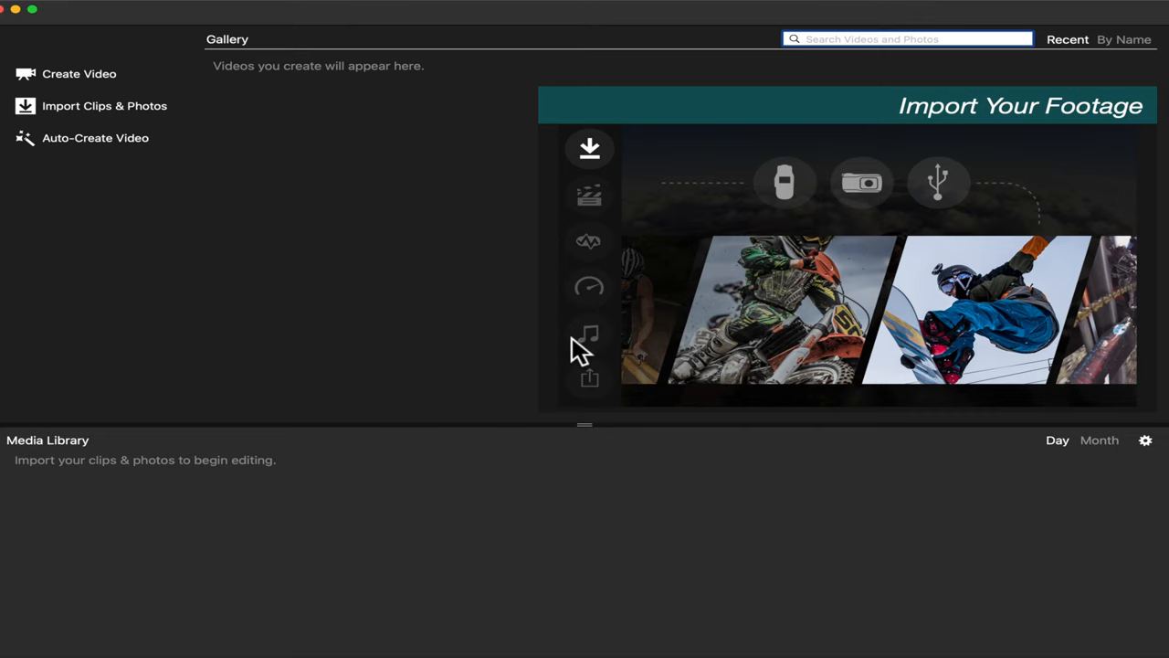
Step: Create a new video project named 'overlay test' from the Gallery
left_click(589, 195)
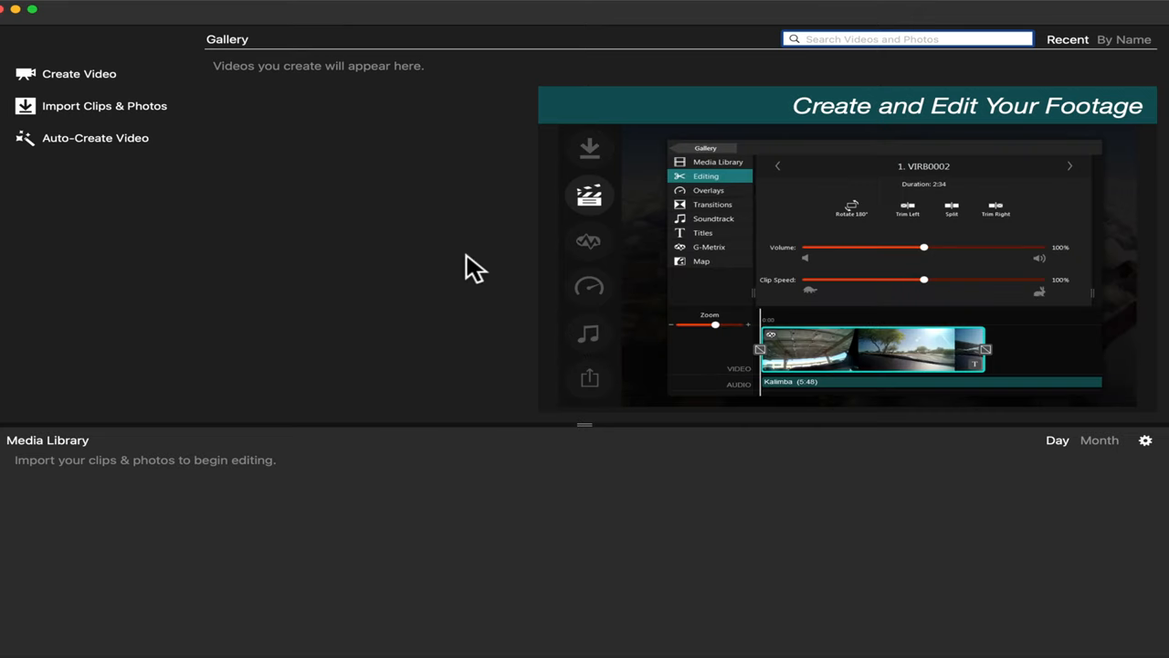
left_click(79, 74)
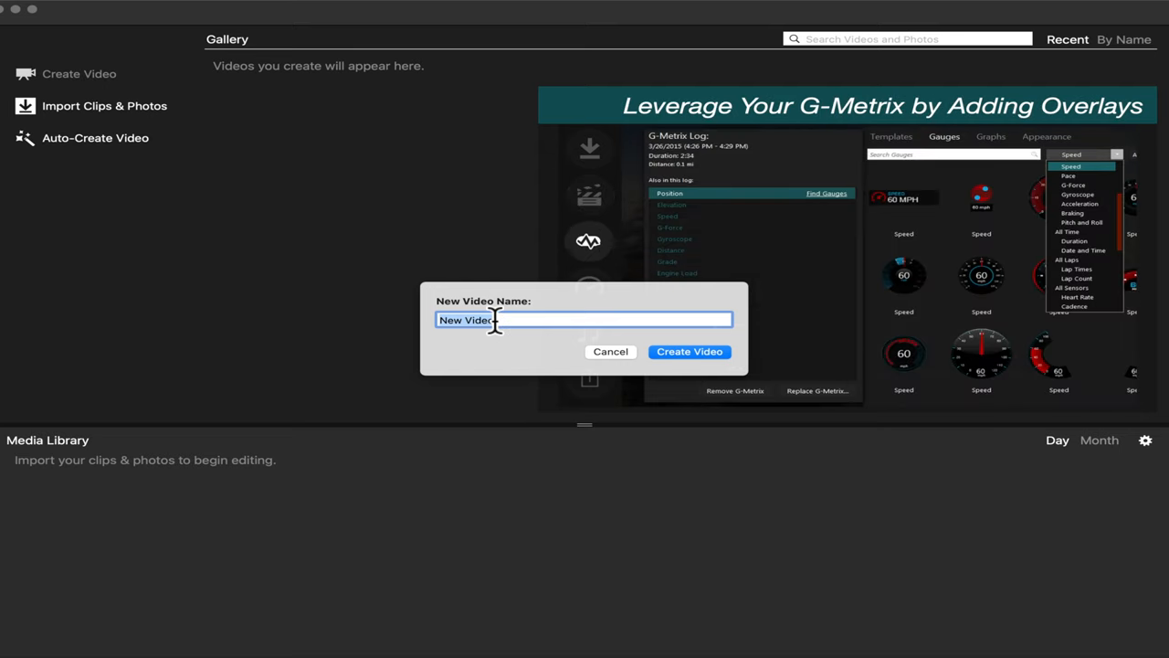
type("overlay test")
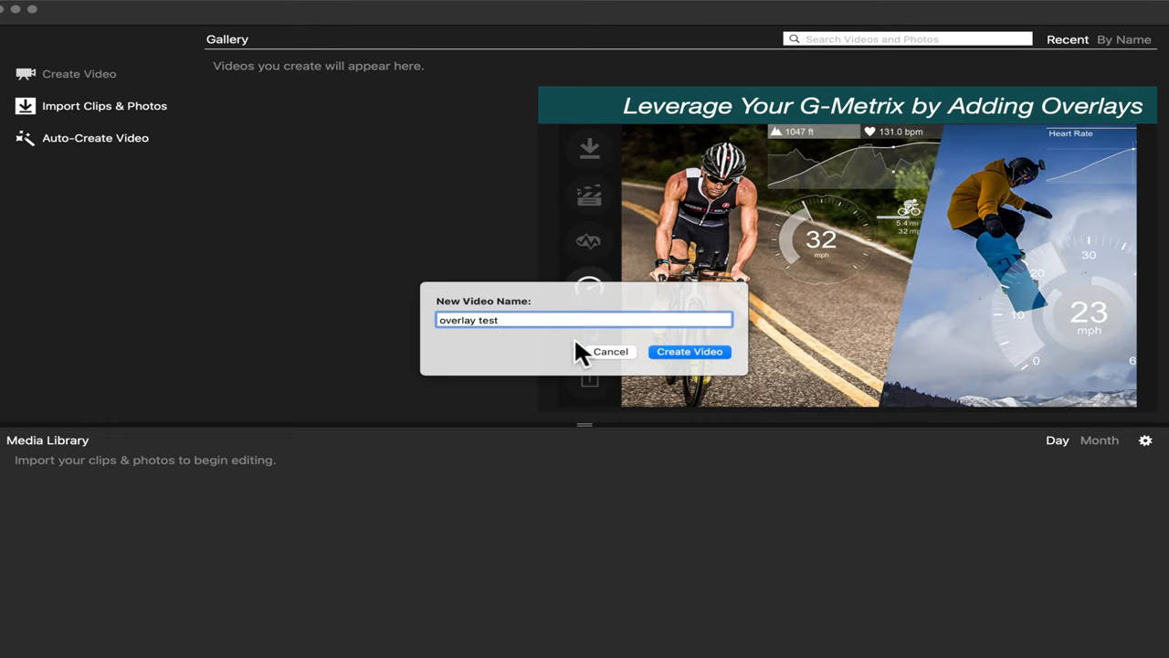
left_click(689, 352)
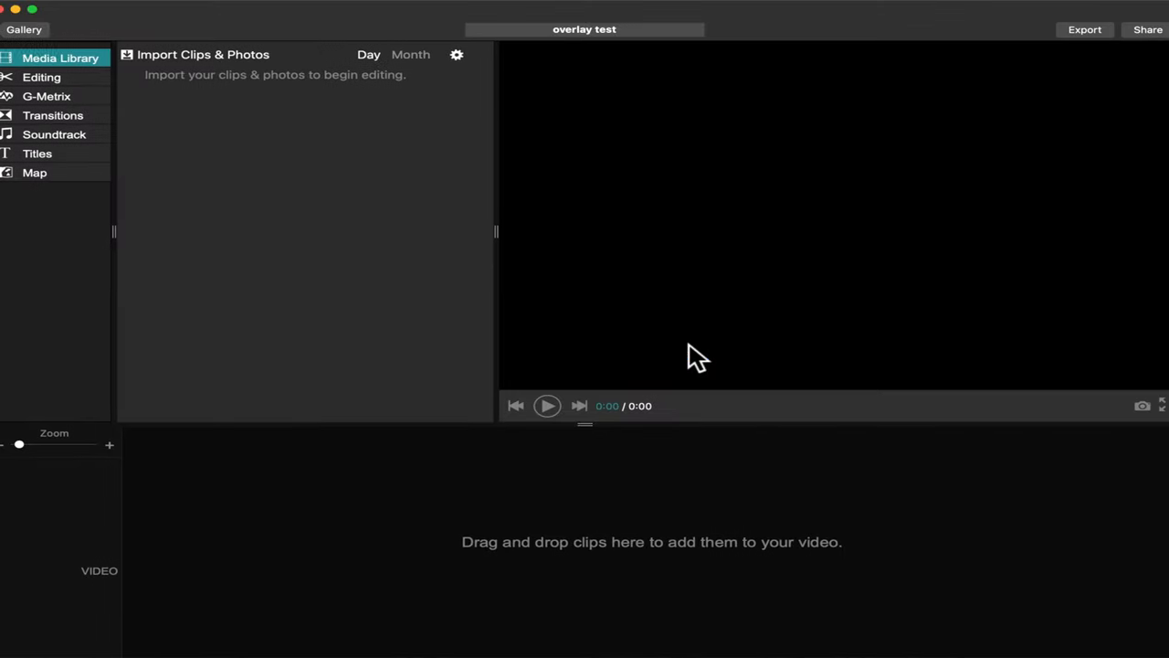
mouse_move(249, 100)
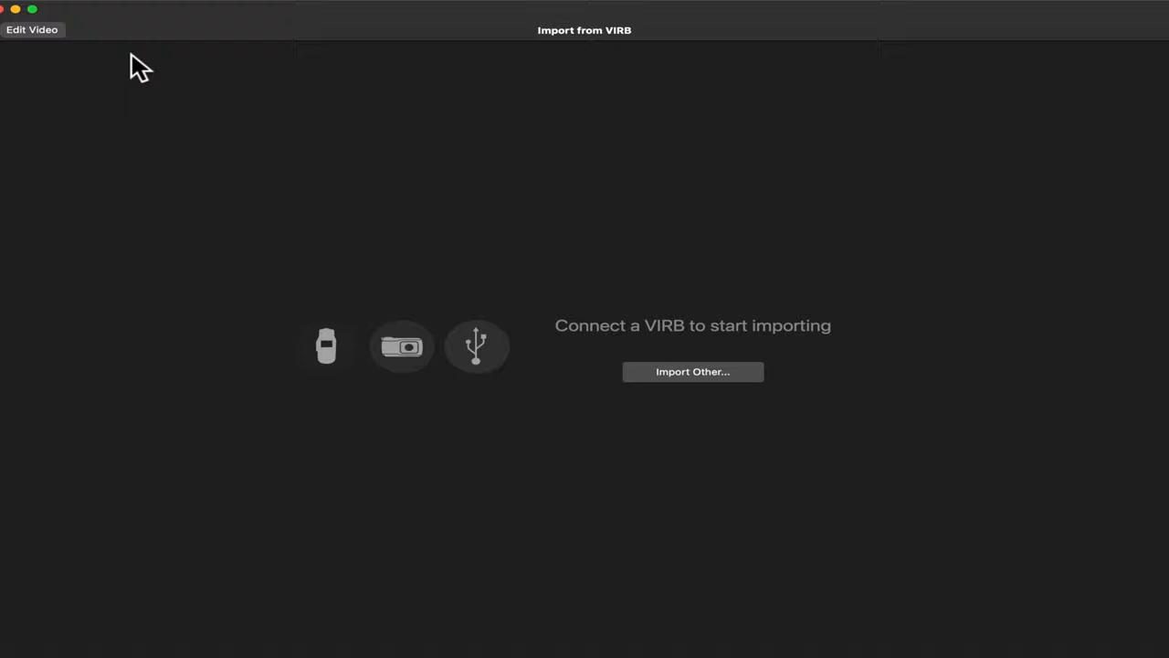
mouse_move(836, 343)
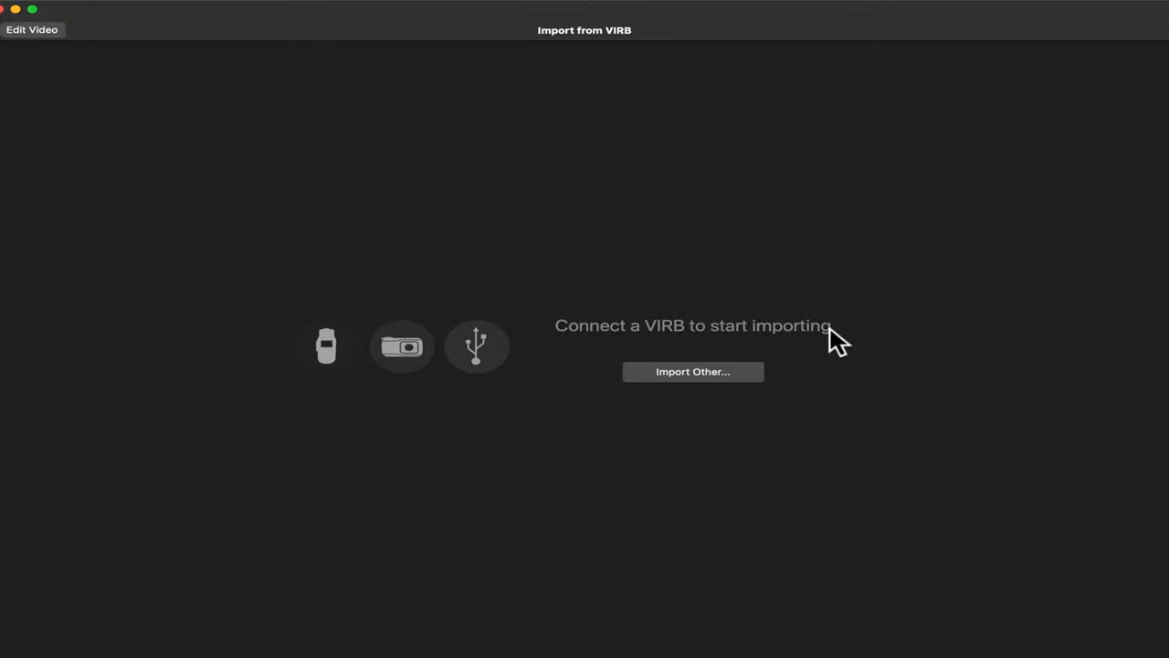
mouse_move(694, 371)
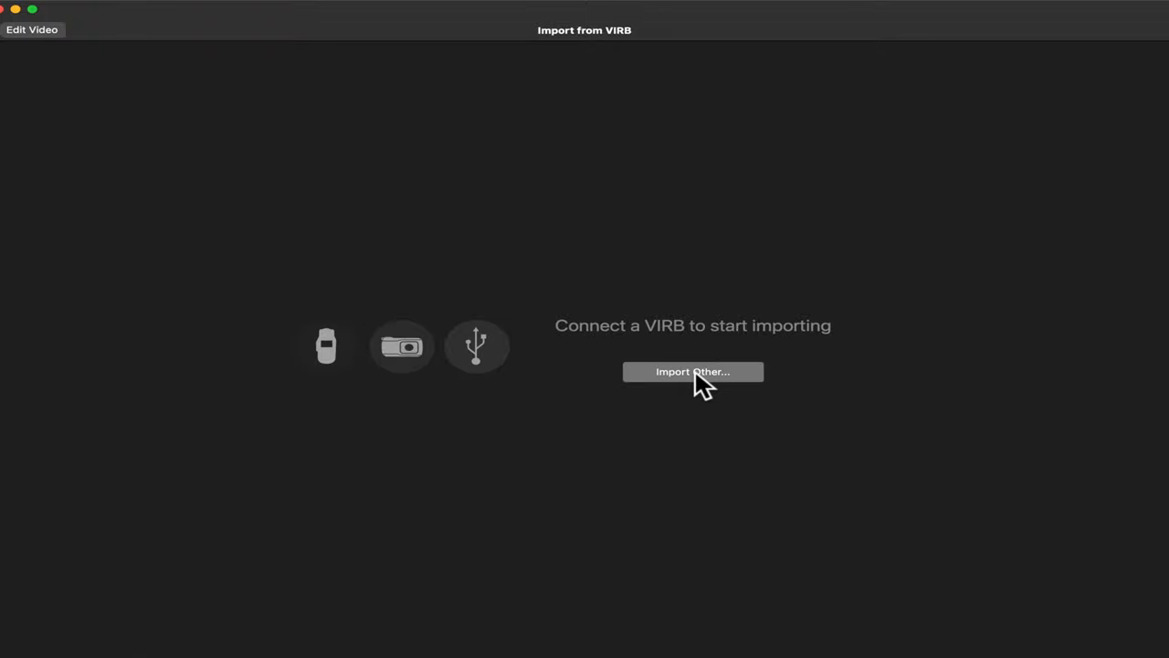
Step: Import converttovirb.mp4 from the Desktop, copying the clip and choosing Optimize Later
left_click(693, 372)
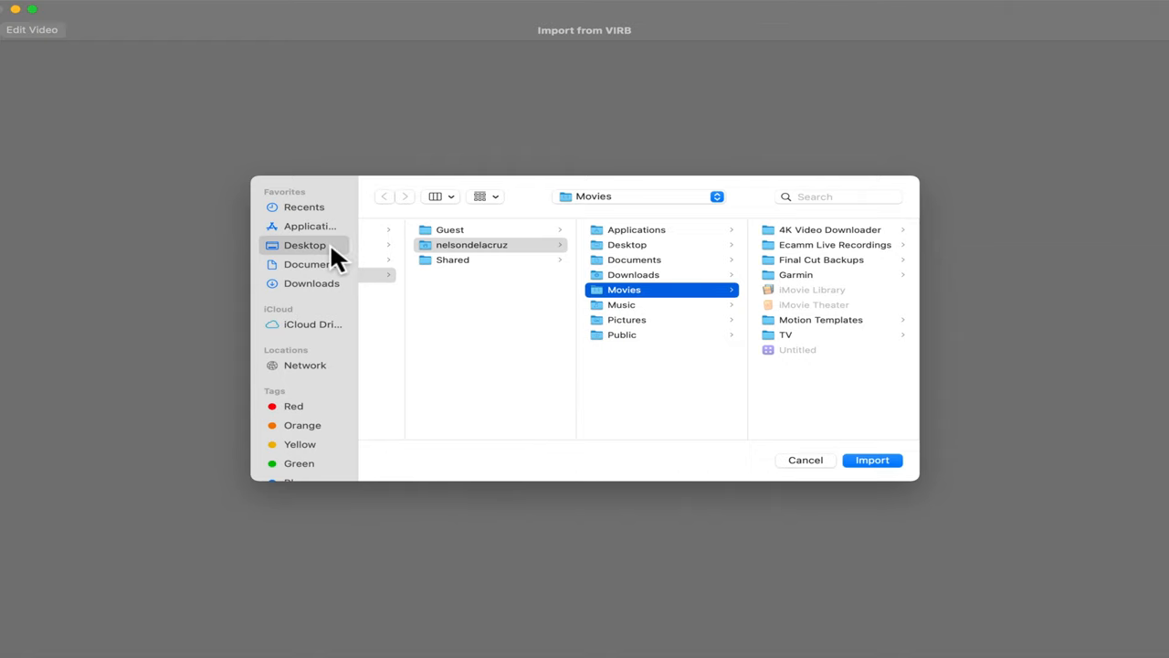
left_click(305, 244)
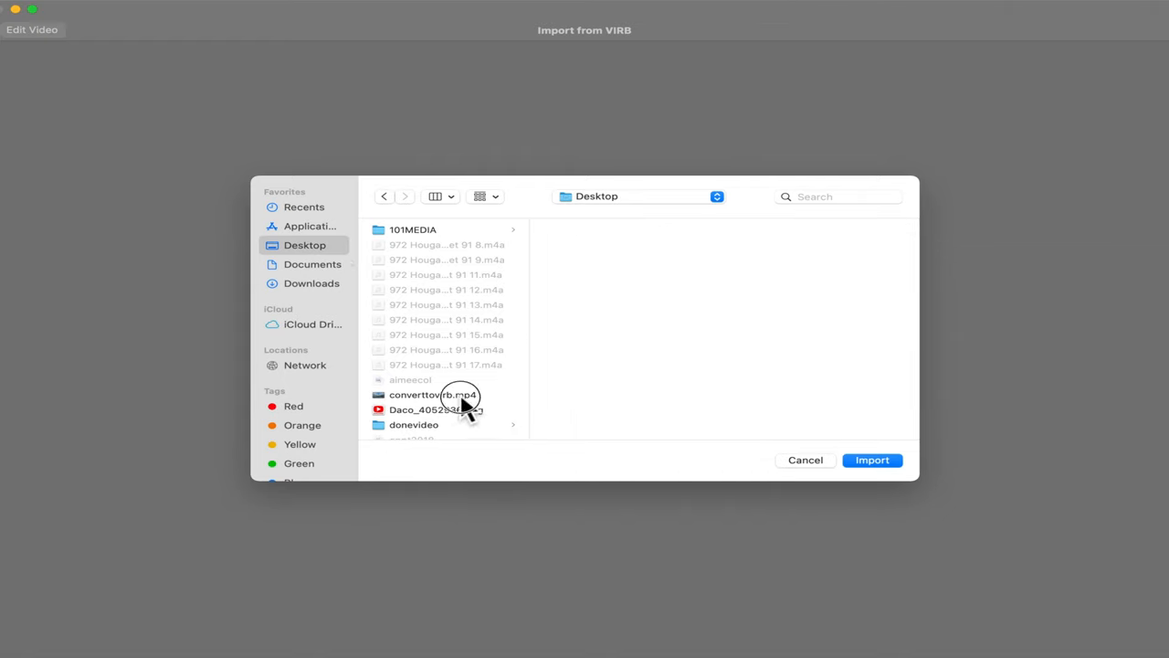
left_click(433, 394)
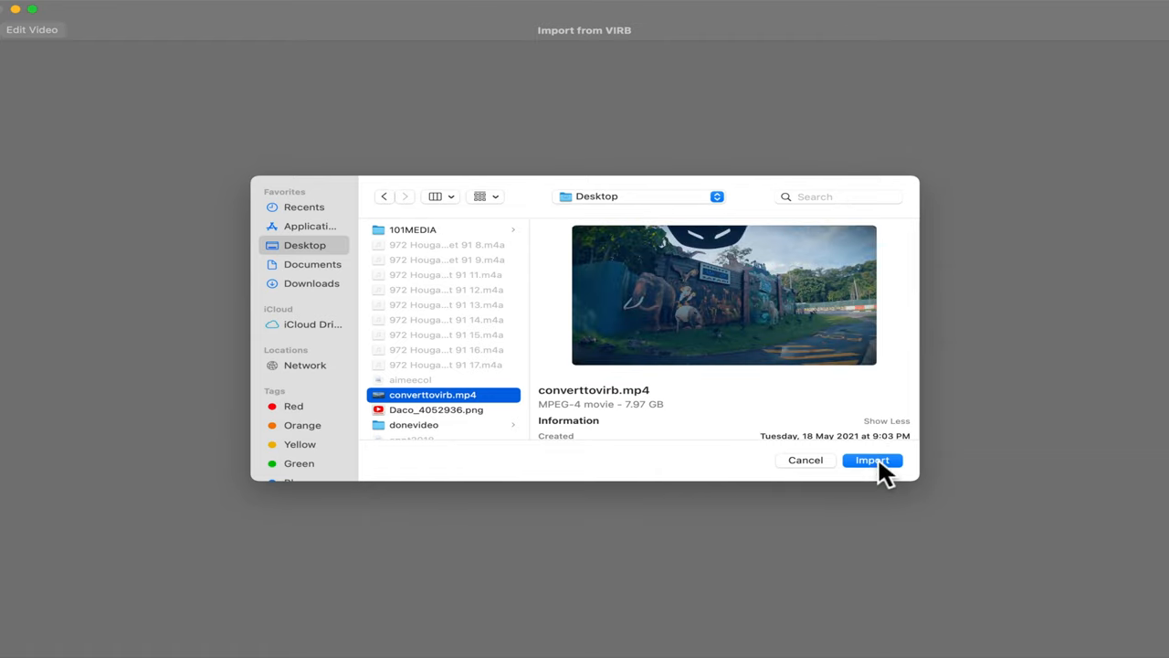
left_click(870, 459)
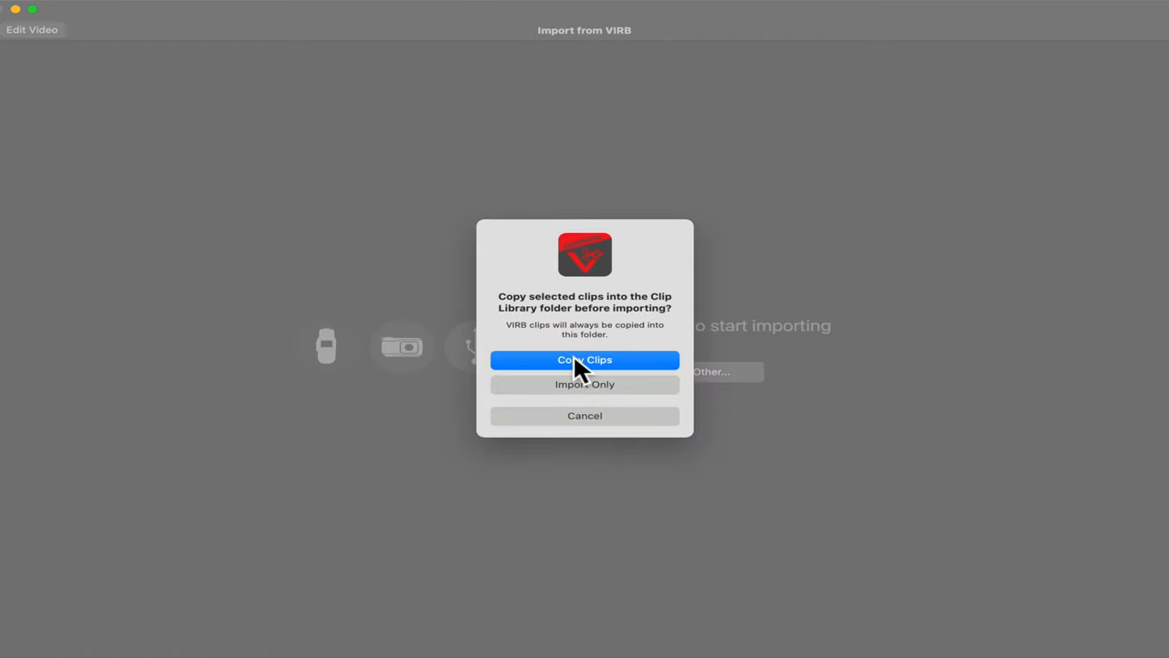
left_click(585, 359)
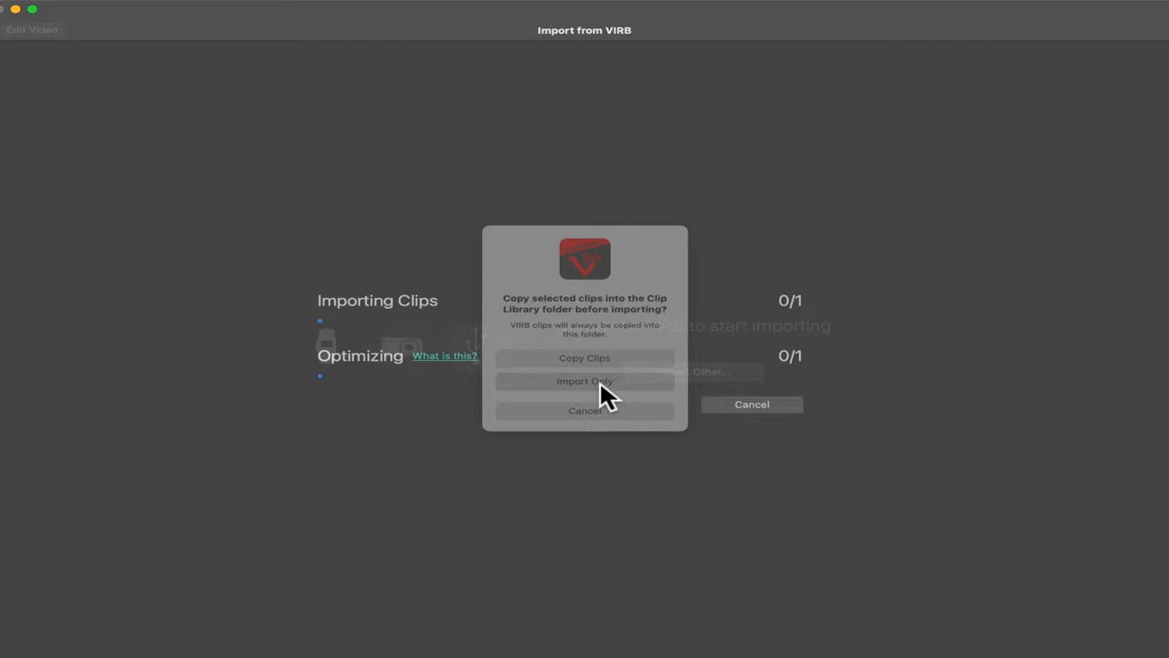
left_click(585, 381)
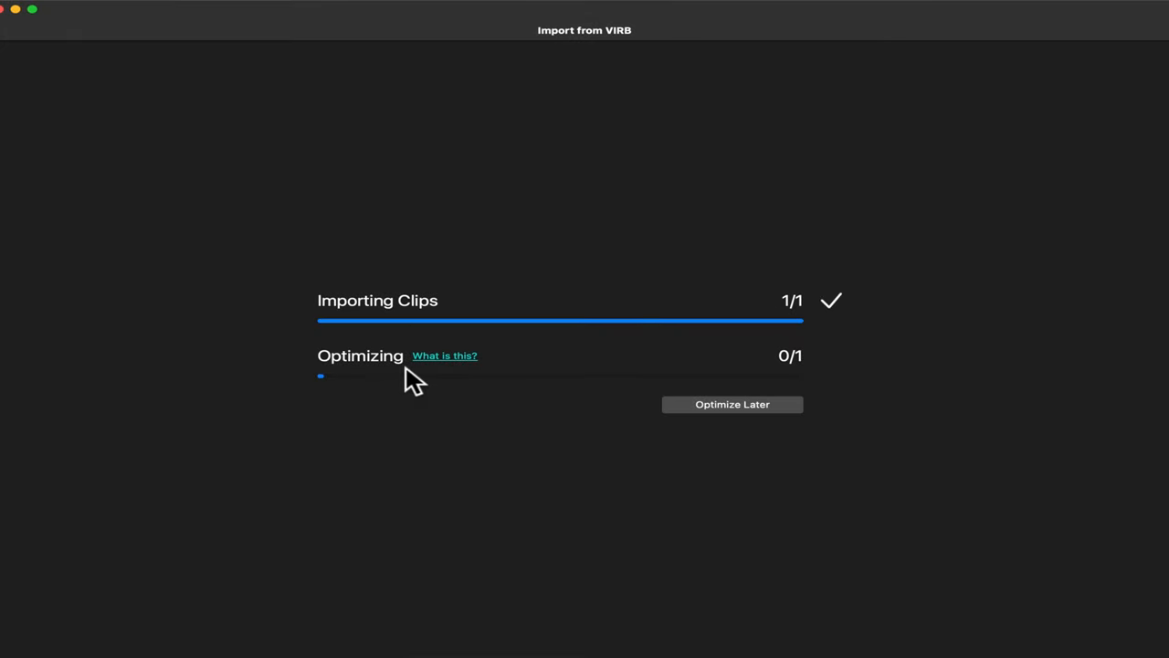
left_click(732, 403)
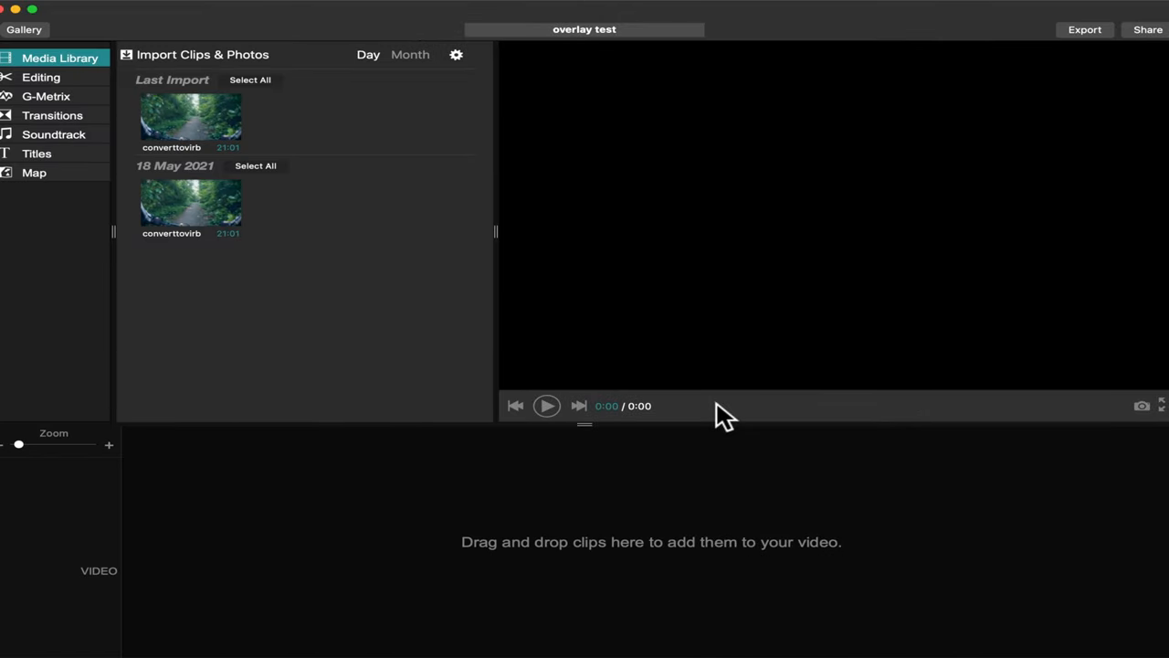
mouse_move(394, 23)
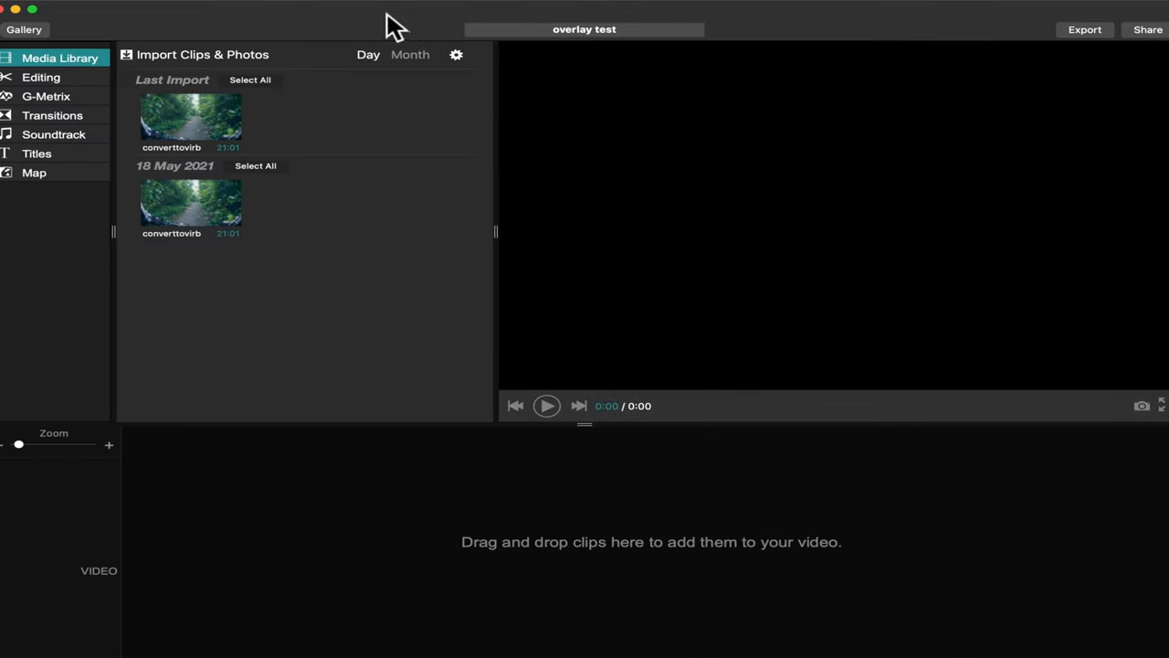
mouse_move(402, 115)
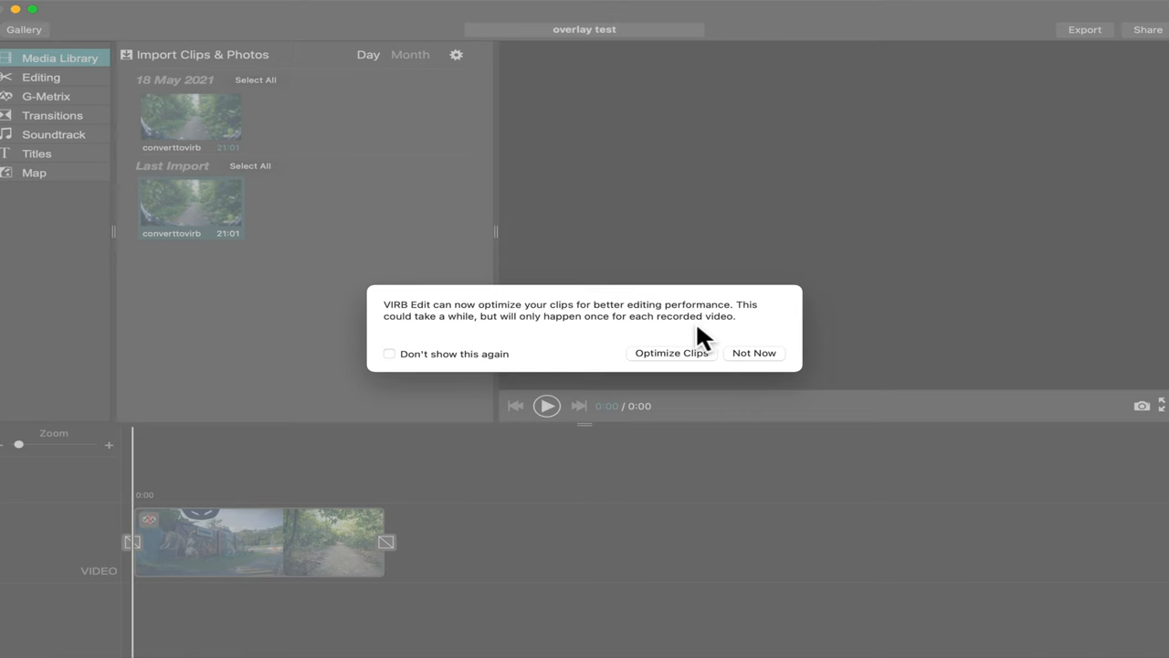
mouse_move(772, 363)
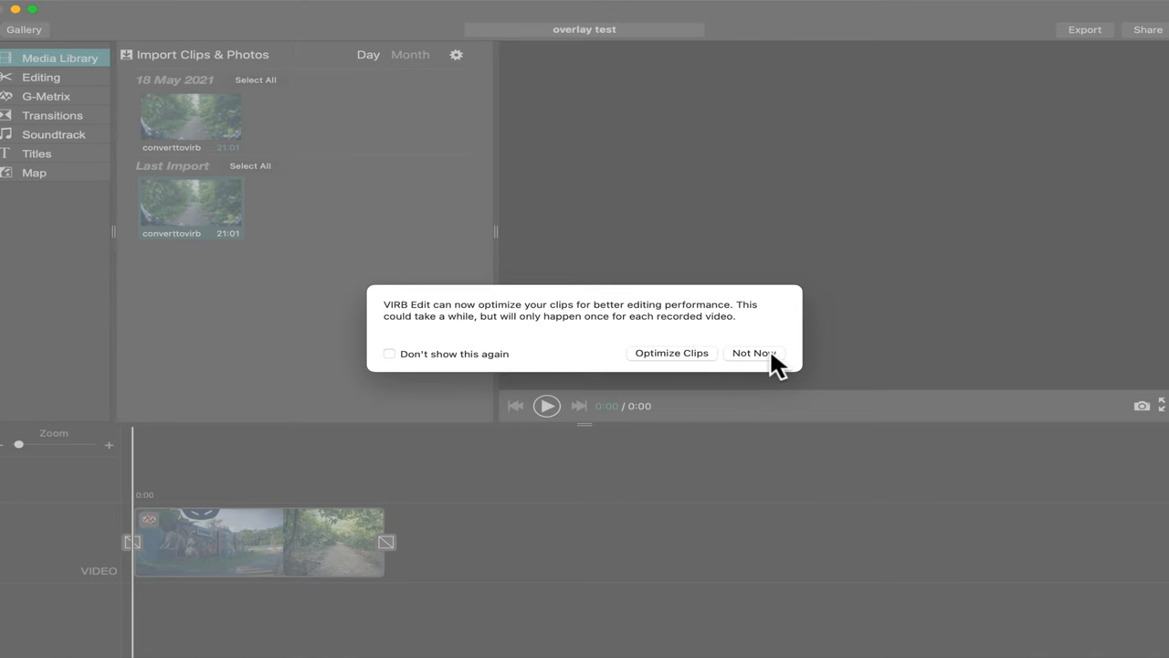
Step: Decline clip optimisation with Not Now once converttovirb is on the timeline
left_click(753, 353)
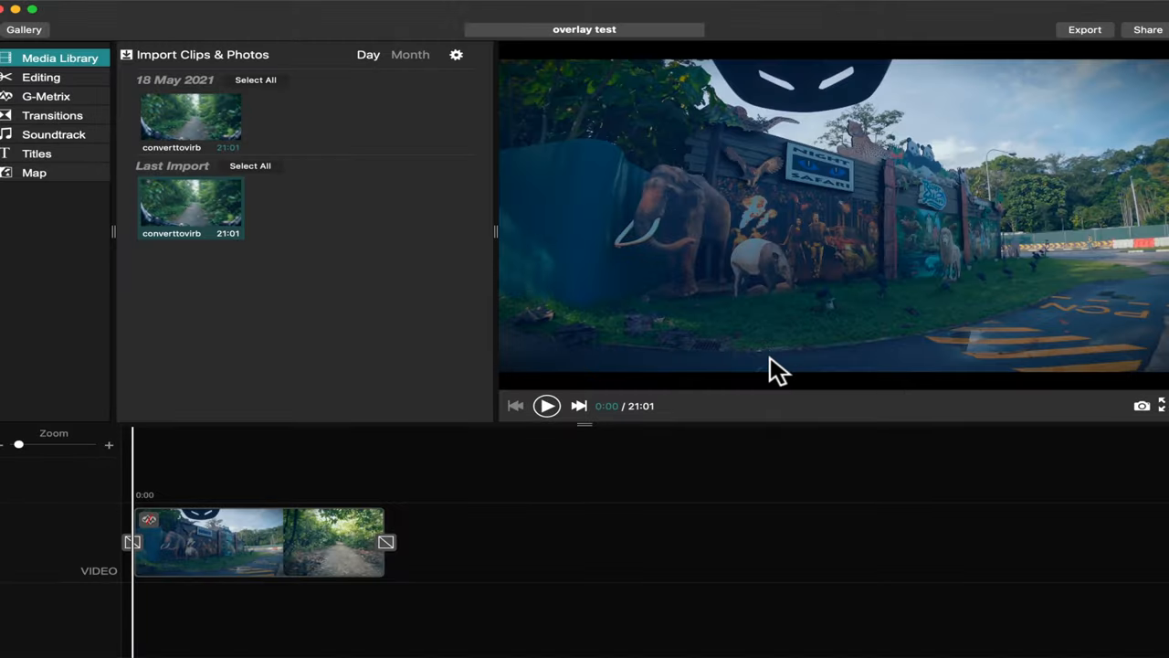
Step: Show the converttovirb clip's editing tools, leaving Clip Speed at 100%
left_click(579, 406)
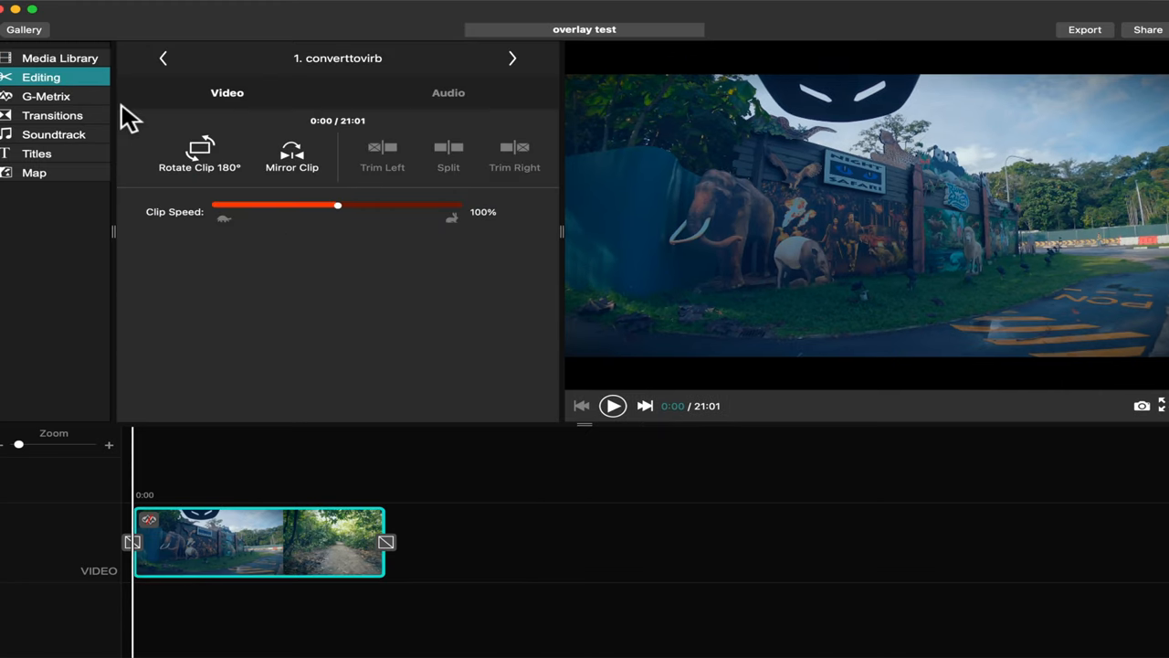
mouse_move(391, 172)
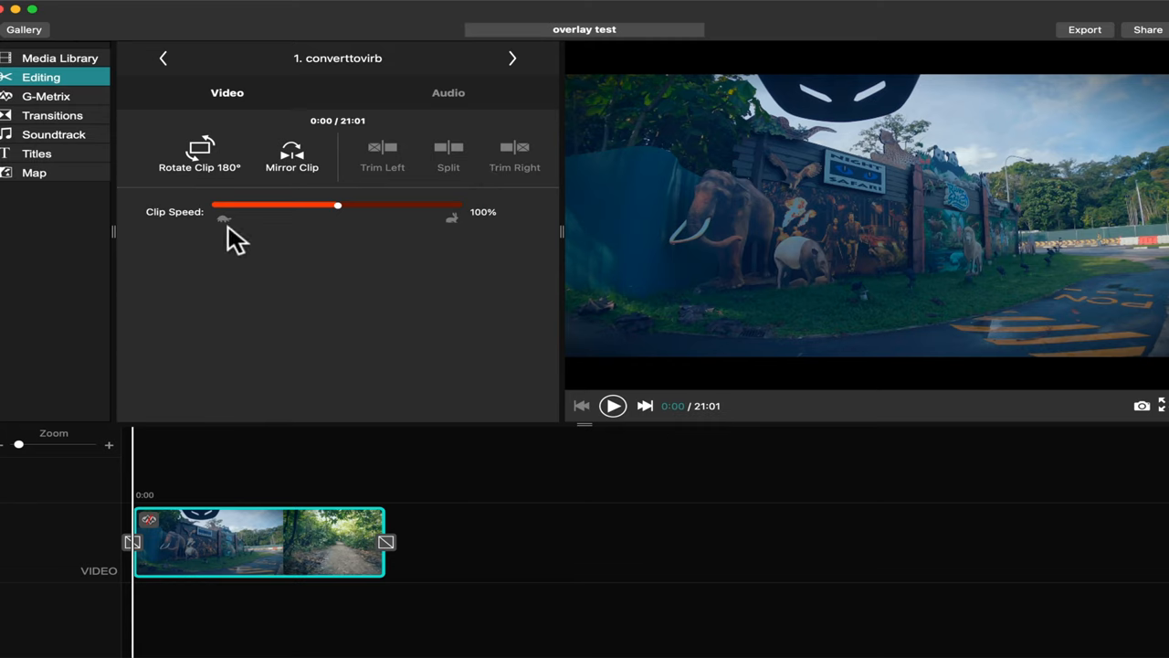
mouse_move(320, 208)
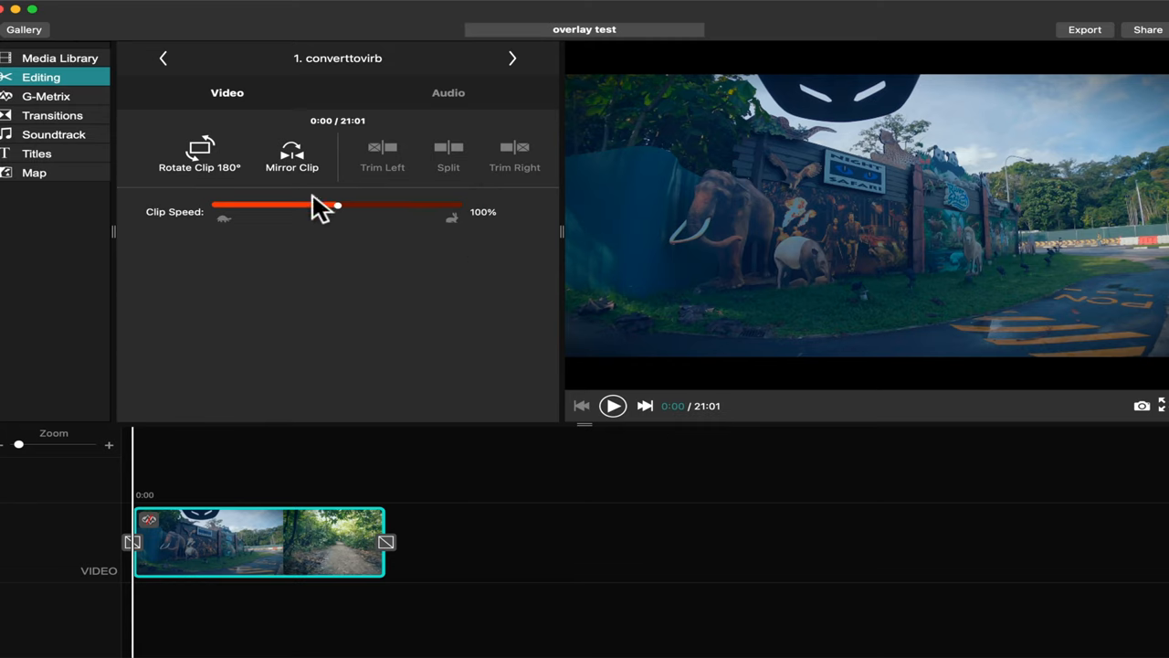
mouse_move(82, 105)
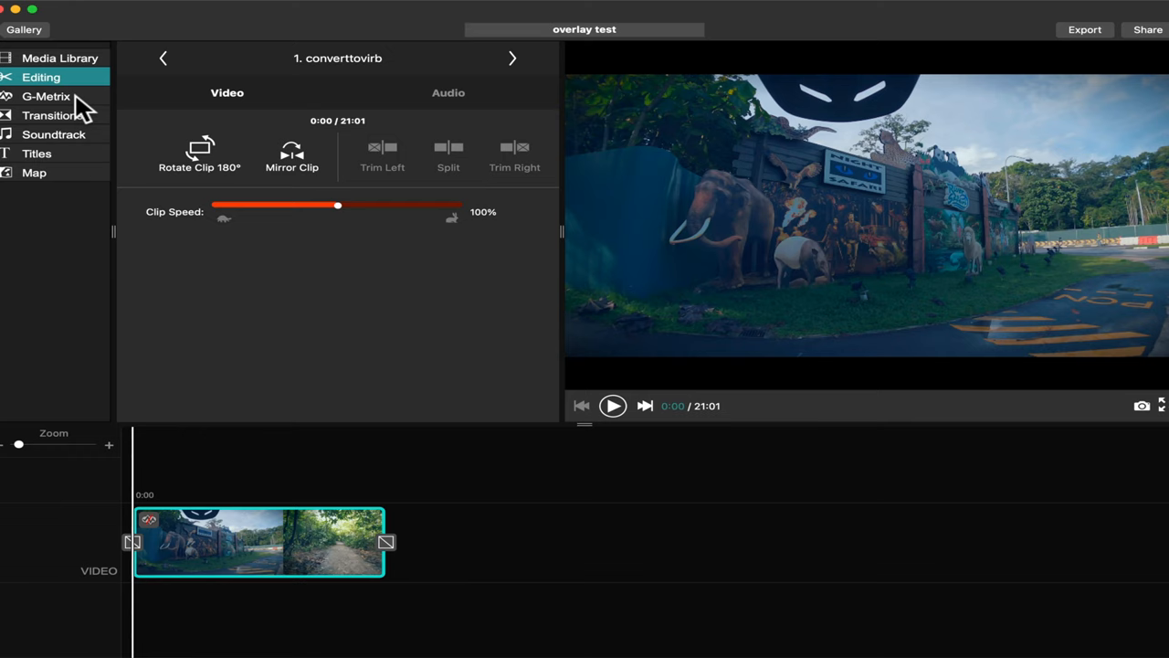
Step: Open the G-Metrix Data tab, which shows no G-Metrix for converttovirb
left_click(46, 96)
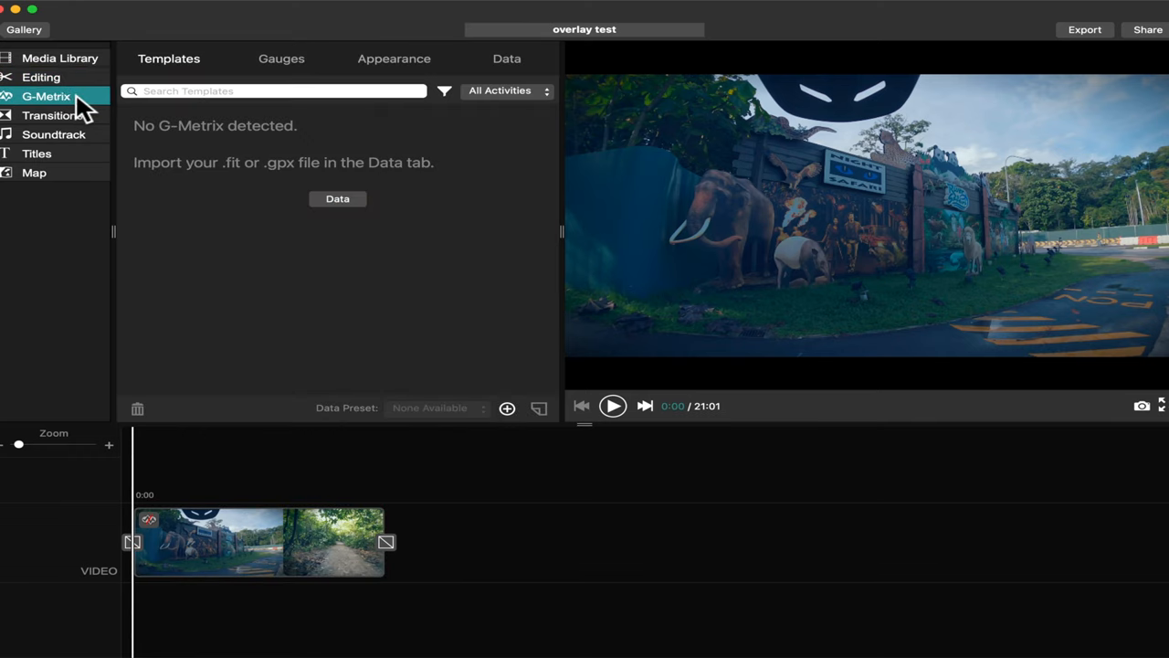
mouse_move(92, 119)
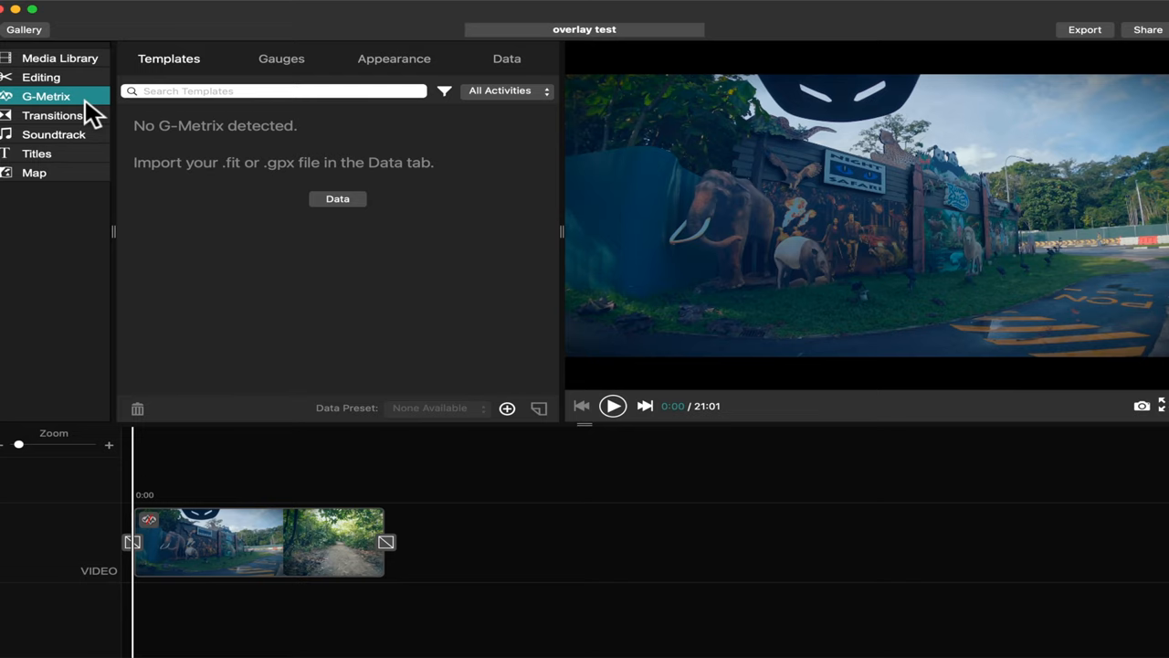
mouse_move(160, 137)
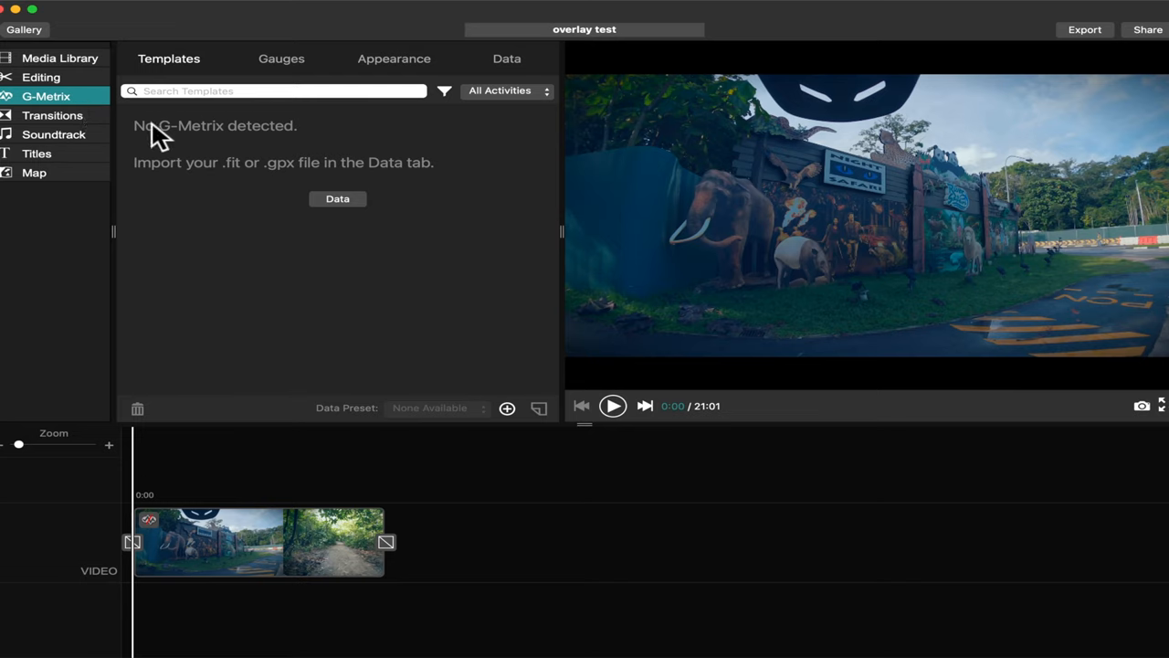
mouse_move(181, 146)
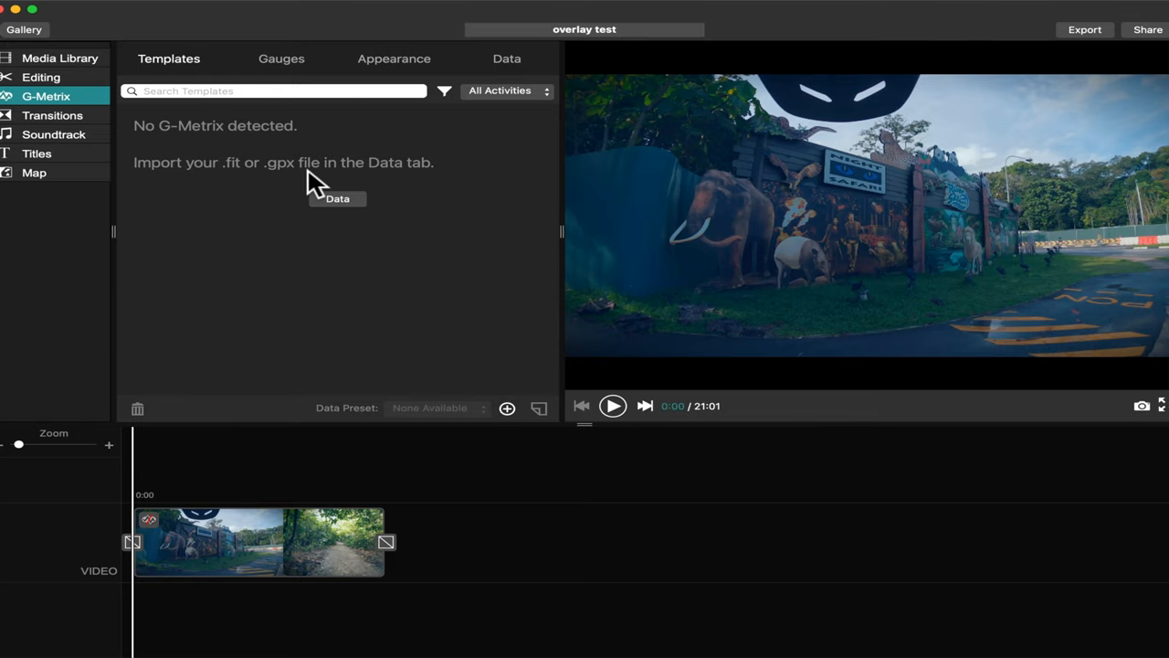
left_click(507, 59)
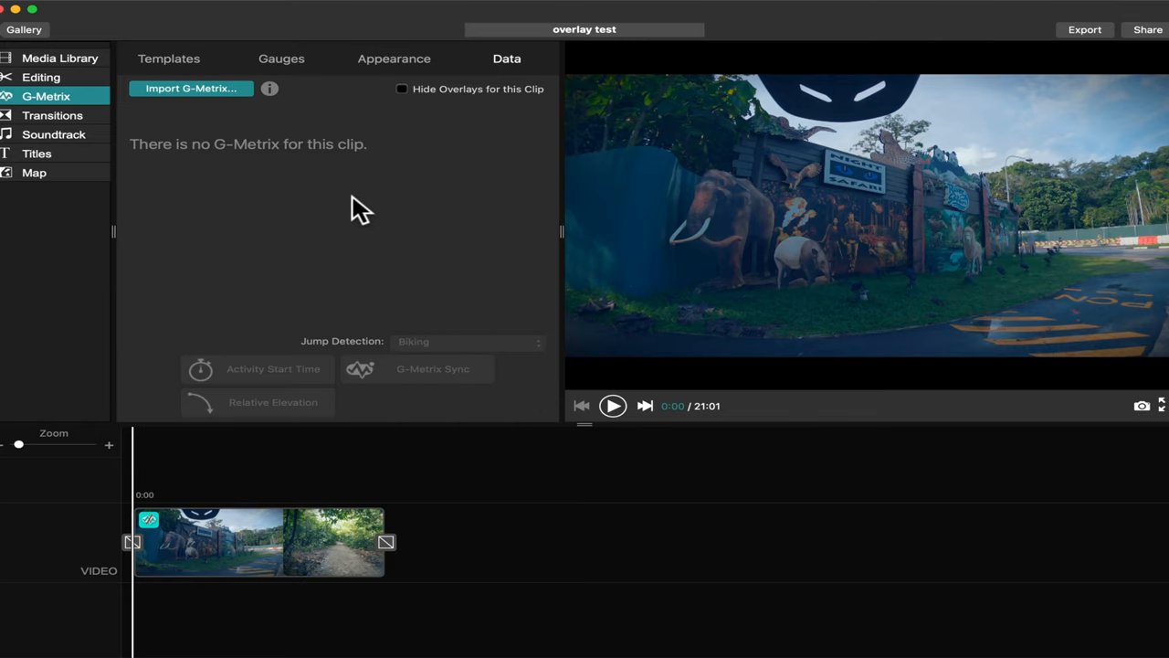
Step: Choose the Singapore Cycling log activity_6800034193.gpx from Downloads, keeping all data types checked
left_click(191, 88)
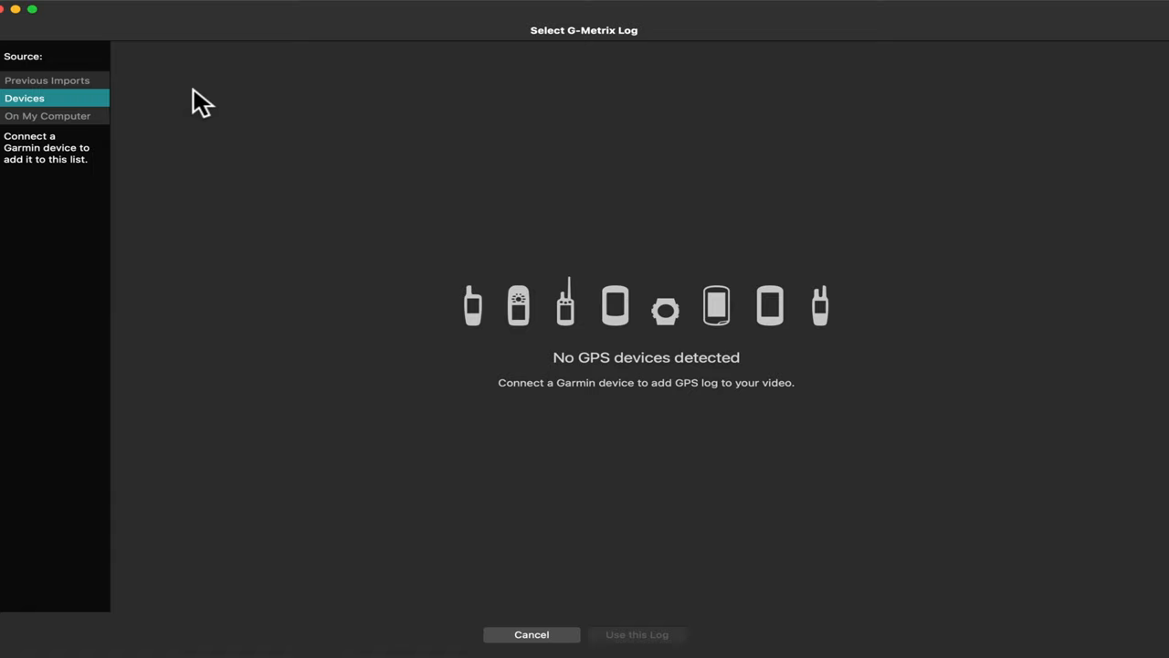
mouse_move(548, 342)
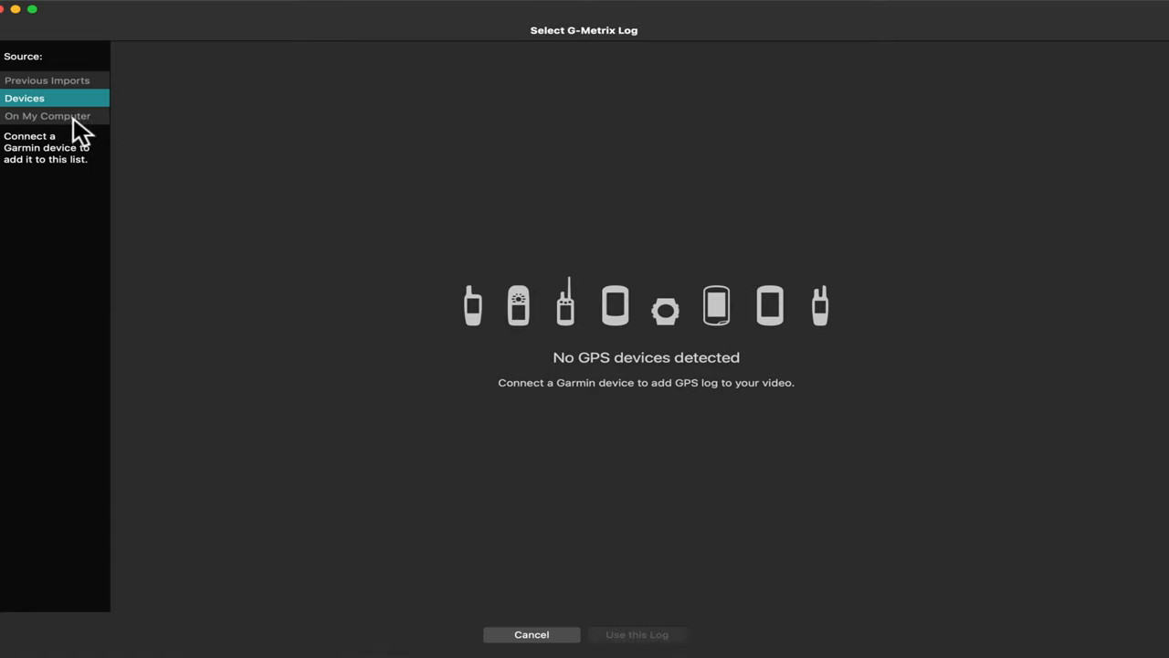
left_click(47, 115)
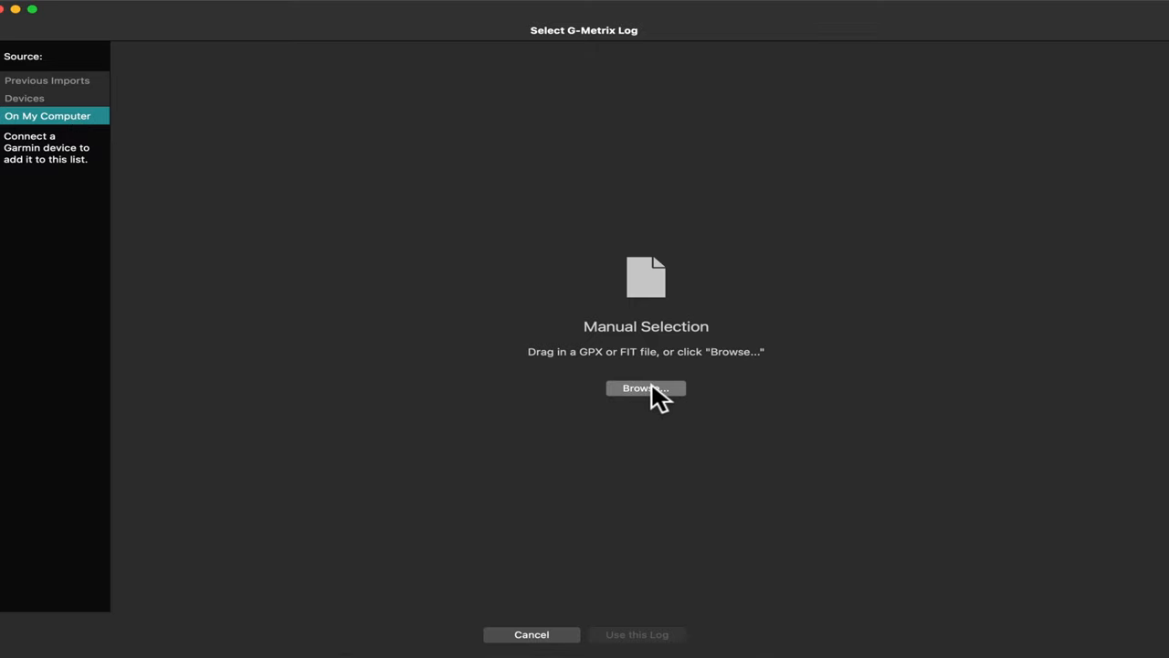
left_click(646, 388)
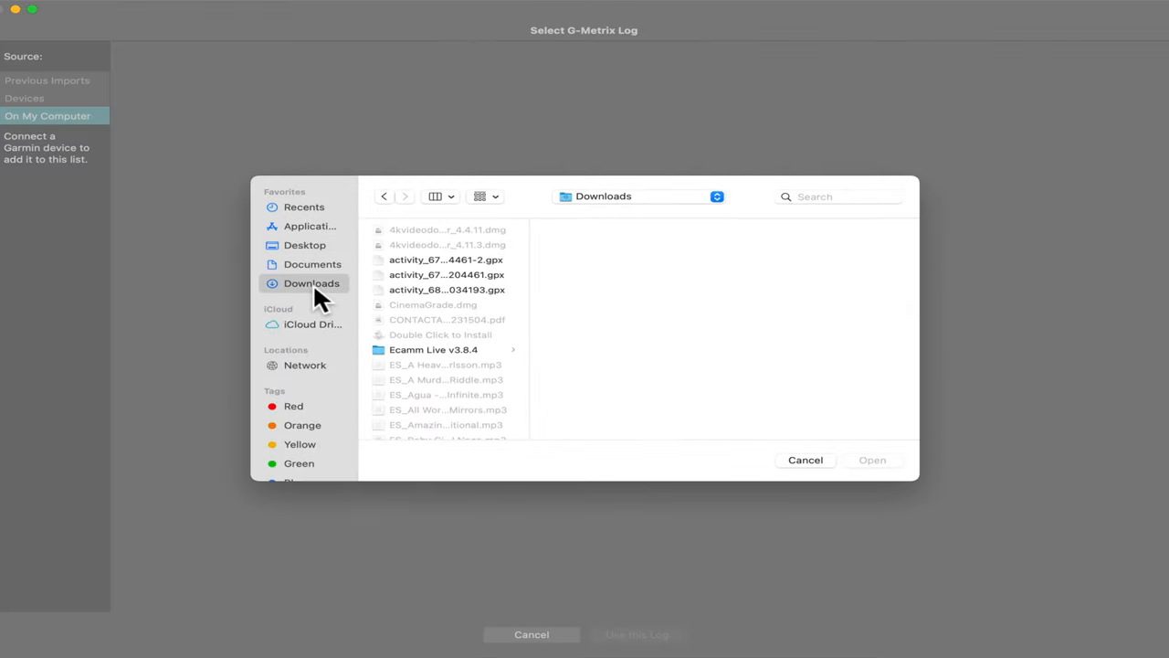
left_click(447, 290)
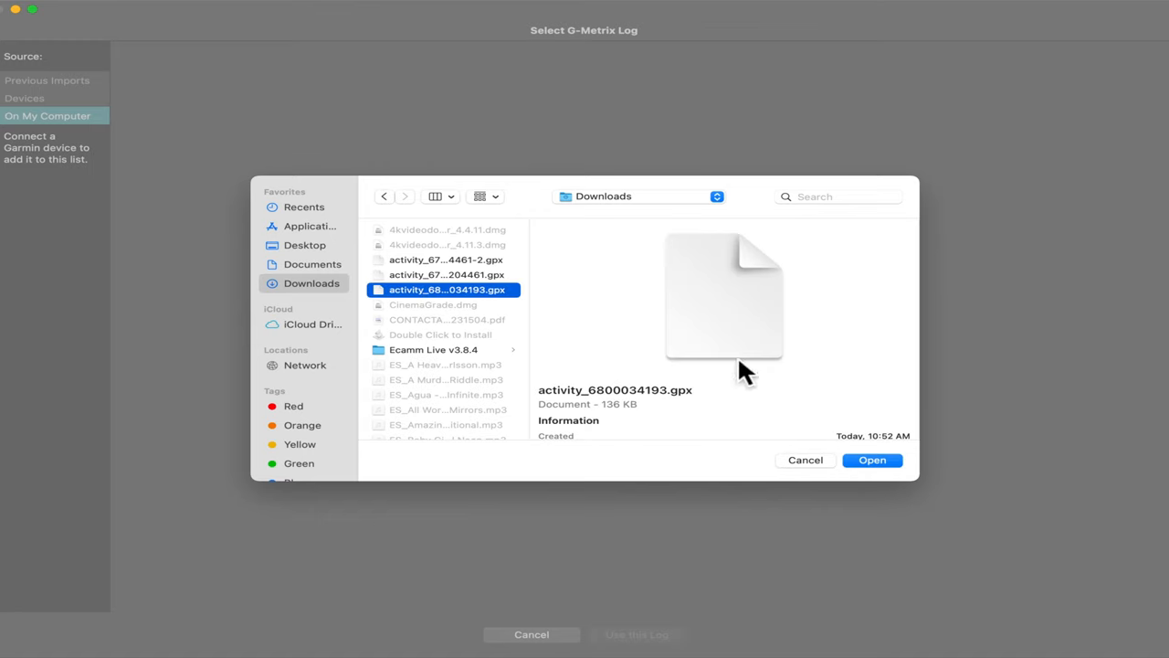
left_click(871, 459)
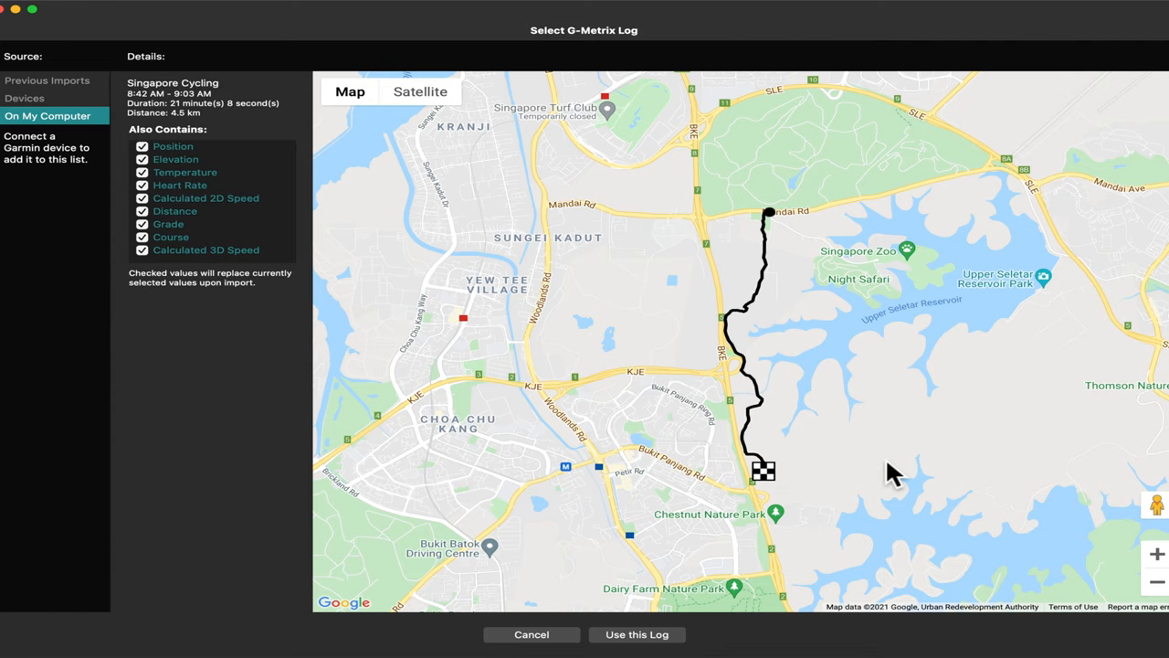
mouse_move(827, 534)
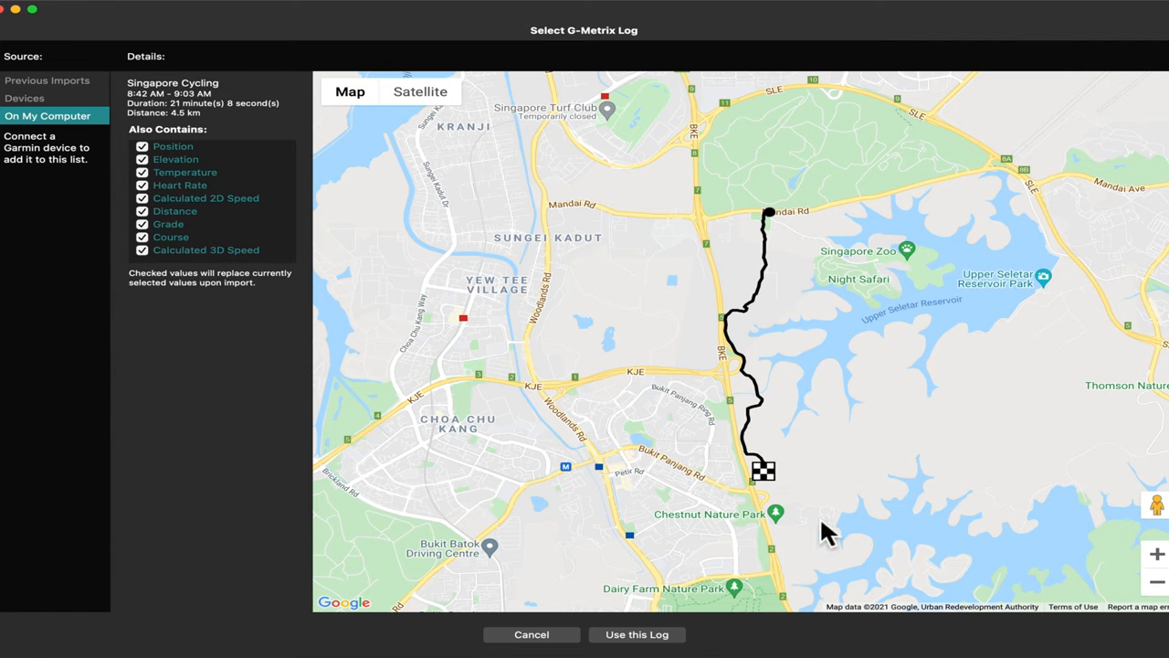
Step: Apply the Singapore Cycling log to the clip and scrub the preview to check the gauges
left_click(636, 634)
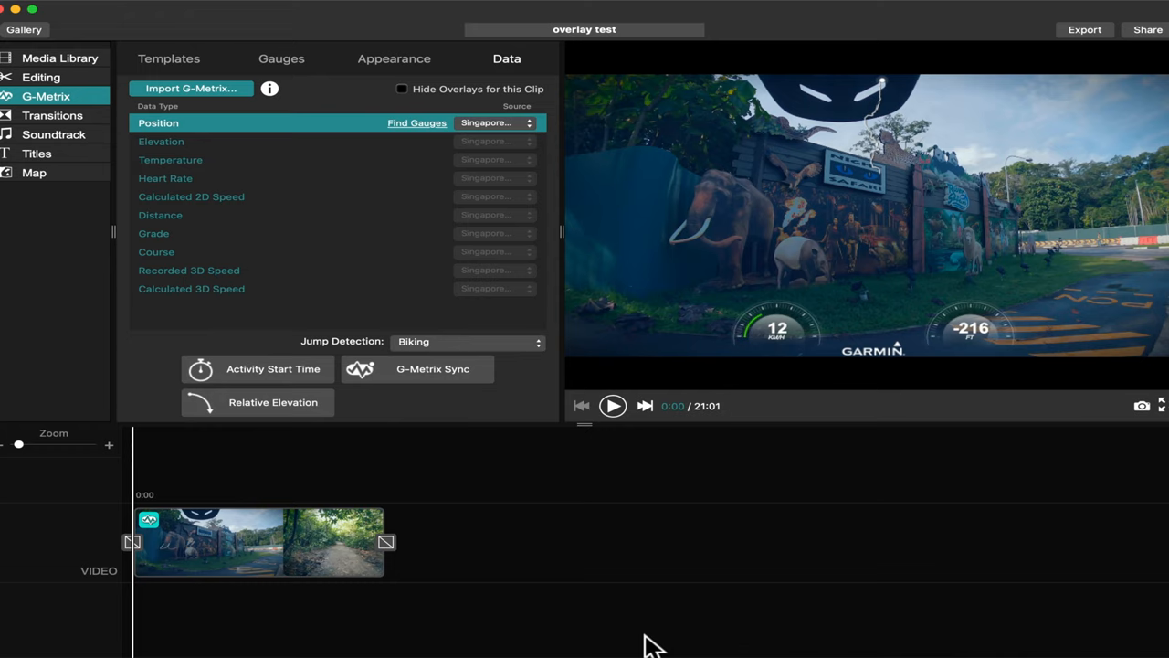
mouse_move(201, 173)
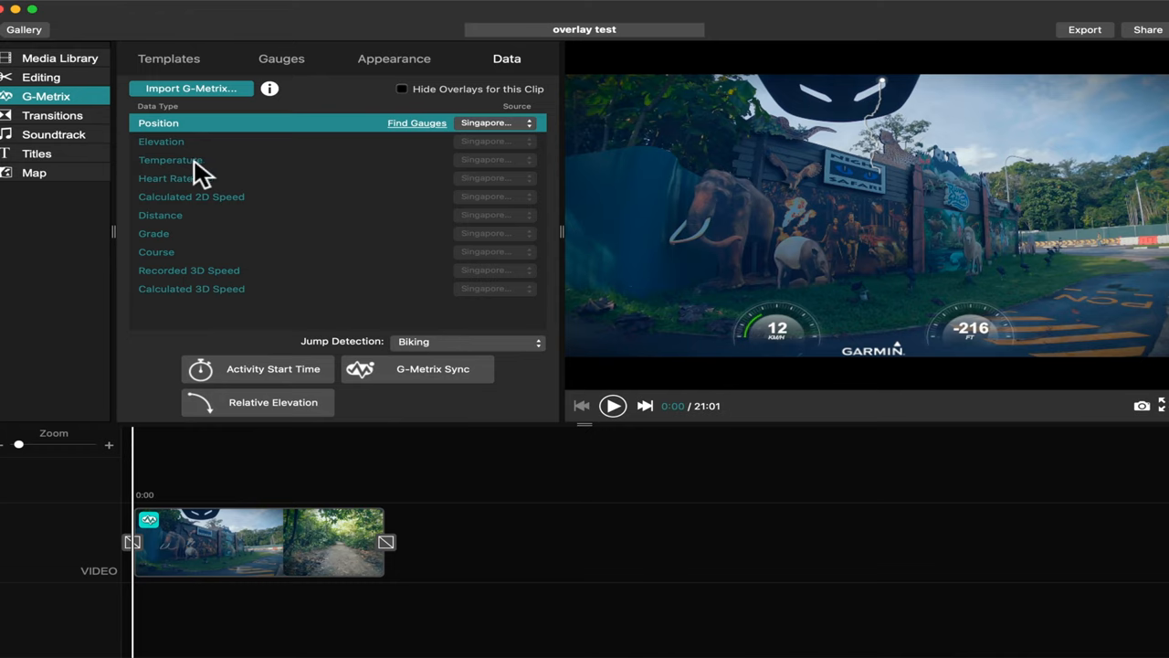
left_click(174, 512)
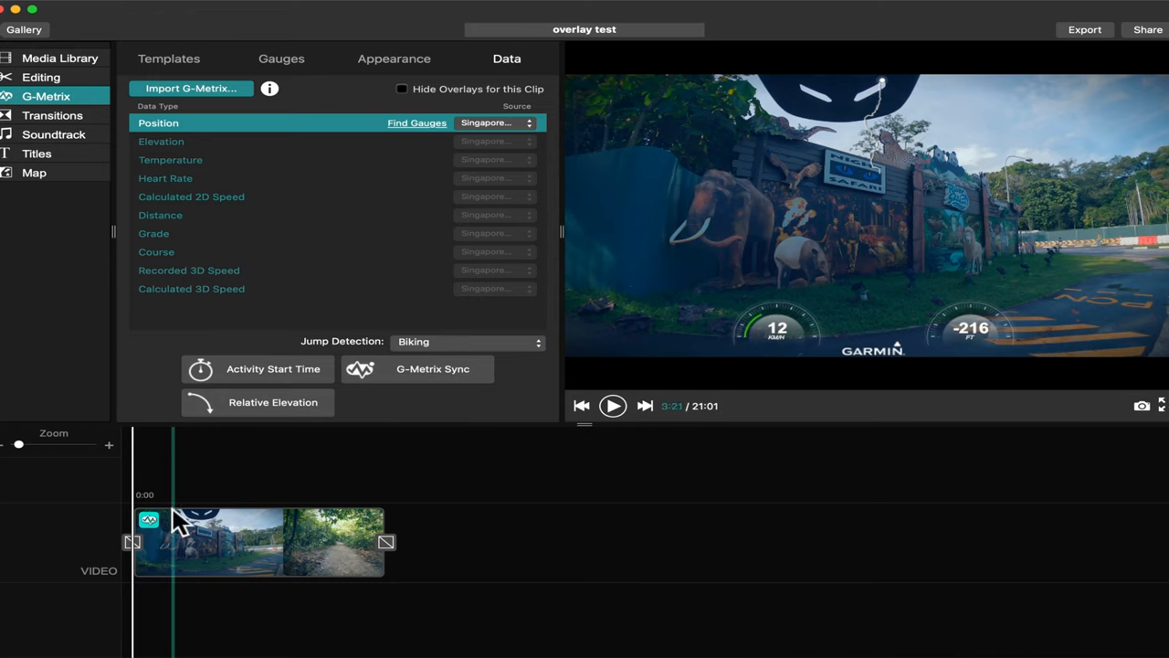
left_click(148, 521)
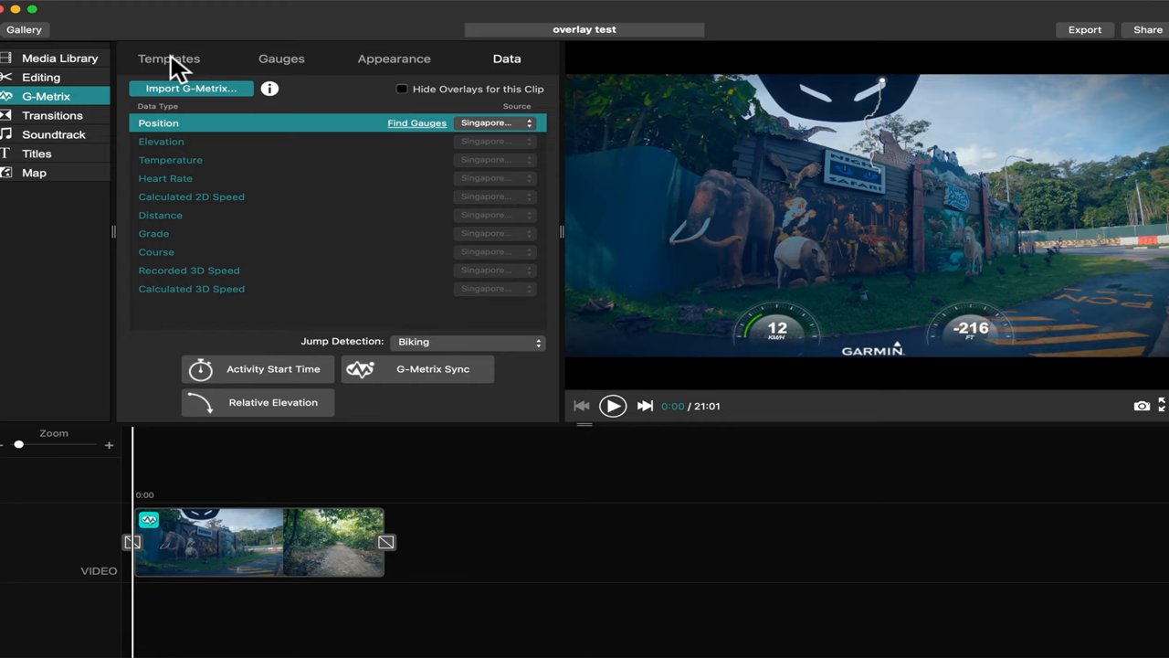
Step: Preview the Centrist and Grounded overlay templates, then apply Helmet
left_click(168, 58)
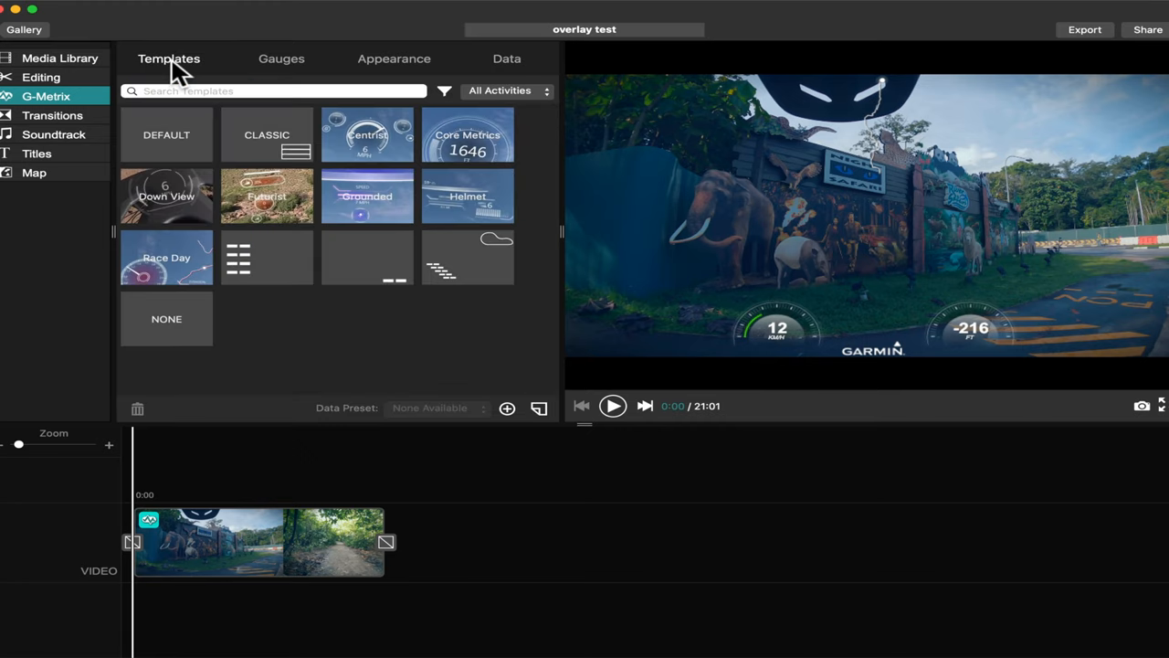
mouse_move(375, 134)
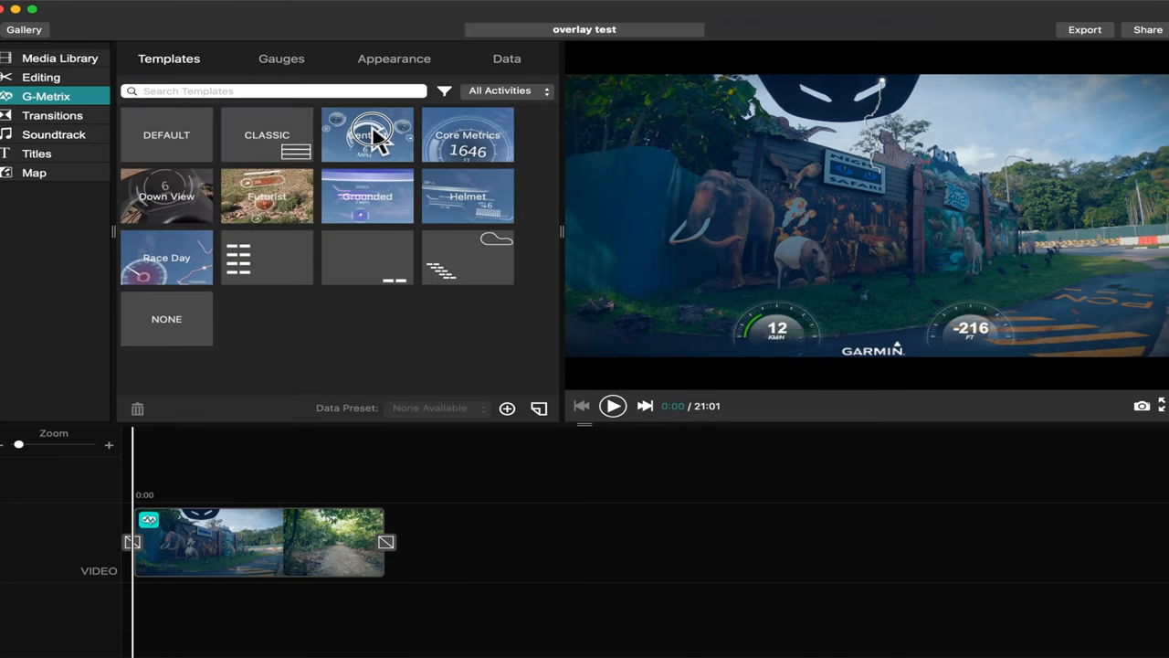
left_click(367, 134)
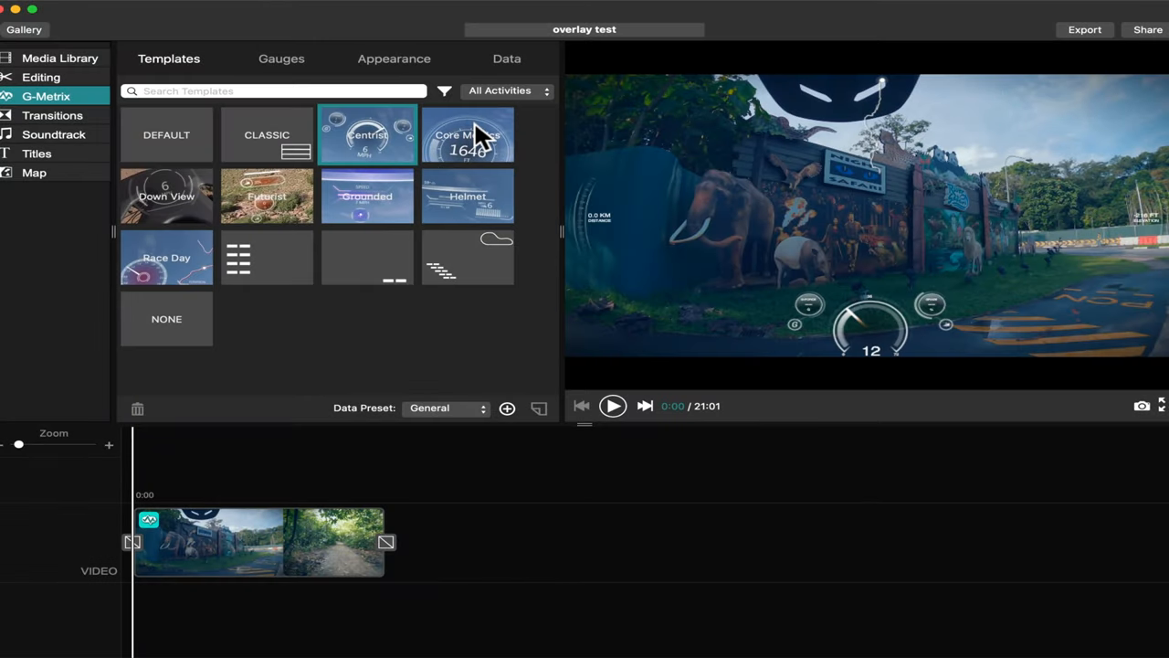
left_click(467, 196)
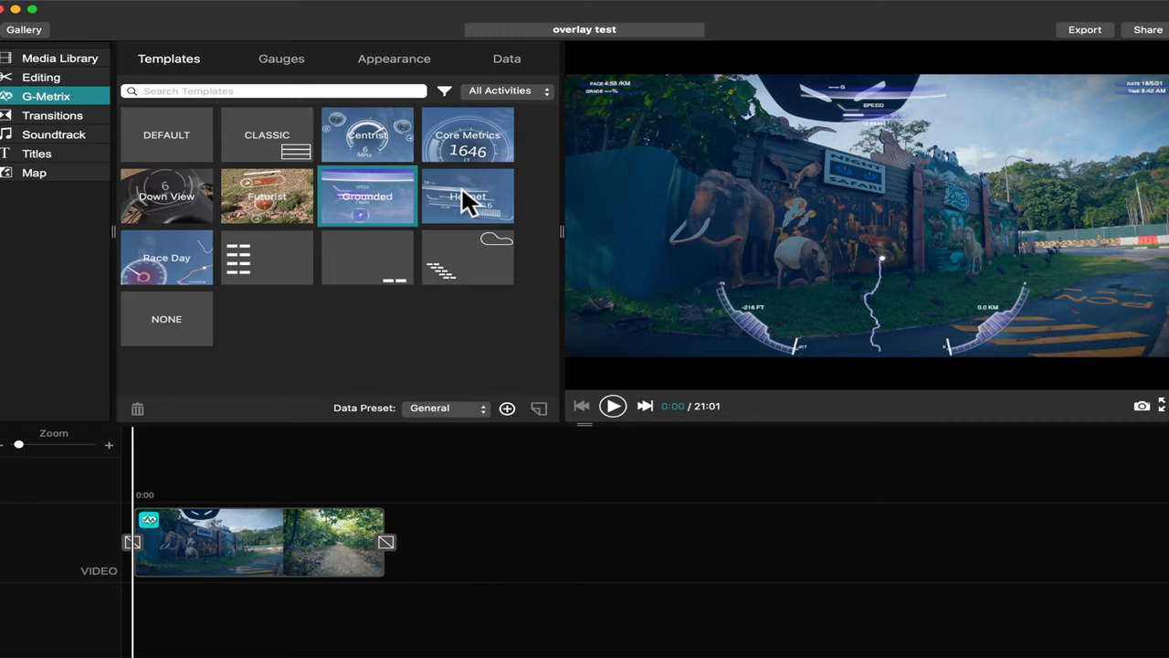
left_click(468, 195)
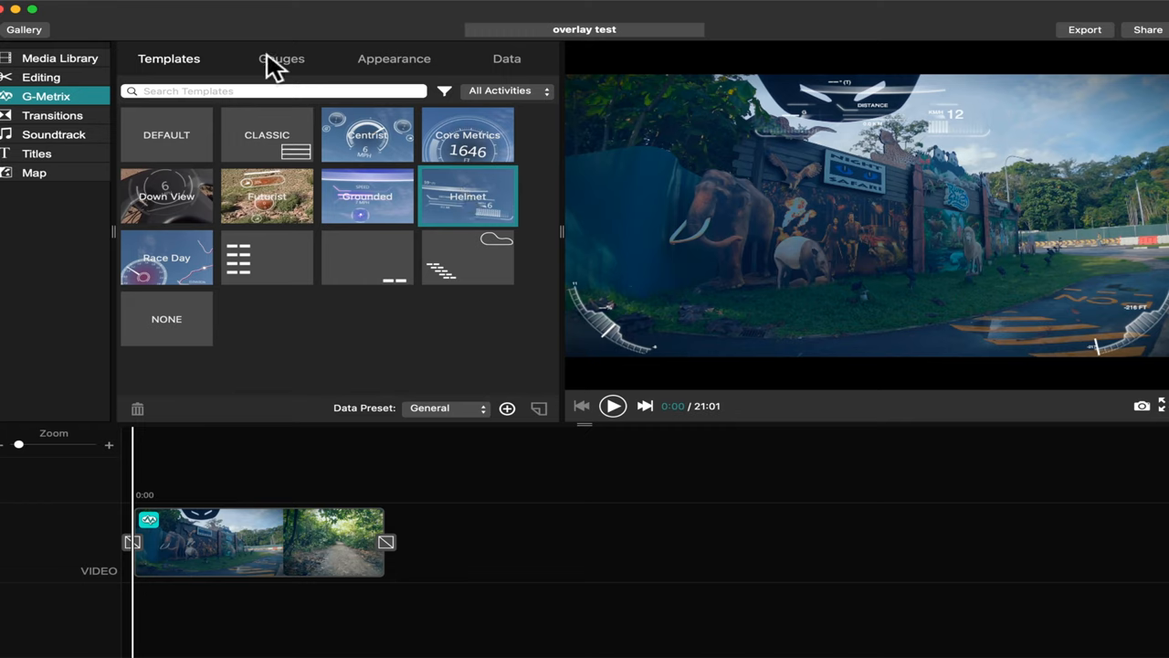
mouse_move(448, 224)
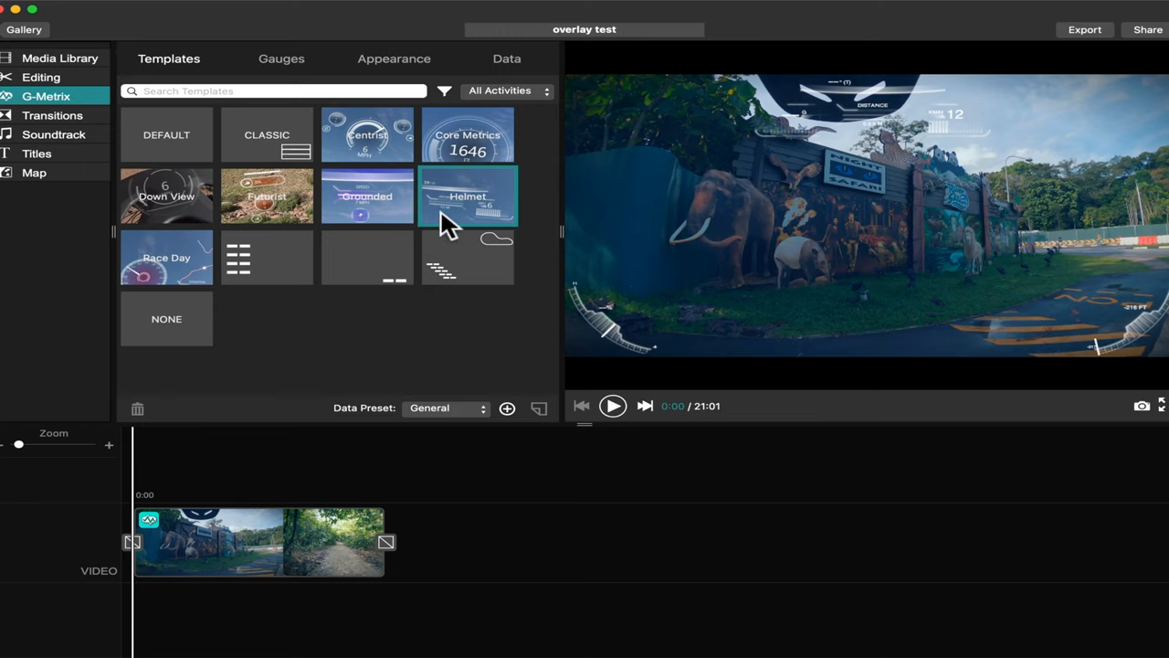
Step: Add the round cyclist-icon Grade gauge from the Grade data-type gauge list
left_click(281, 59)
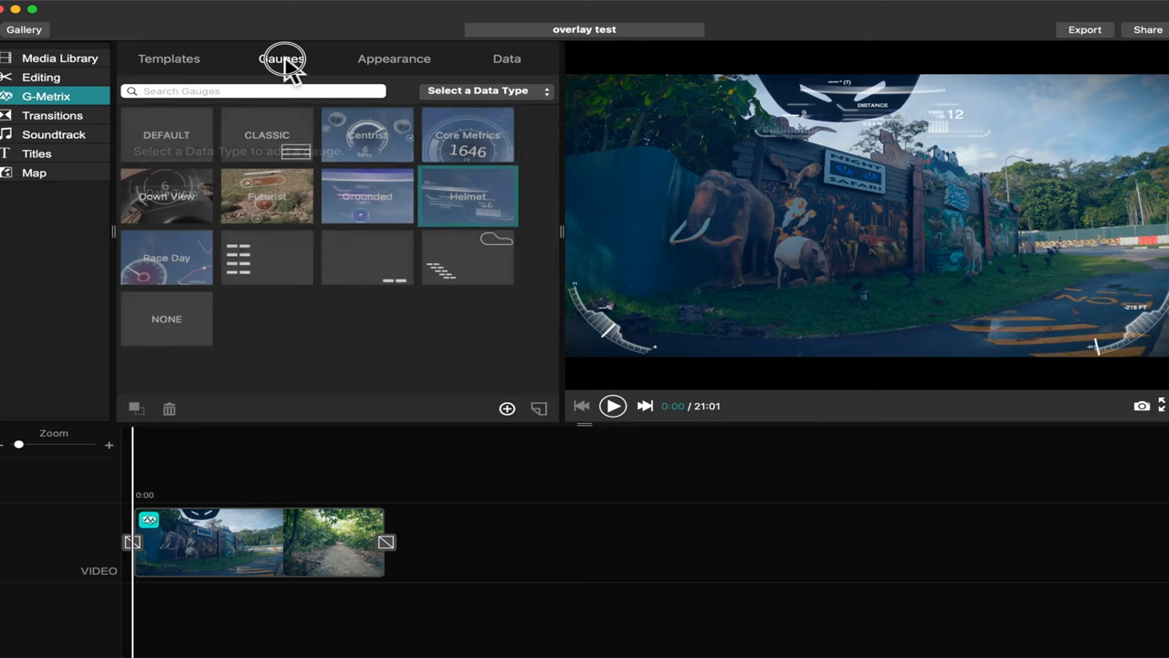
left_click(484, 90)
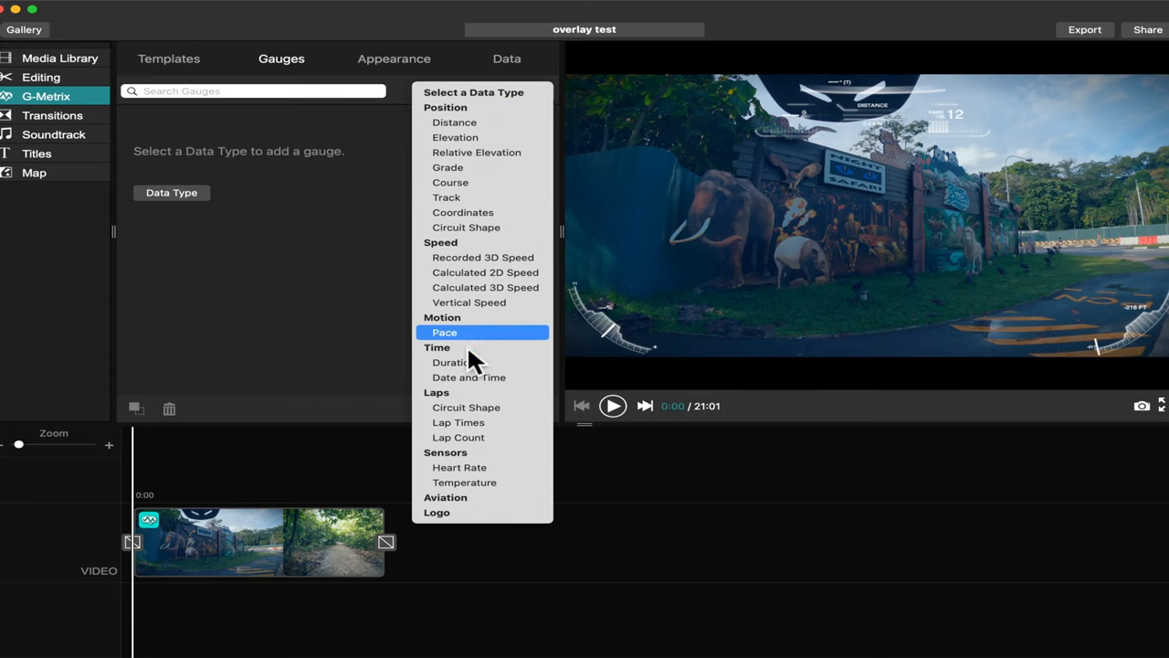
mouse_move(463, 212)
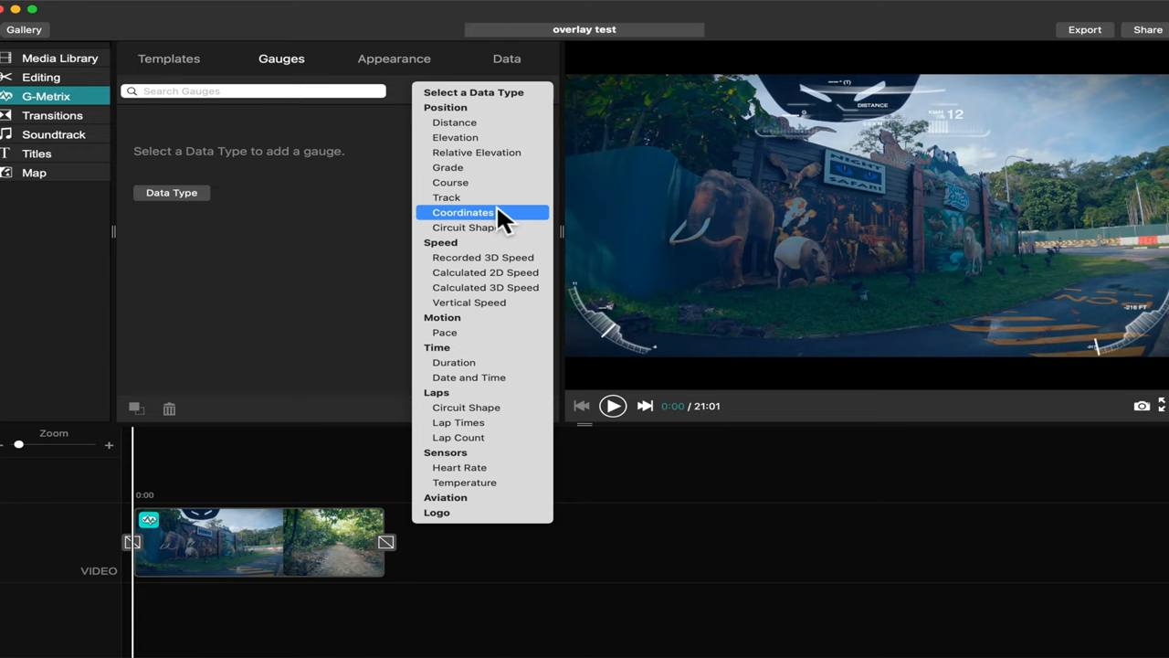
mouse_move(466, 167)
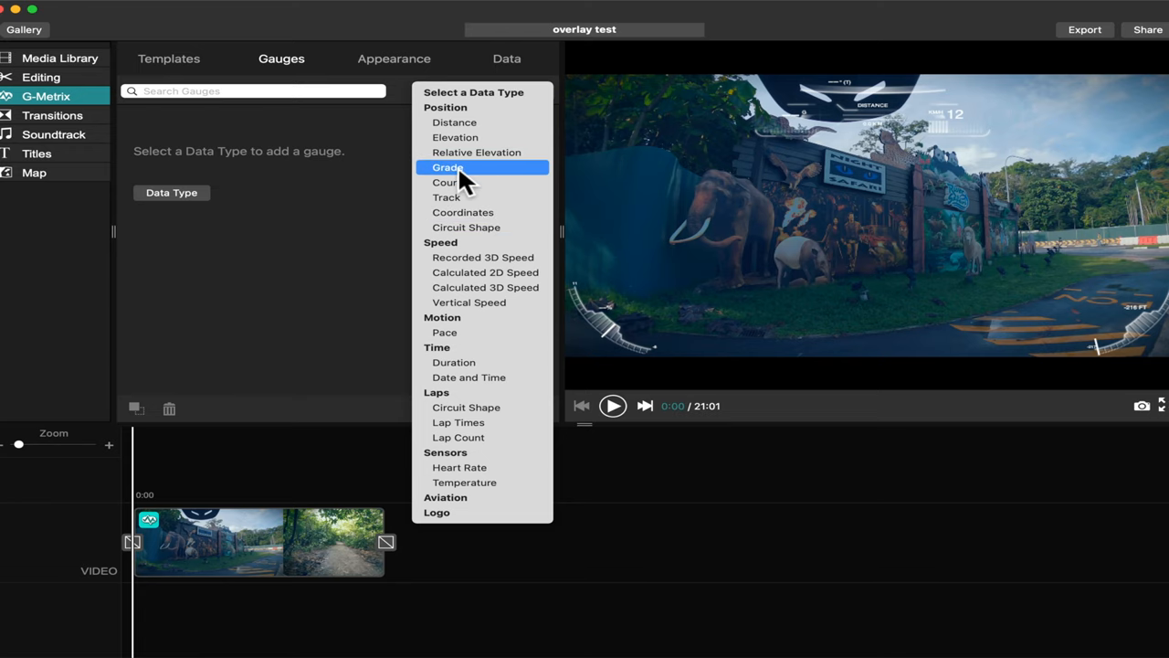
left_click(448, 167)
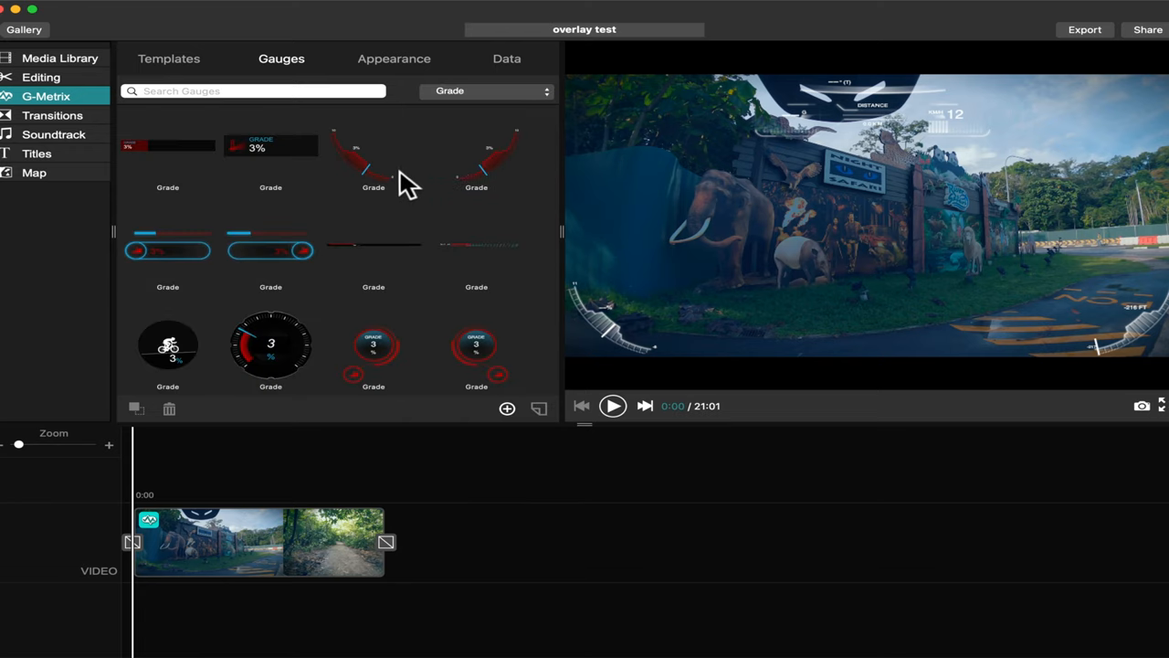
scroll("down", 3)
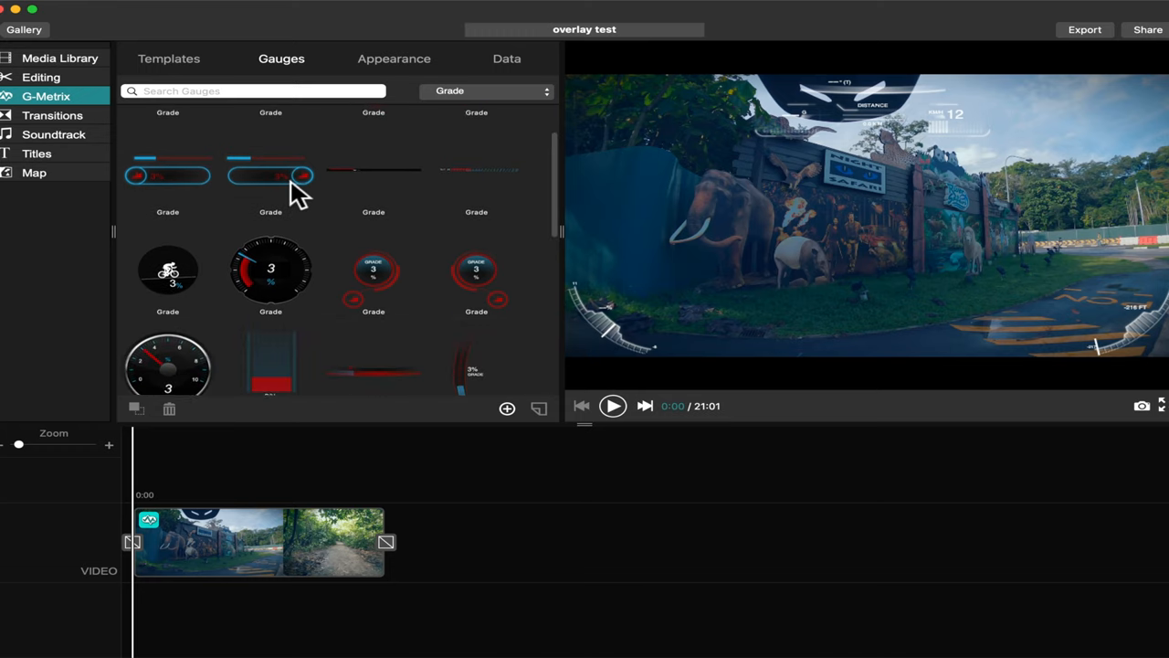
scroll("down", 3)
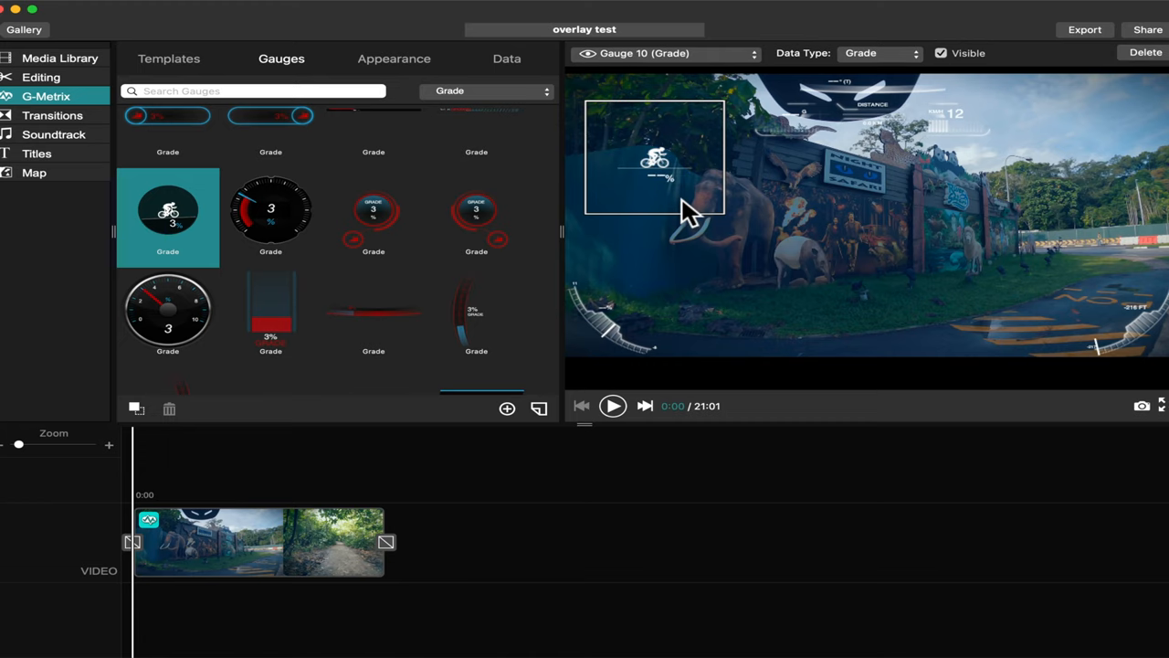
mouse_move(395, 73)
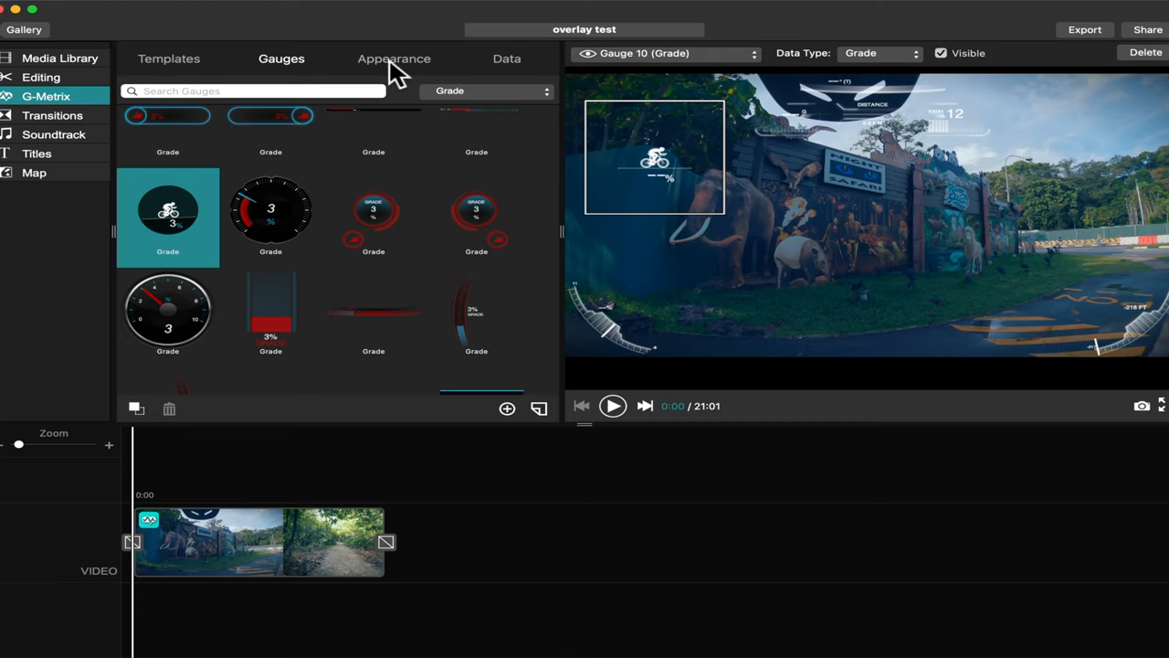
Step: Color the Grade gauge with grey Accent 1, 50% grey background and red Accent 2
left_click(393, 59)
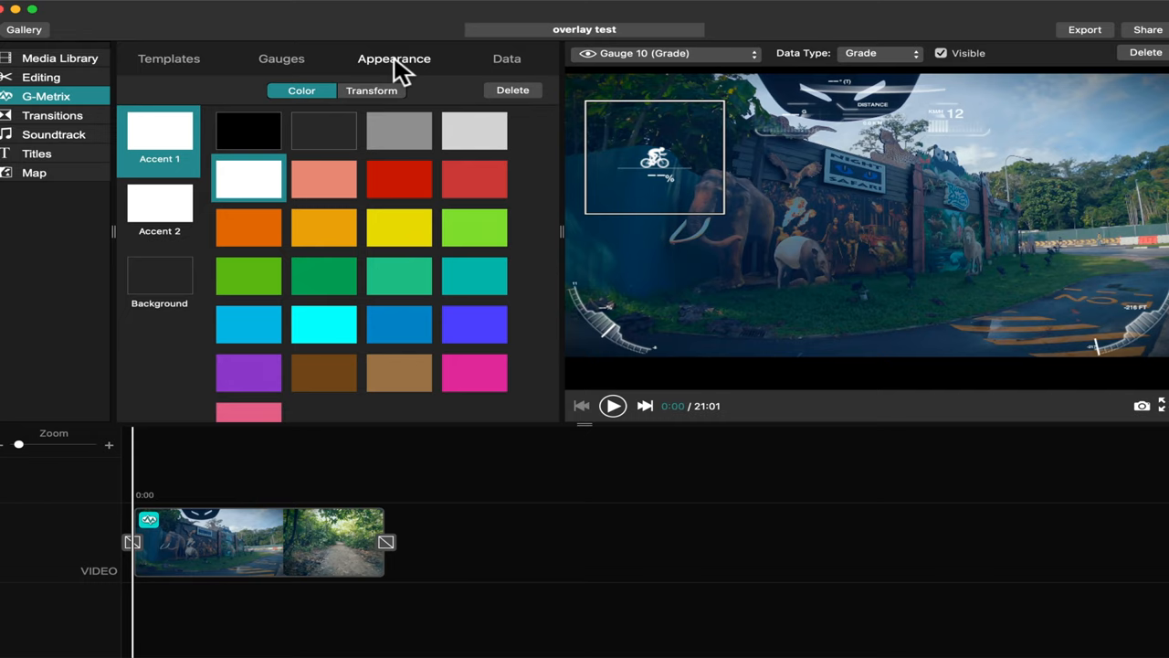
mouse_move(358, 163)
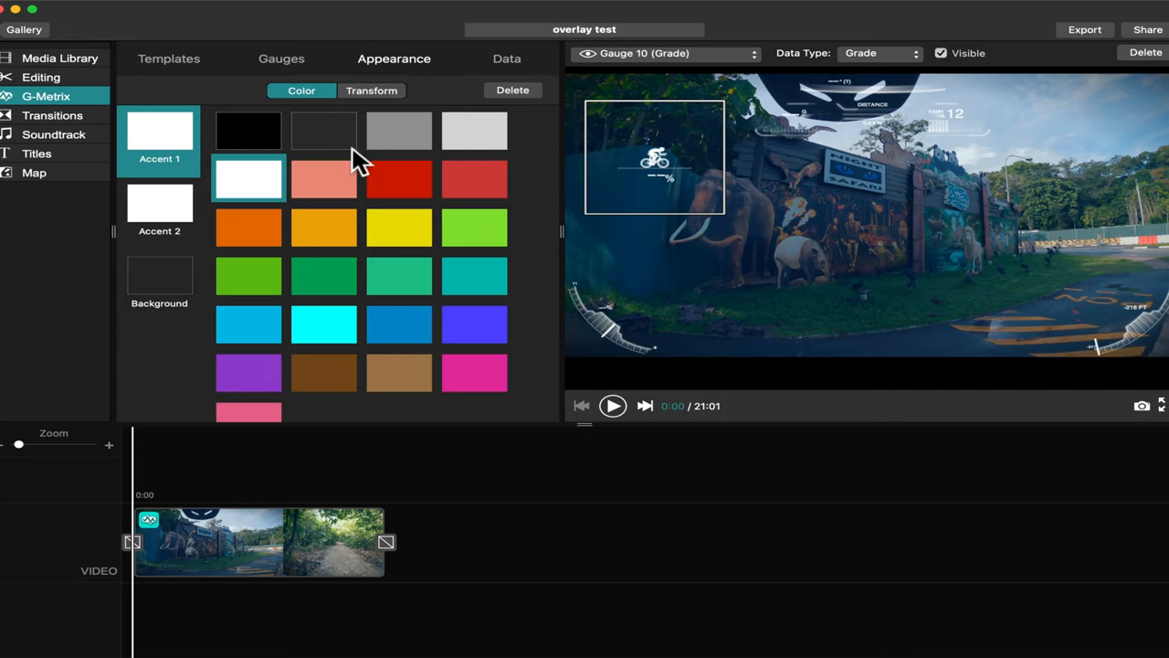
left_click(399, 130)
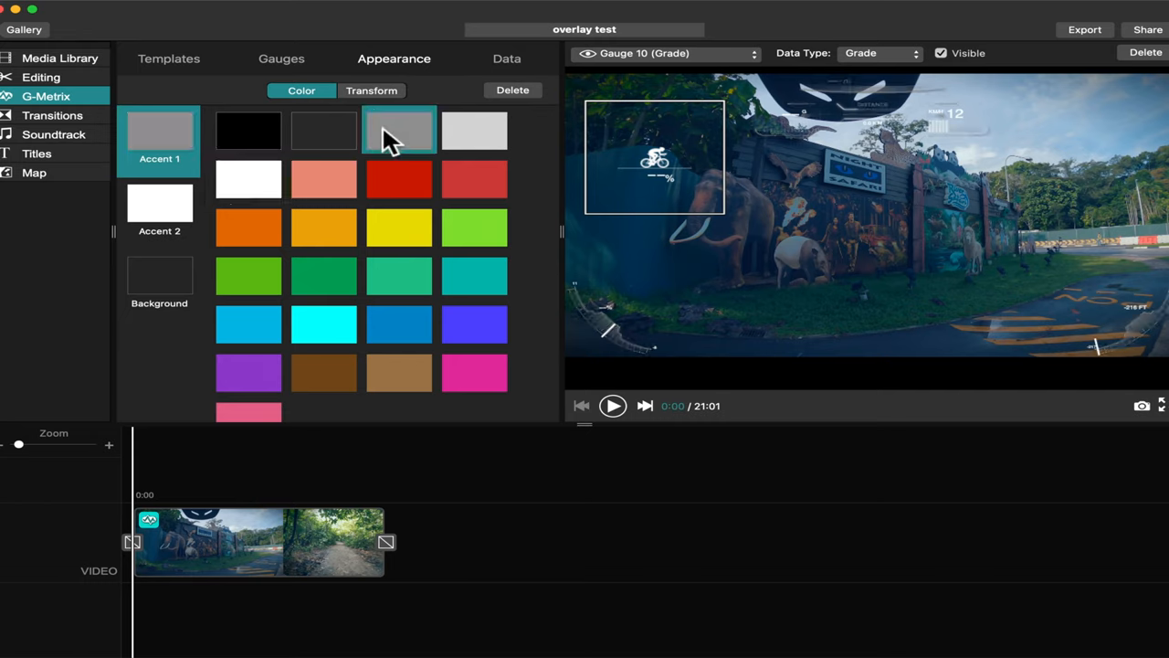
left_click(159, 283)
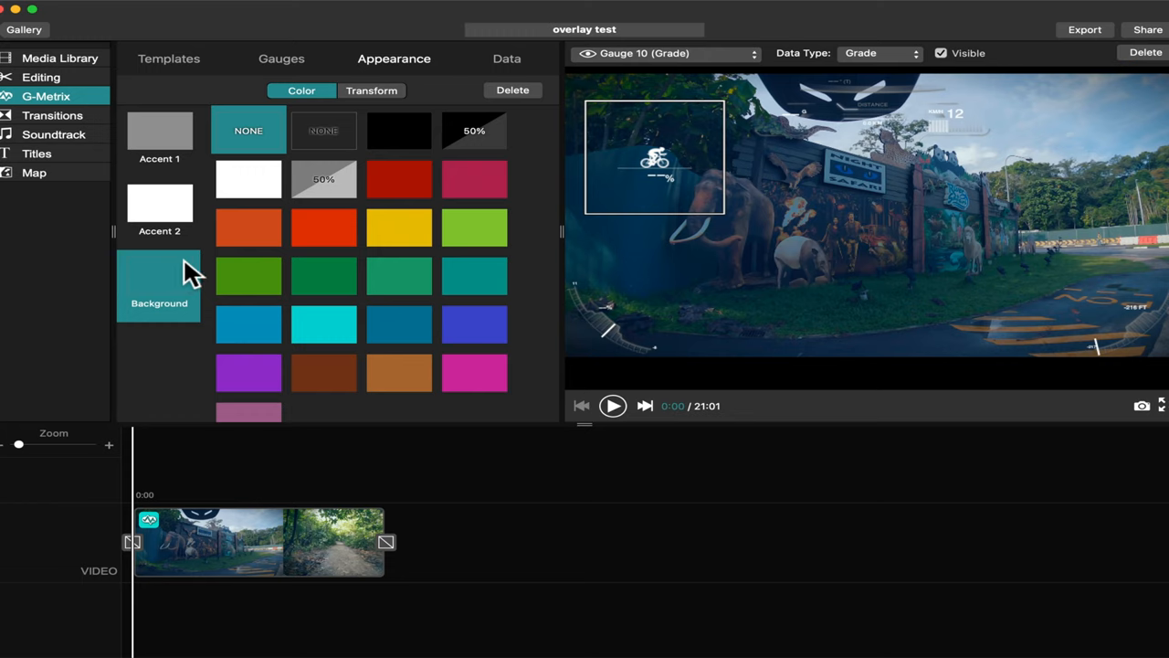
left_click(398, 178)
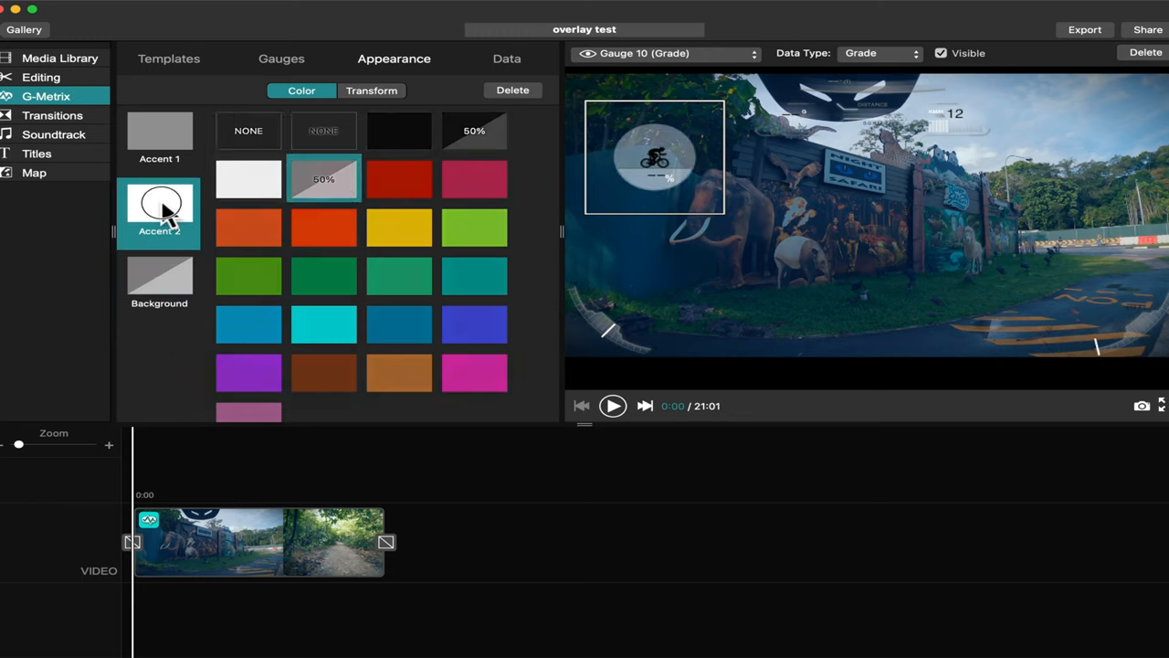
left_click(400, 178)
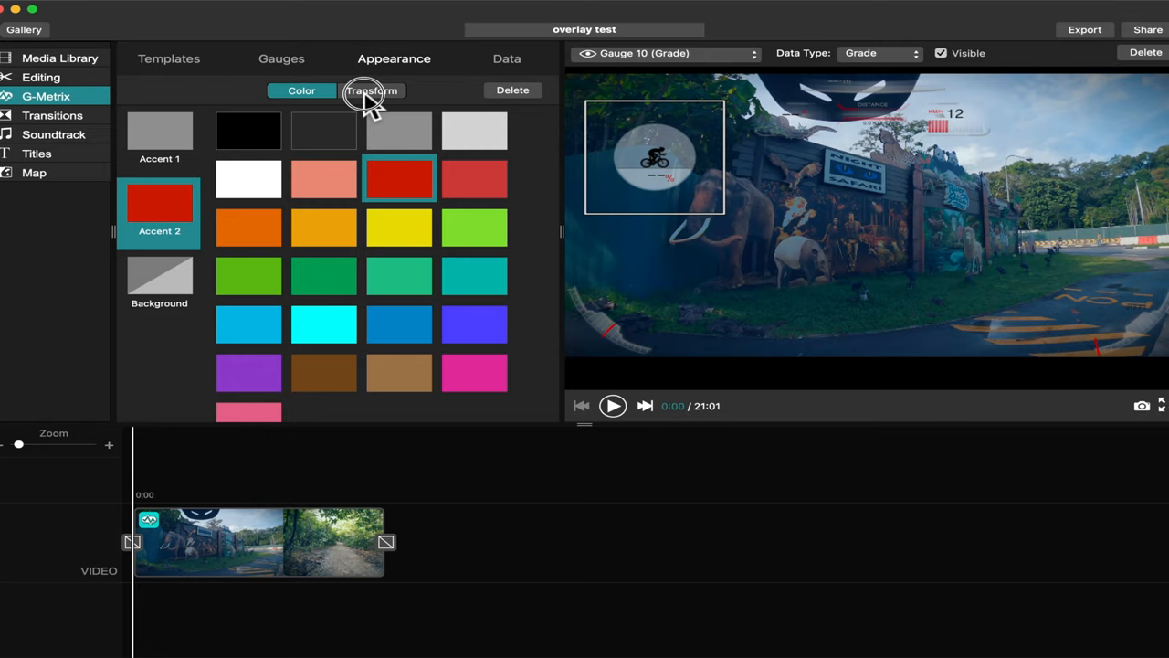
Step: Shrink the Grade gauge to 62, then settle its scale at 89 with rotation 0
left_click(371, 90)
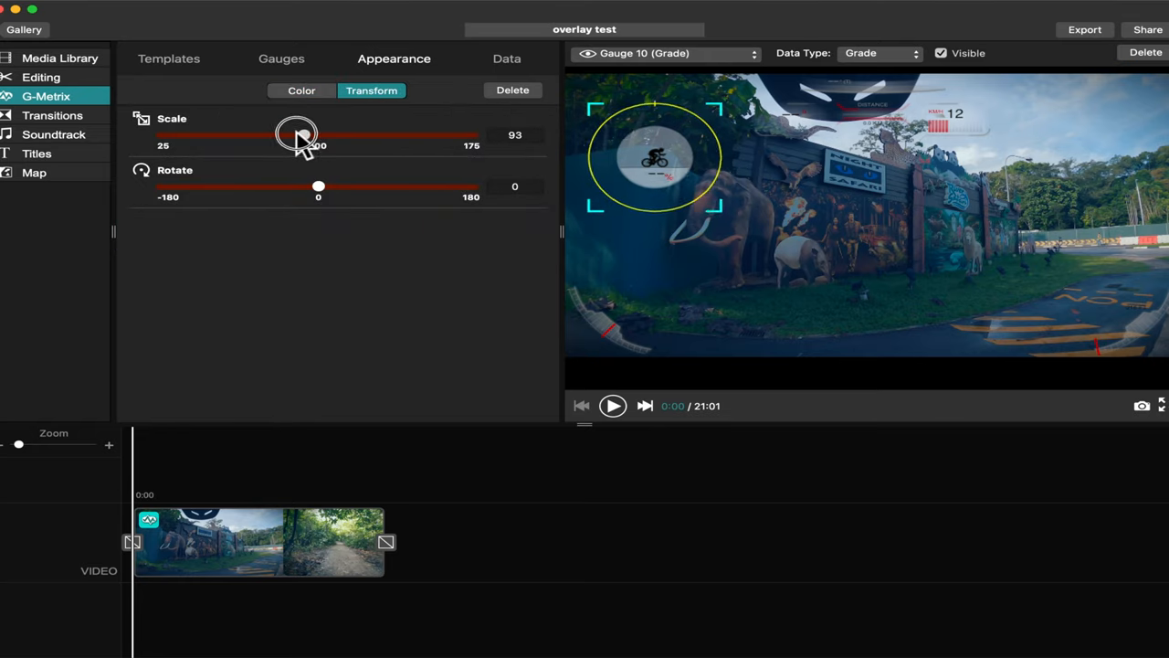
left_click_drag(297, 135, 311, 137)
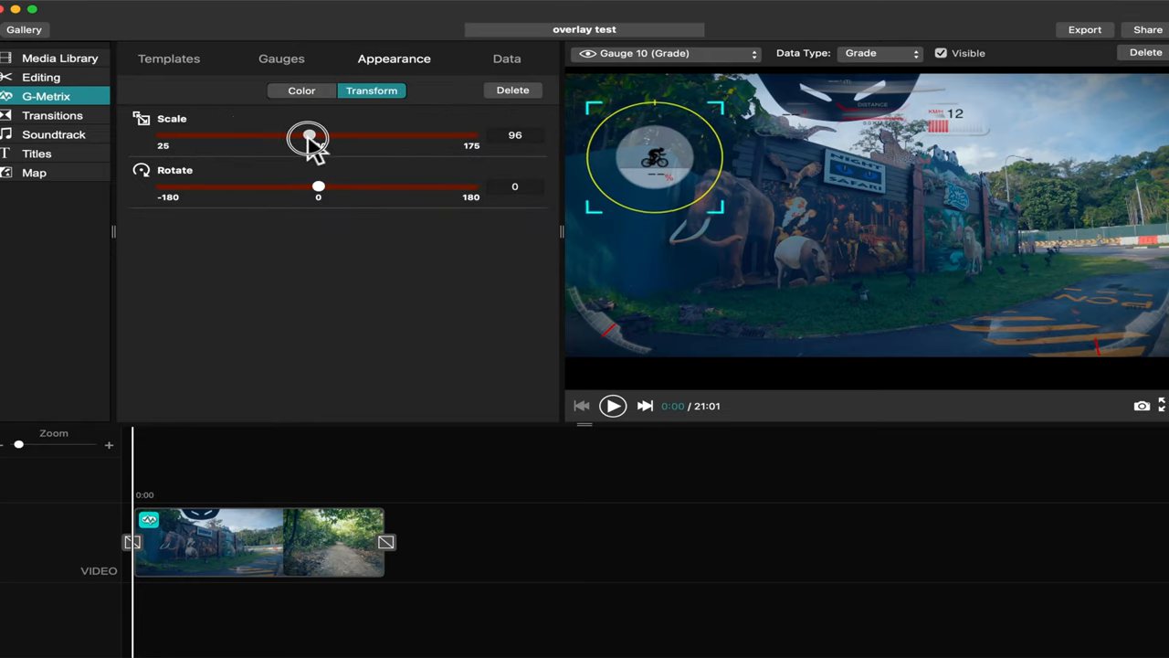
left_click_drag(308, 135, 244, 135)
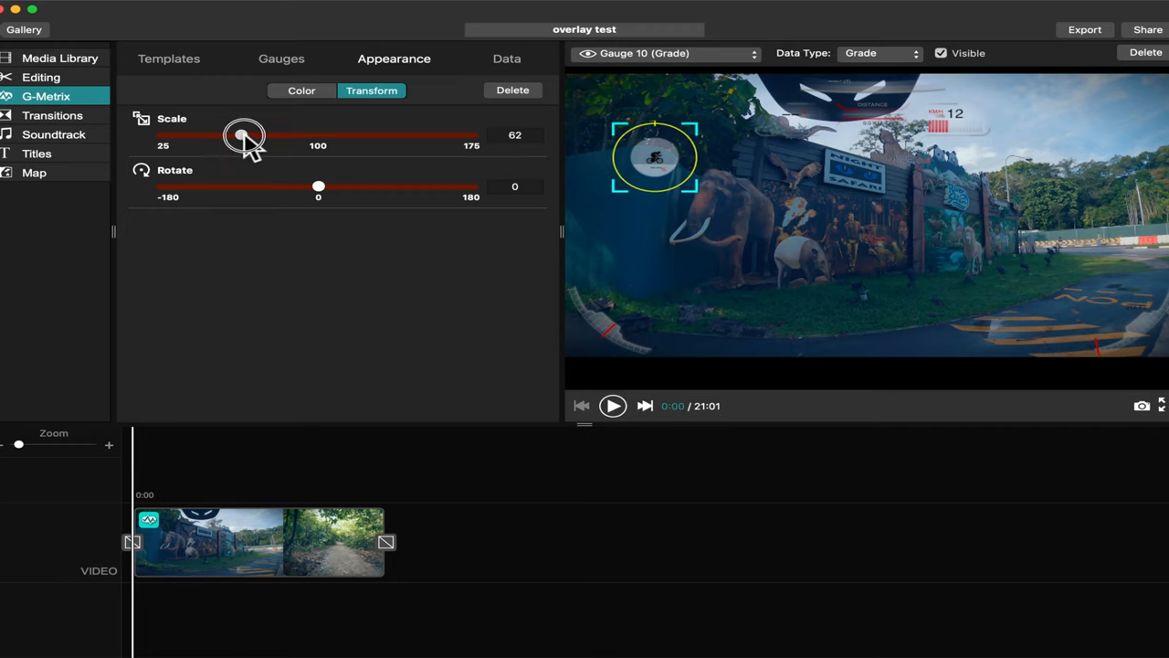
left_click_drag(245, 136, 295, 135)
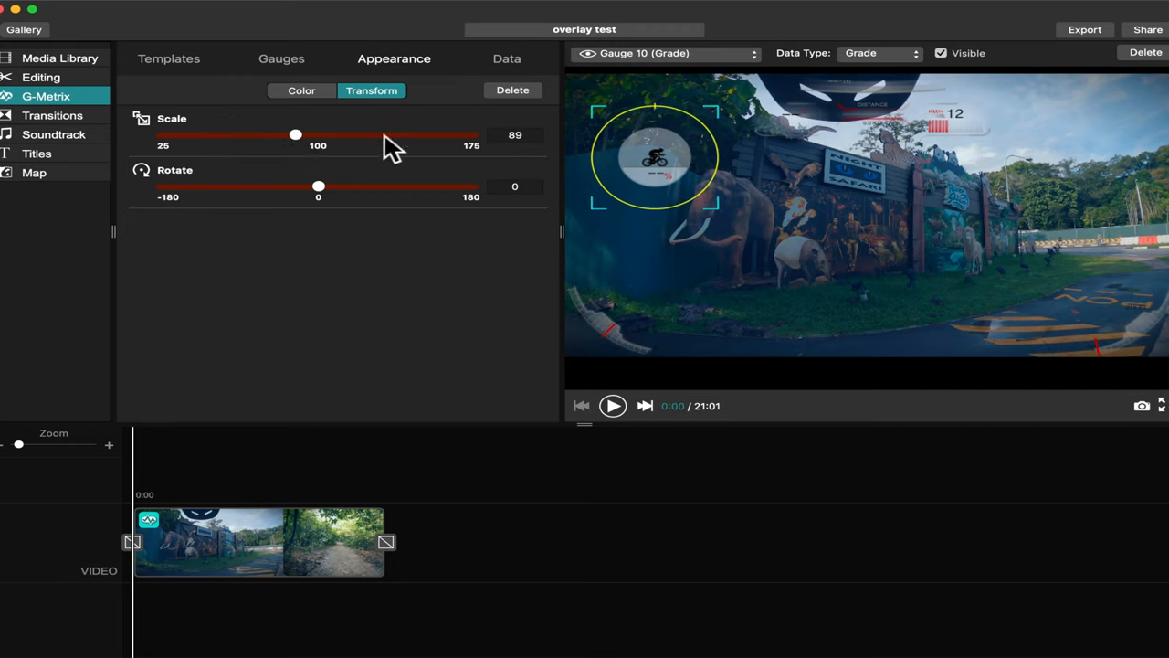
mouse_move(511, 73)
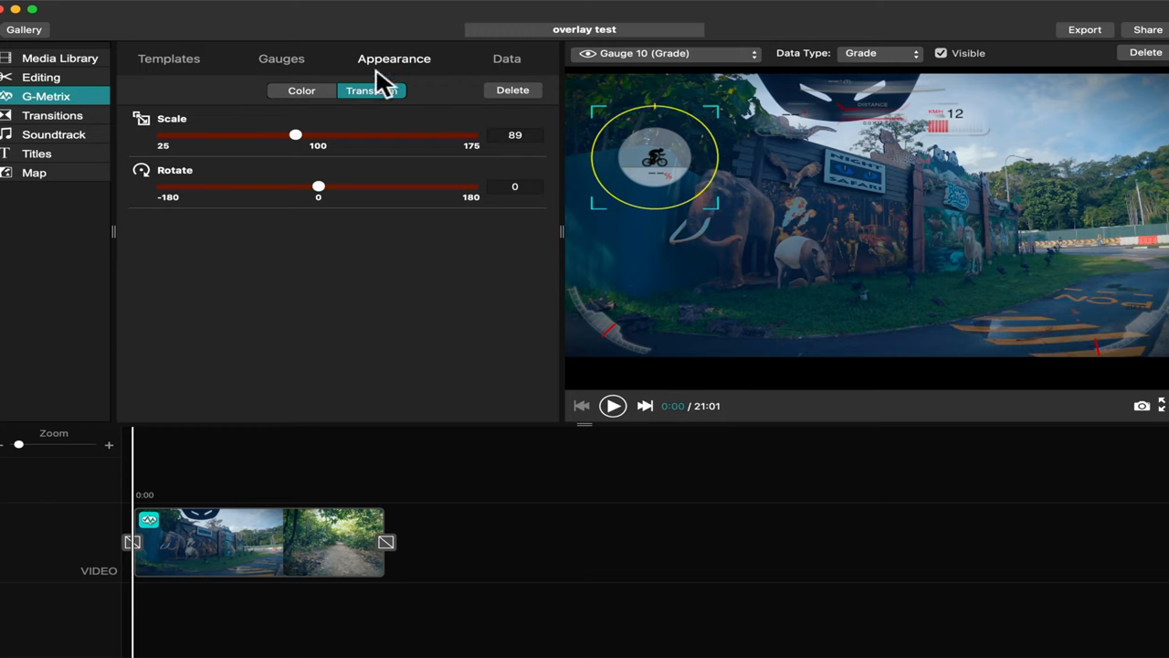
Step: Review the G-Metrix Data tab listing each data type's Singapore log source
left_click(507, 58)
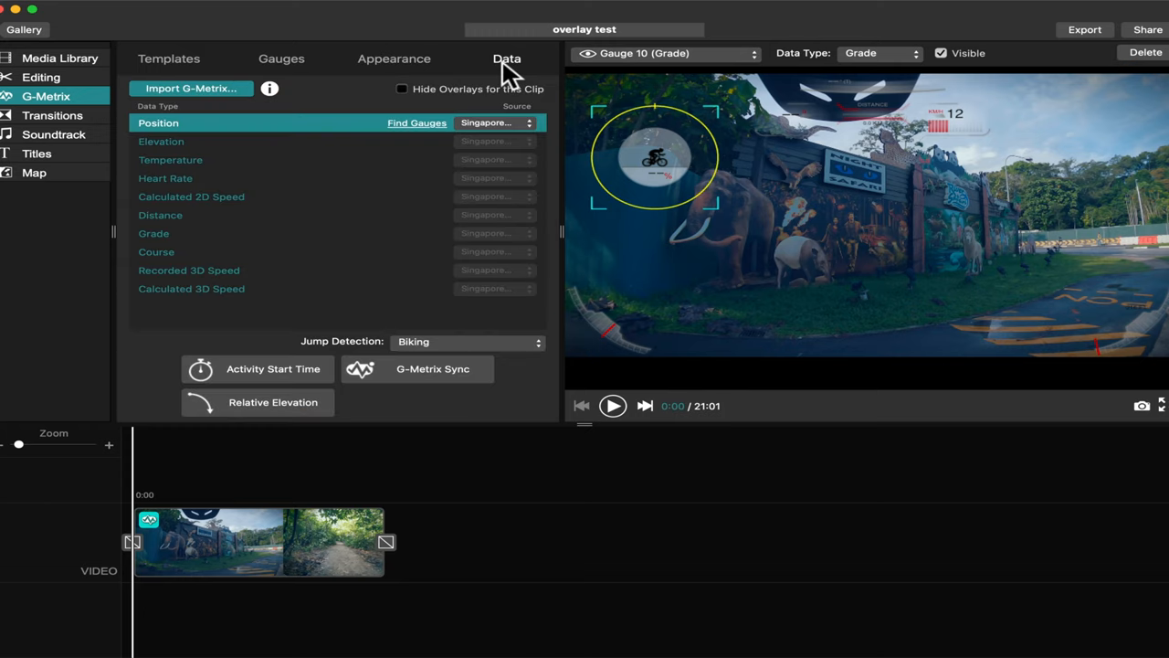
mouse_move(420, 263)
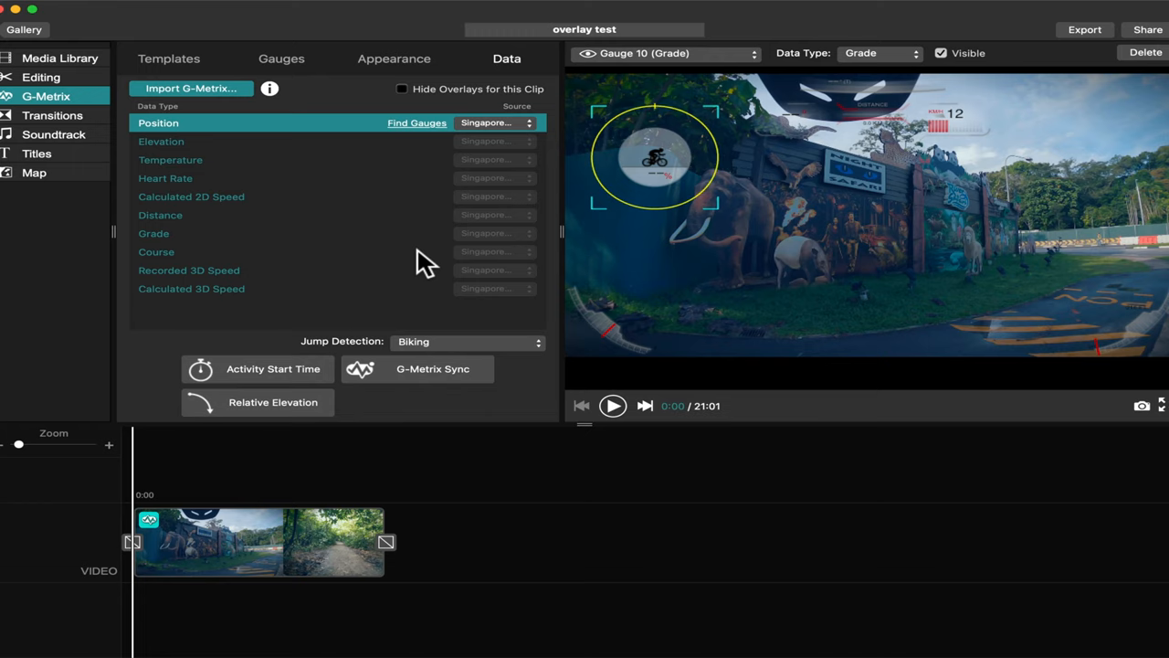
mouse_move(228, 376)
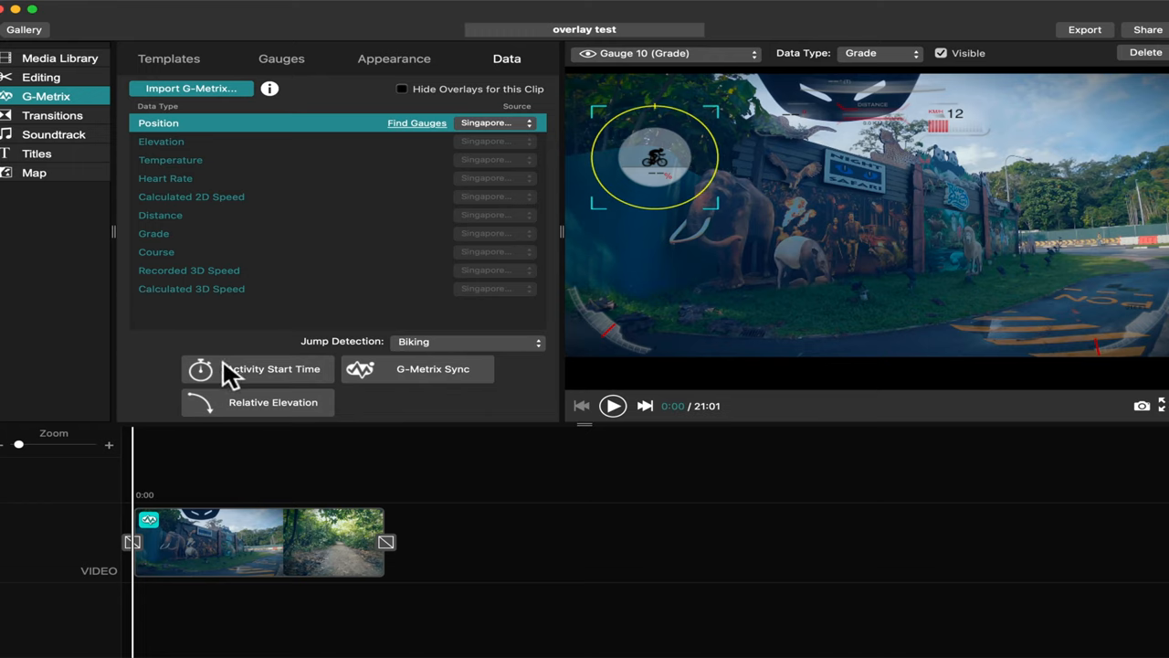
mouse_move(315, 411)
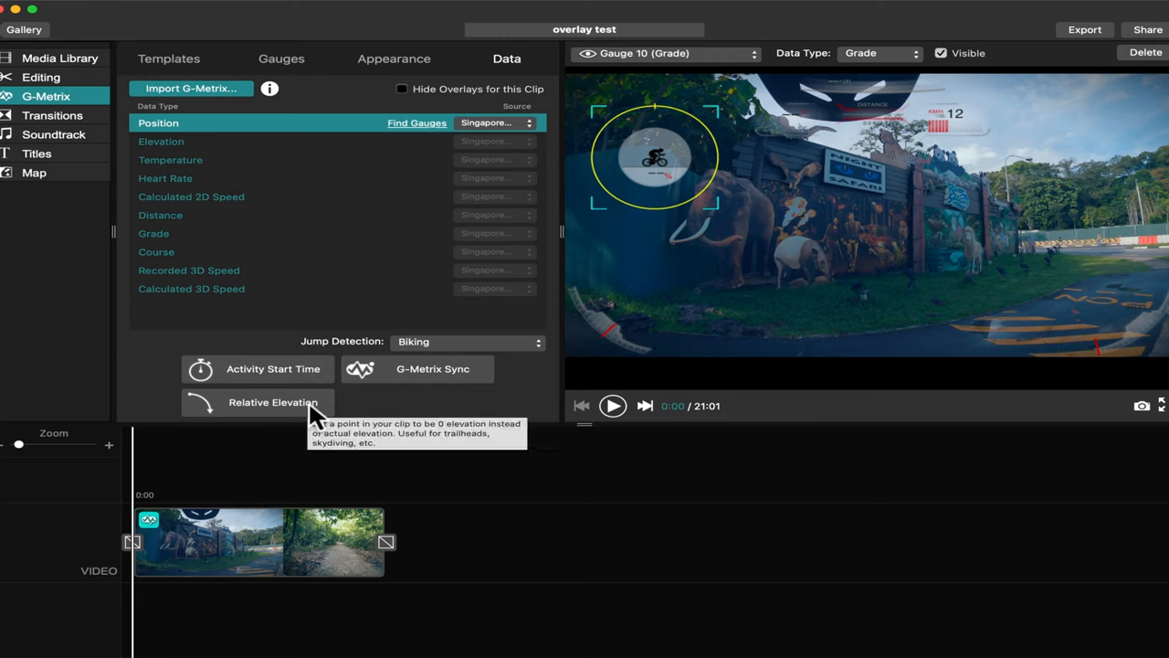
mouse_move(432, 368)
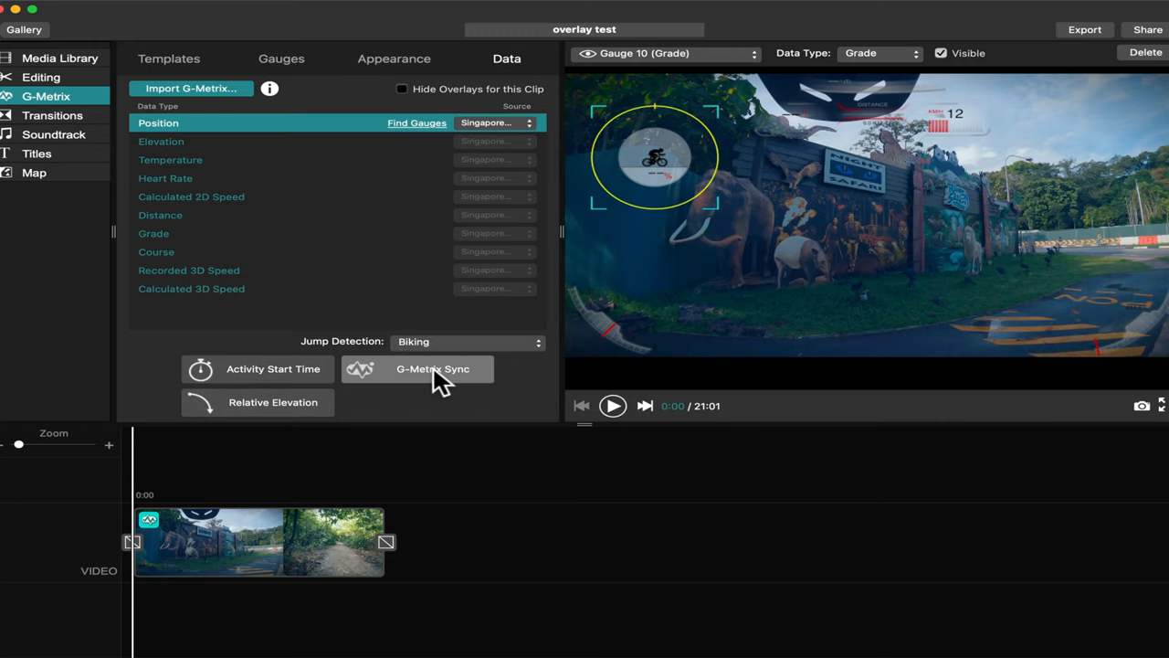
Step: Match the clip's 1:37 video frame to the 1:44 route point on the GPS map
left_click(432, 368)
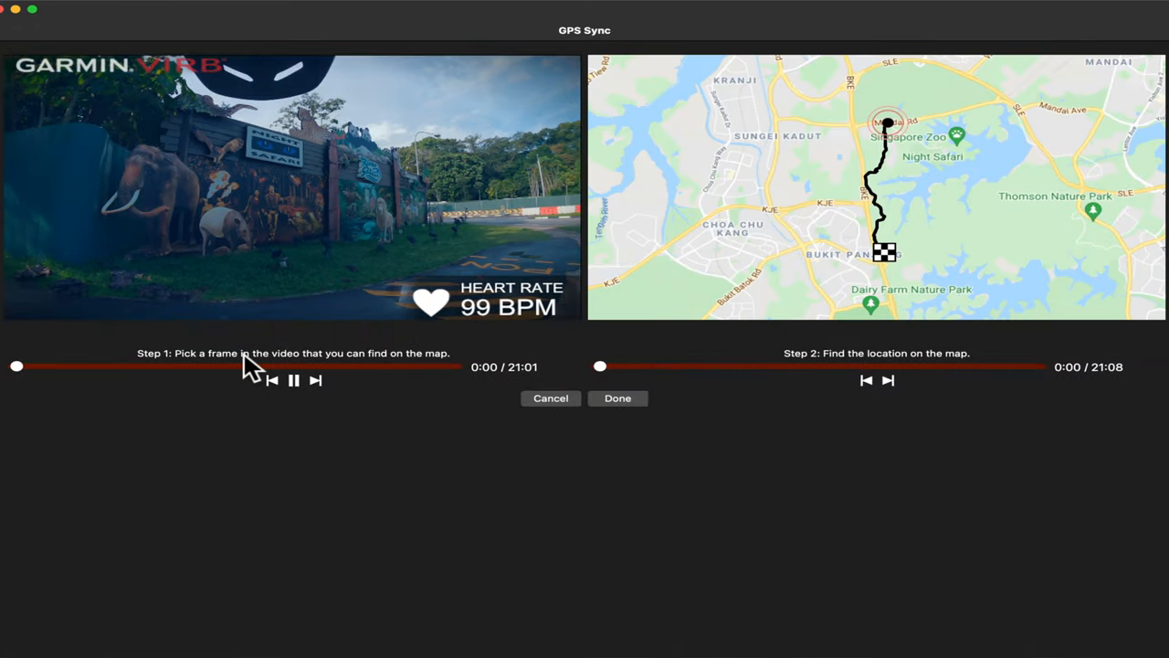
left_click_drag(17, 366, 30, 367)
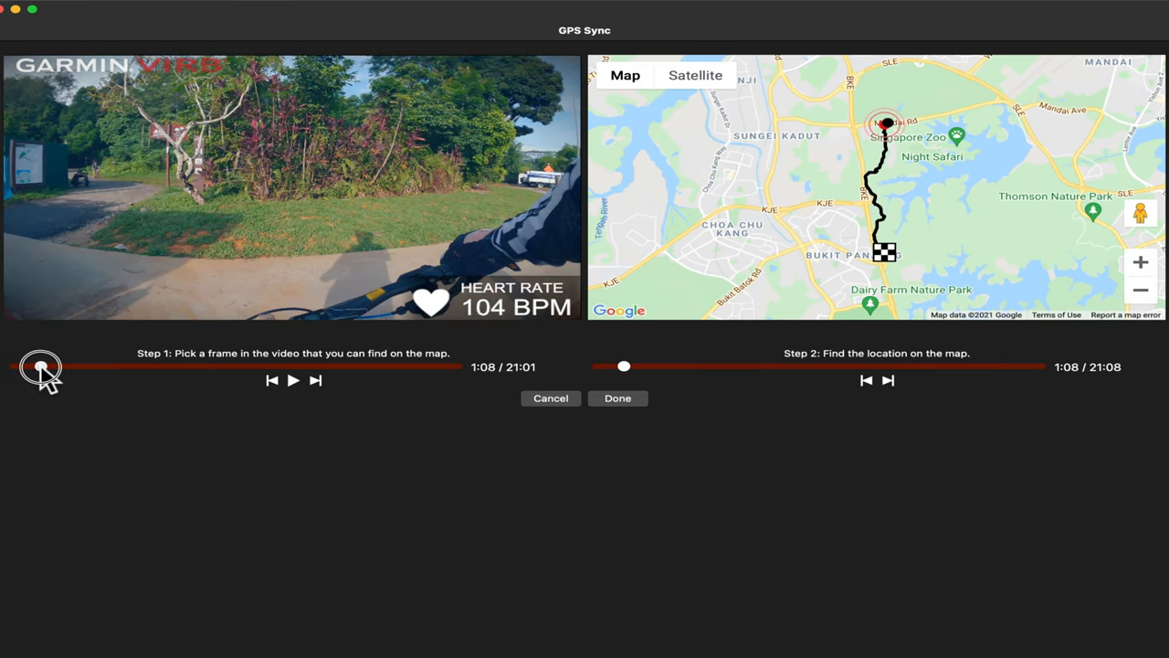
left_click_drag(41, 366, 52, 366)
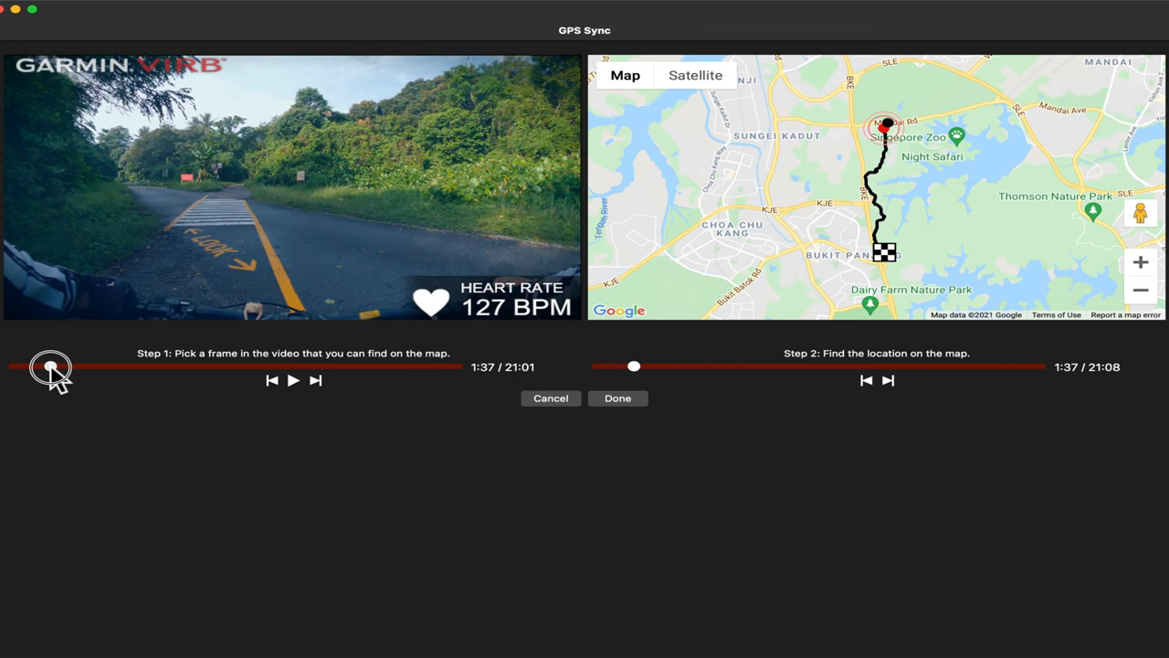
mouse_move(567, 332)
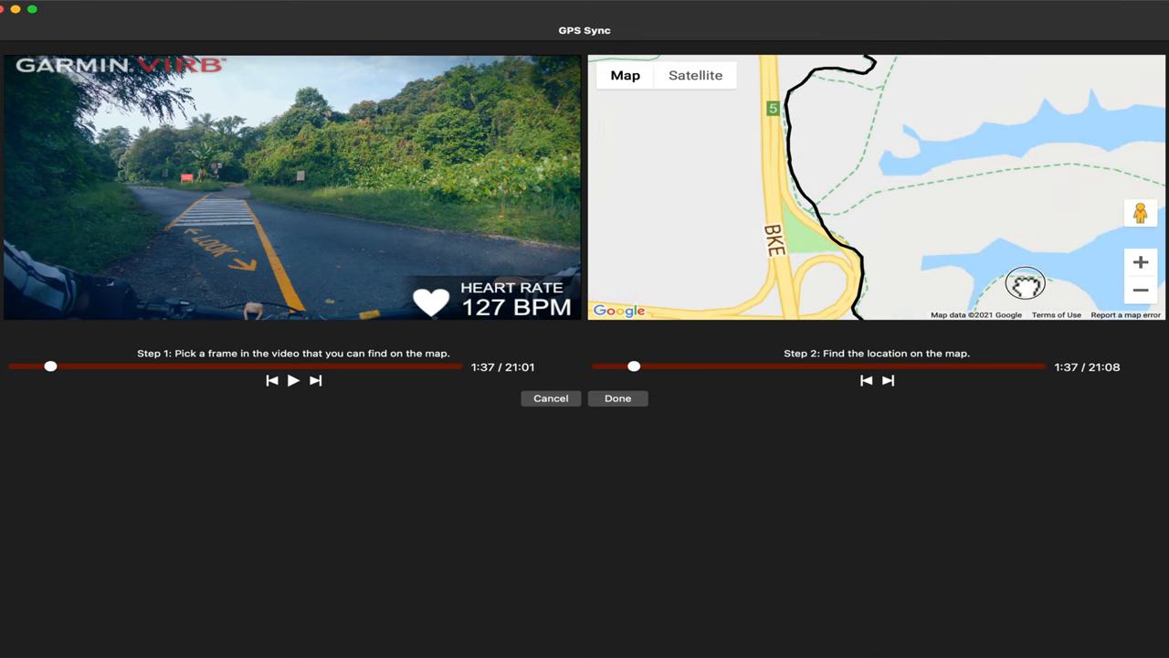
left_click_drag(1025, 283, 952, 249)
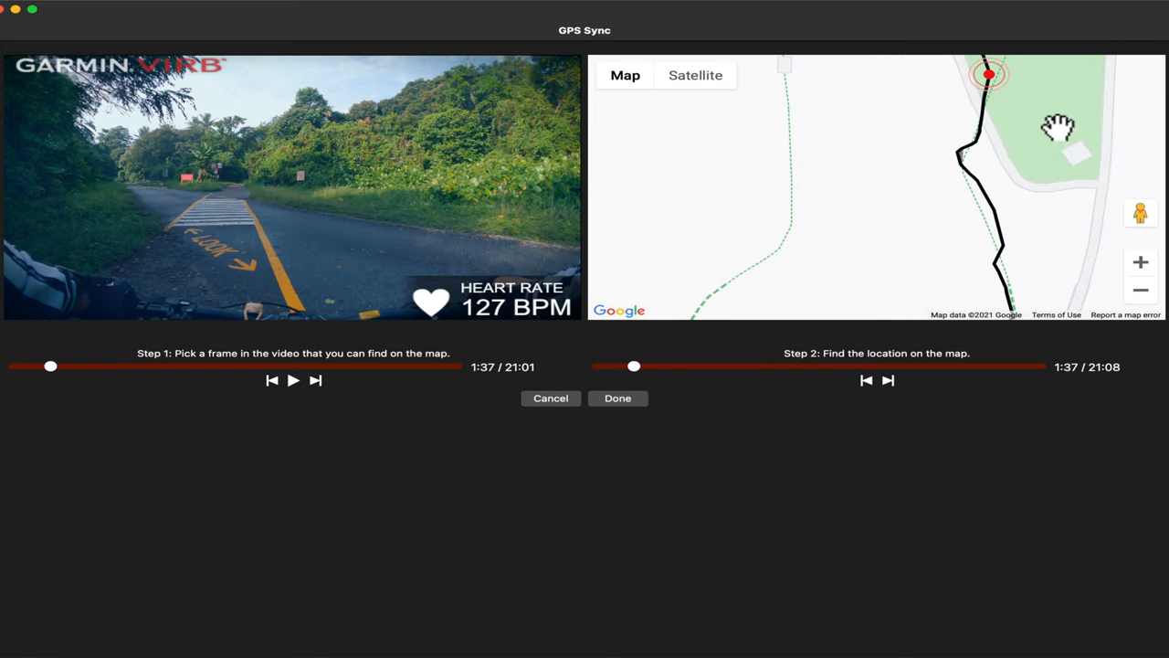
left_click_drag(1060, 126, 947, 171)
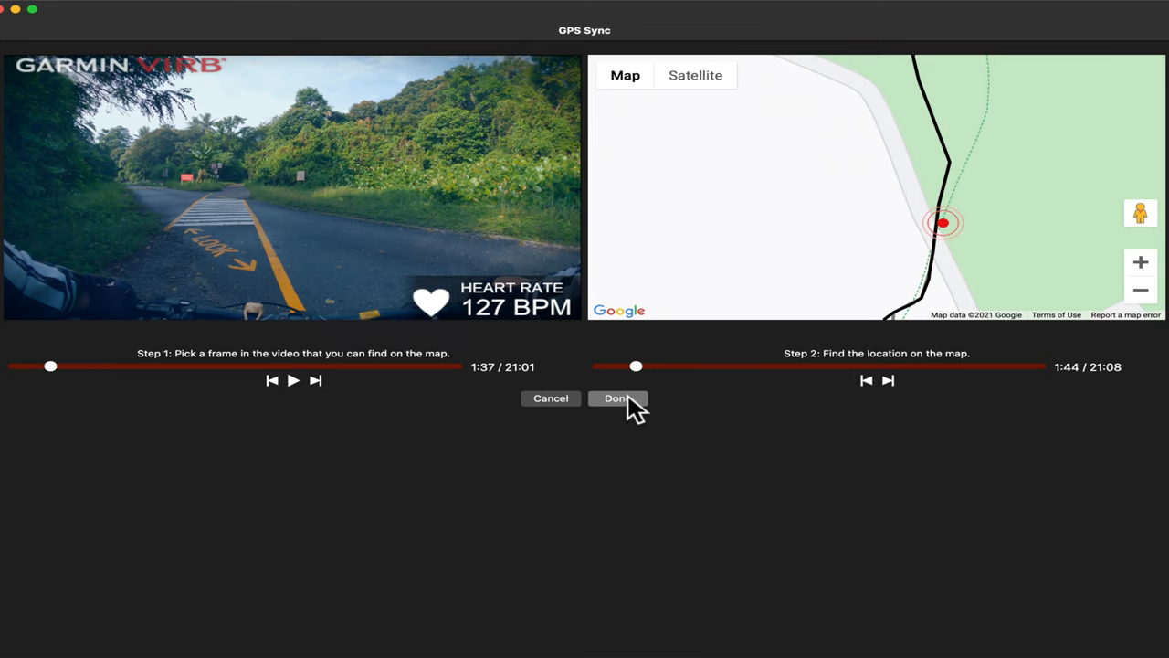
left_click(618, 397)
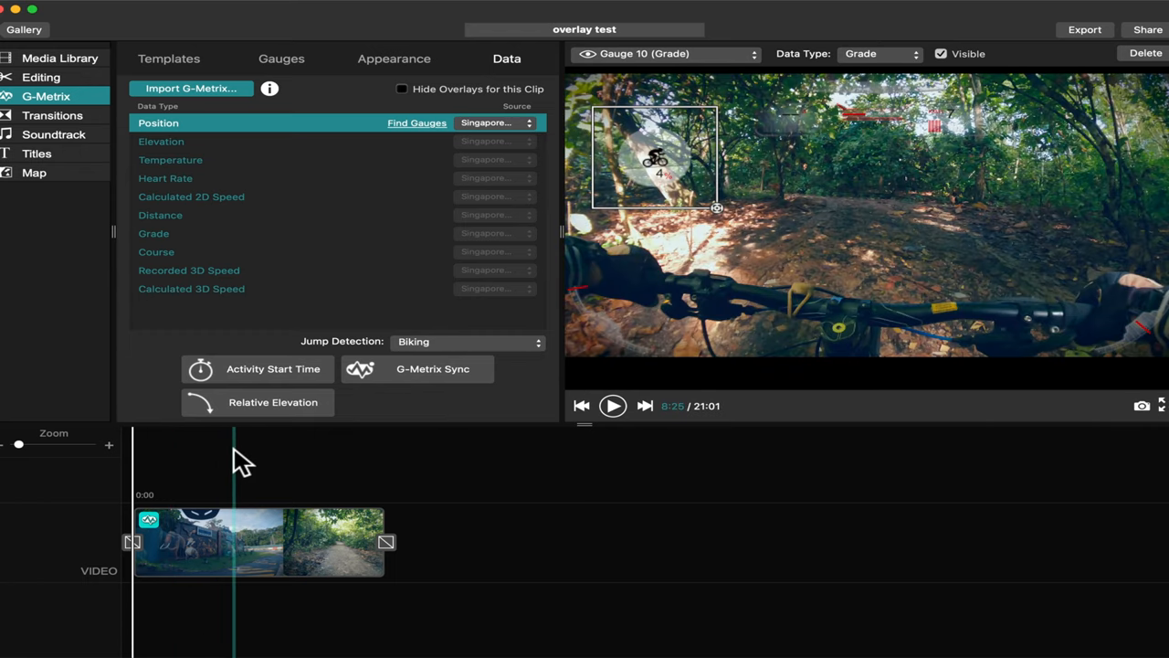
left_click(612, 405)
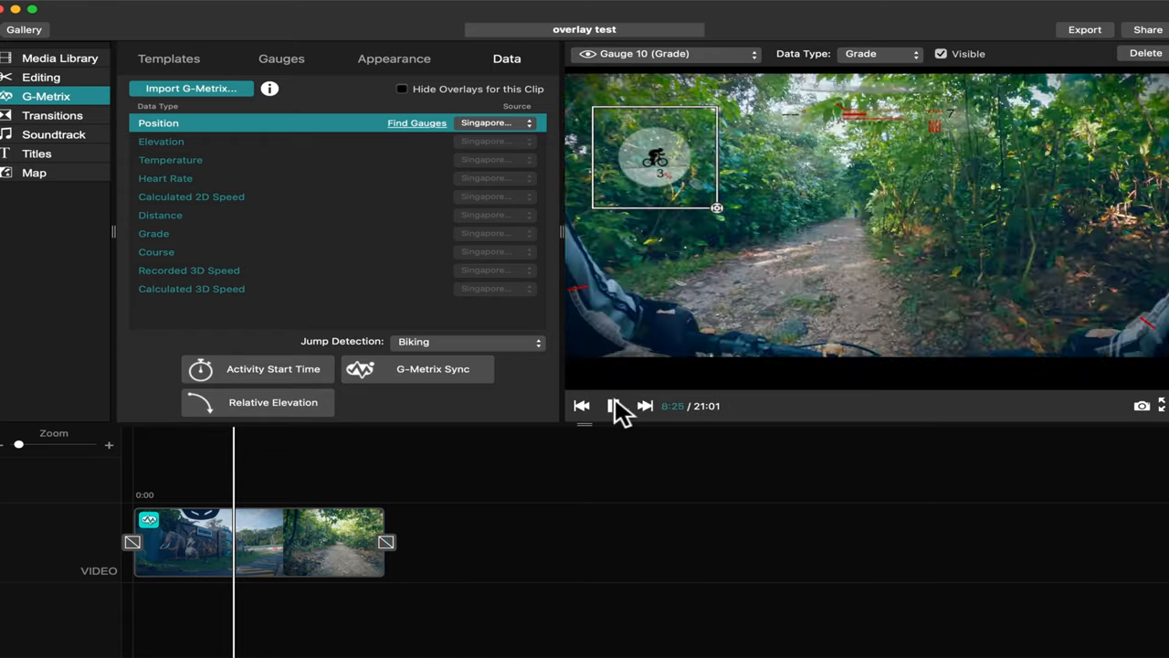
left_click(612, 405)
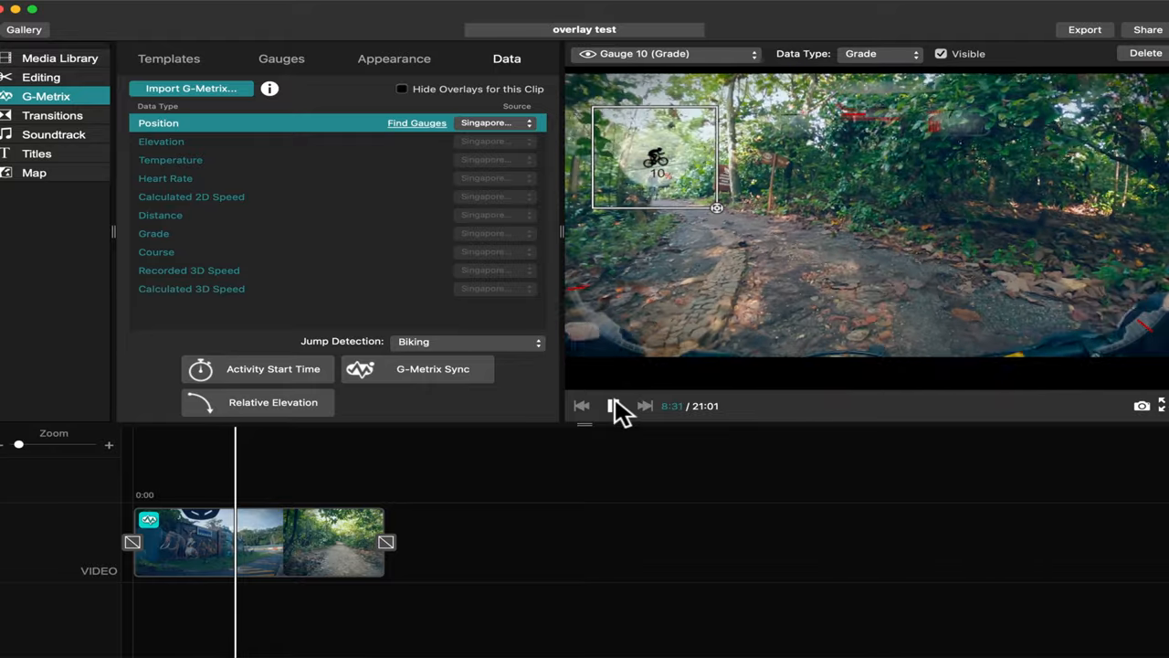
left_click(611, 406)
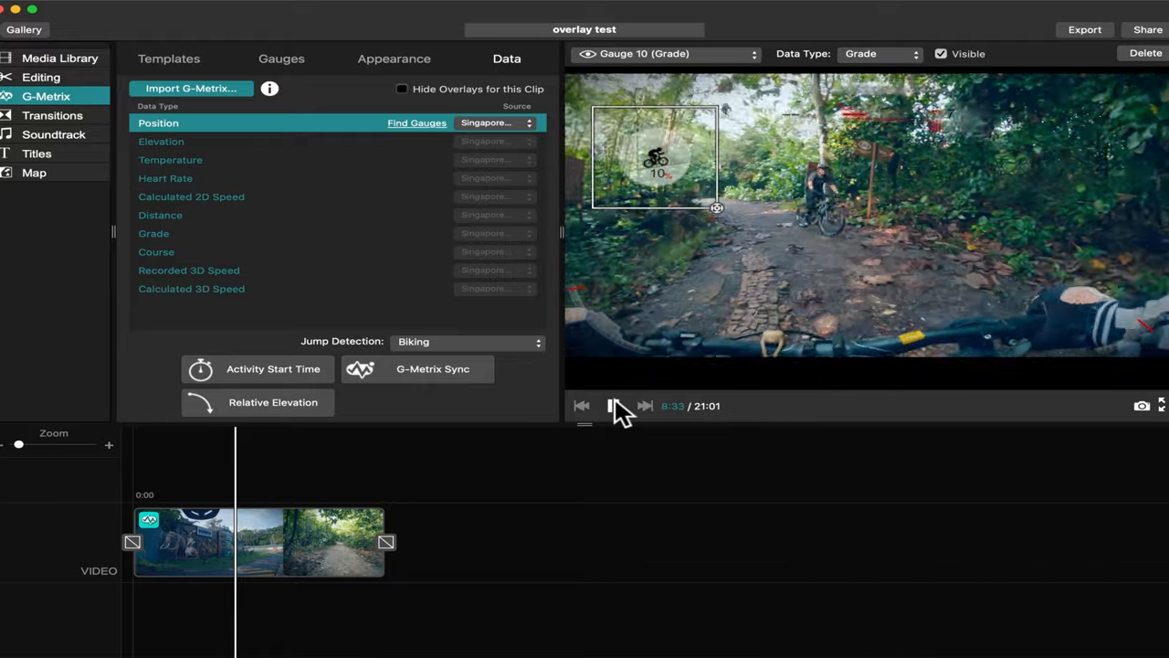
left_click(612, 405)
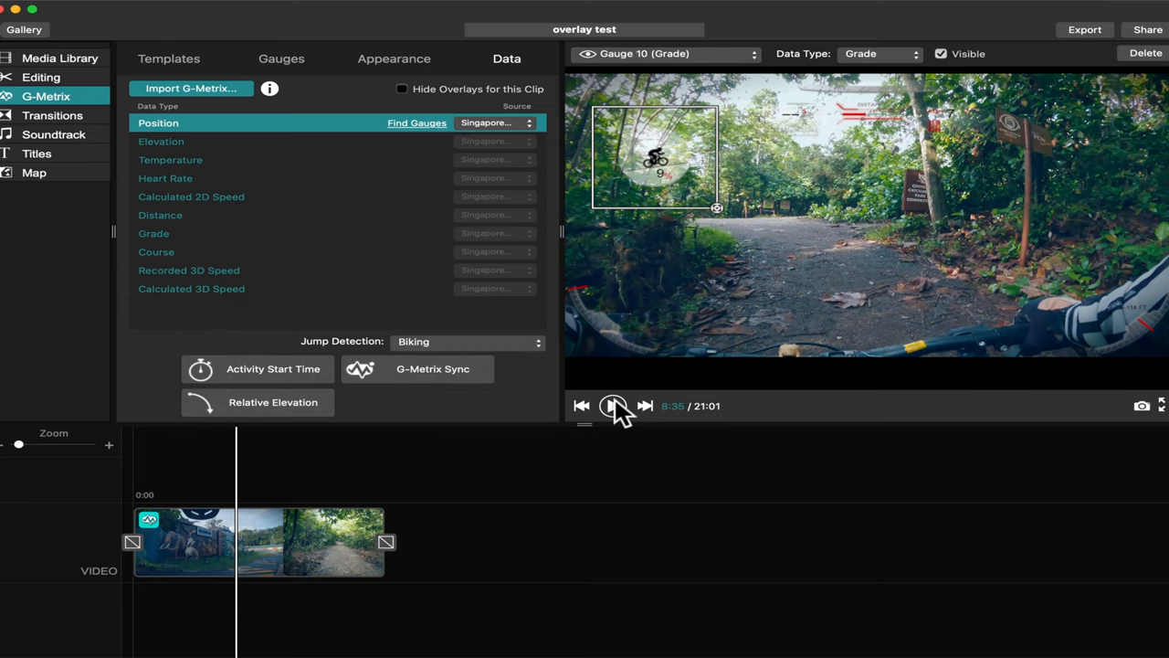
left_click(613, 405)
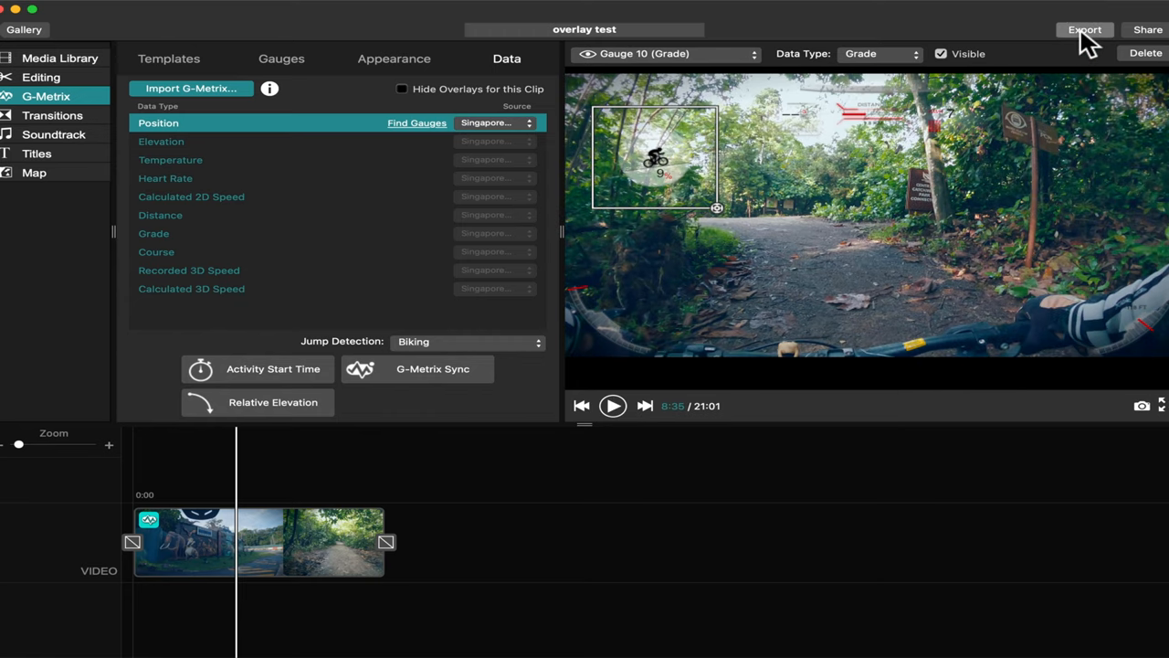
Step: Export the video as a 4K, 24 FPS, High-quality MP4 into Downloads/overlay test
left_click(1084, 29)
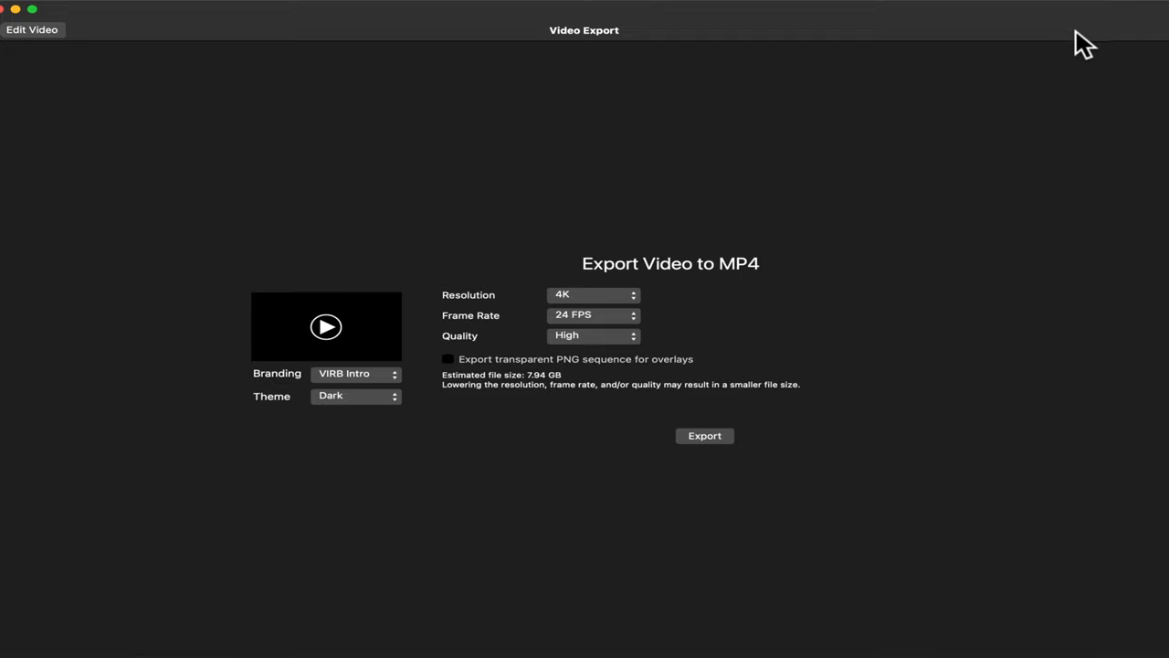
left_click(592, 294)
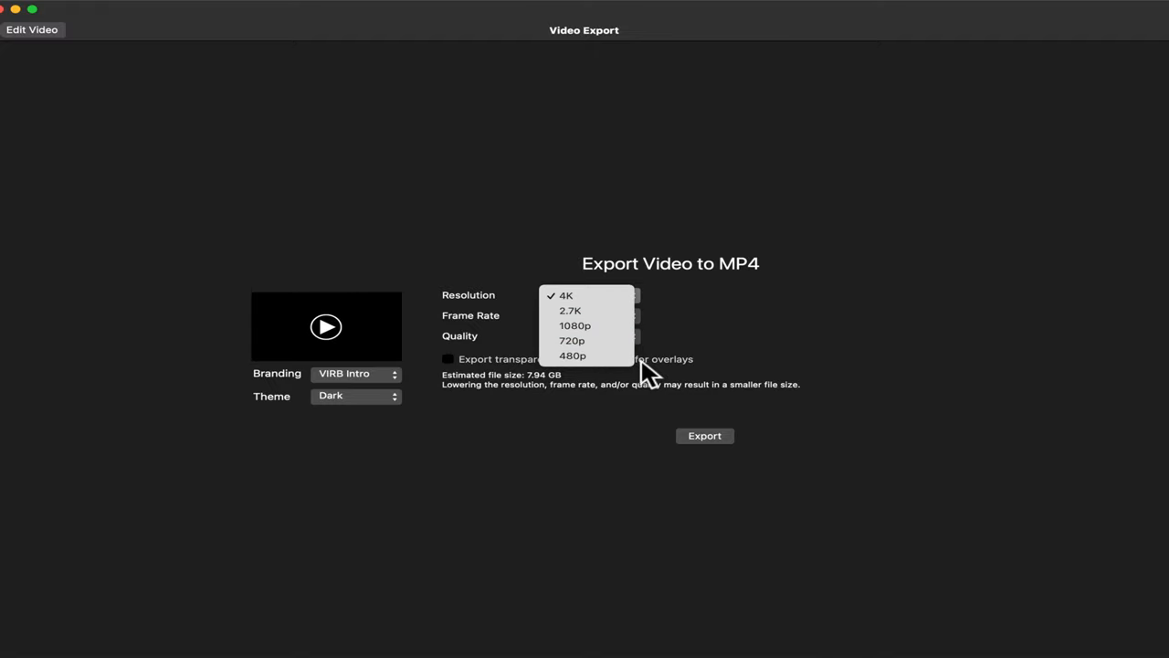
mouse_move(781, 361)
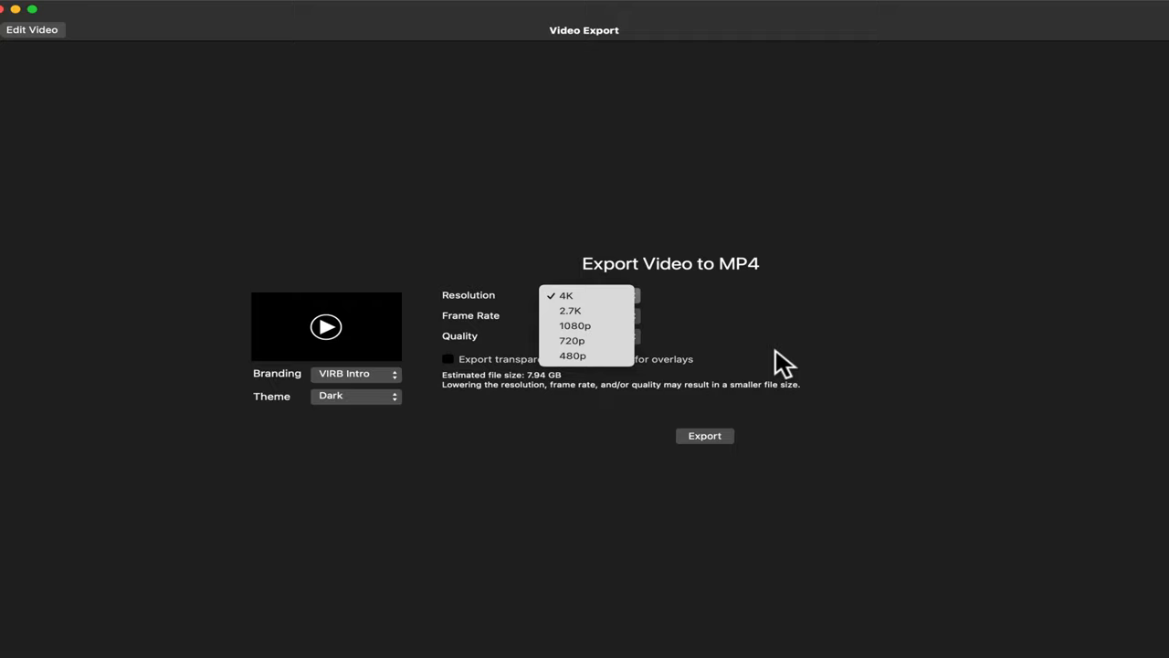
left_click(566, 295)
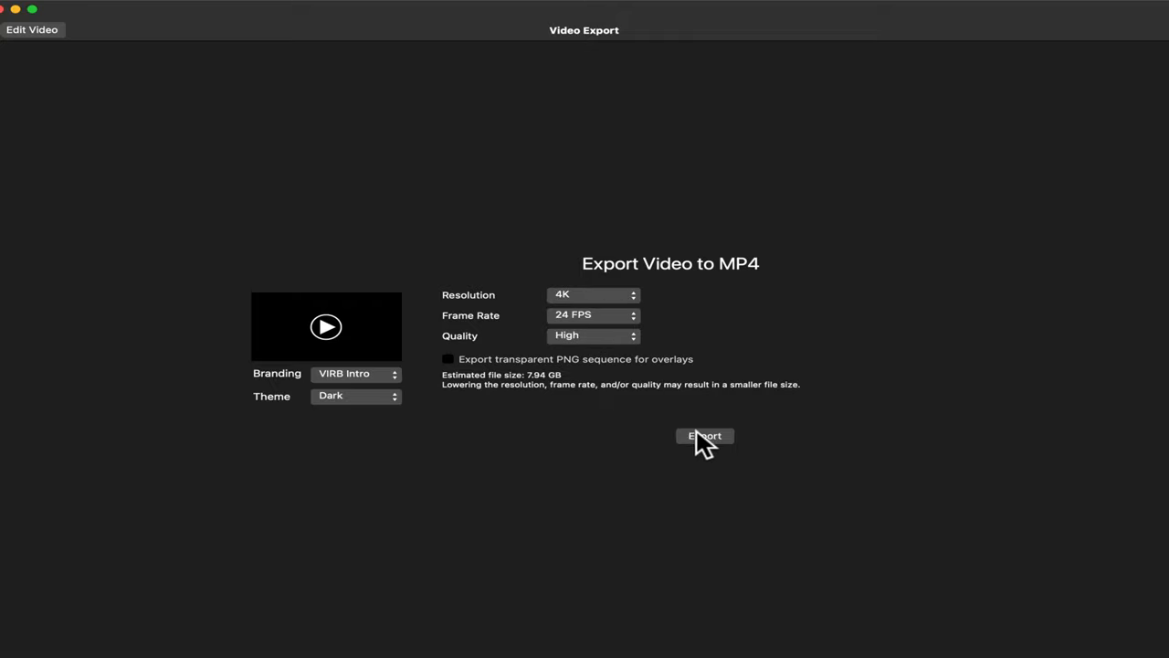
left_click(704, 436)
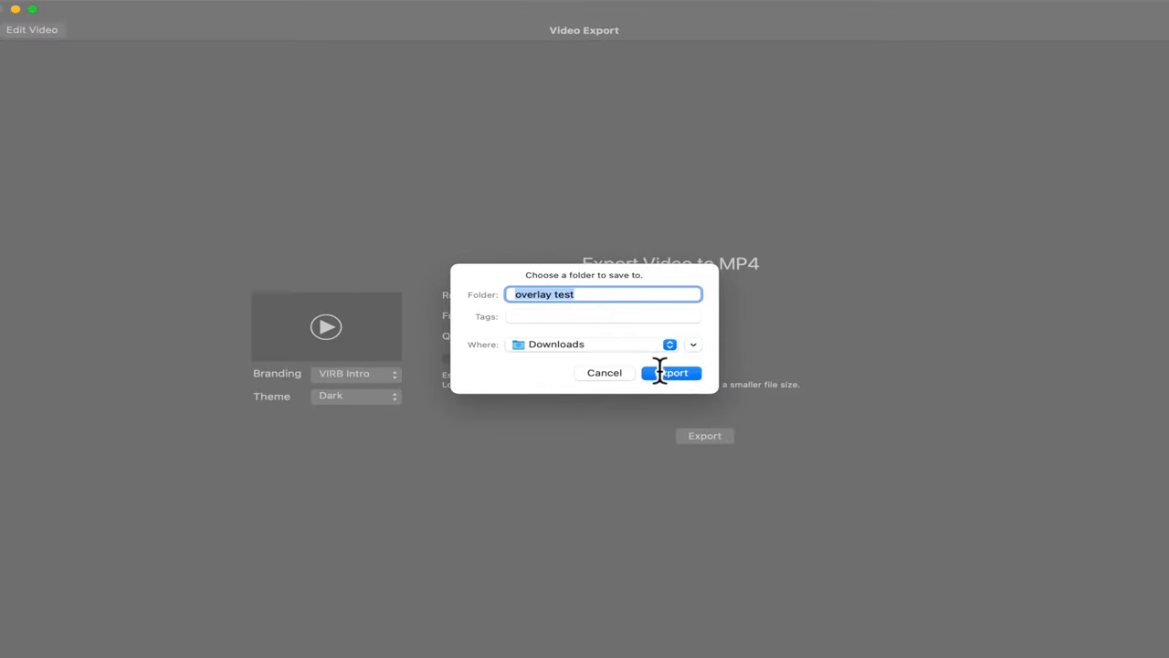
left_click(672, 372)
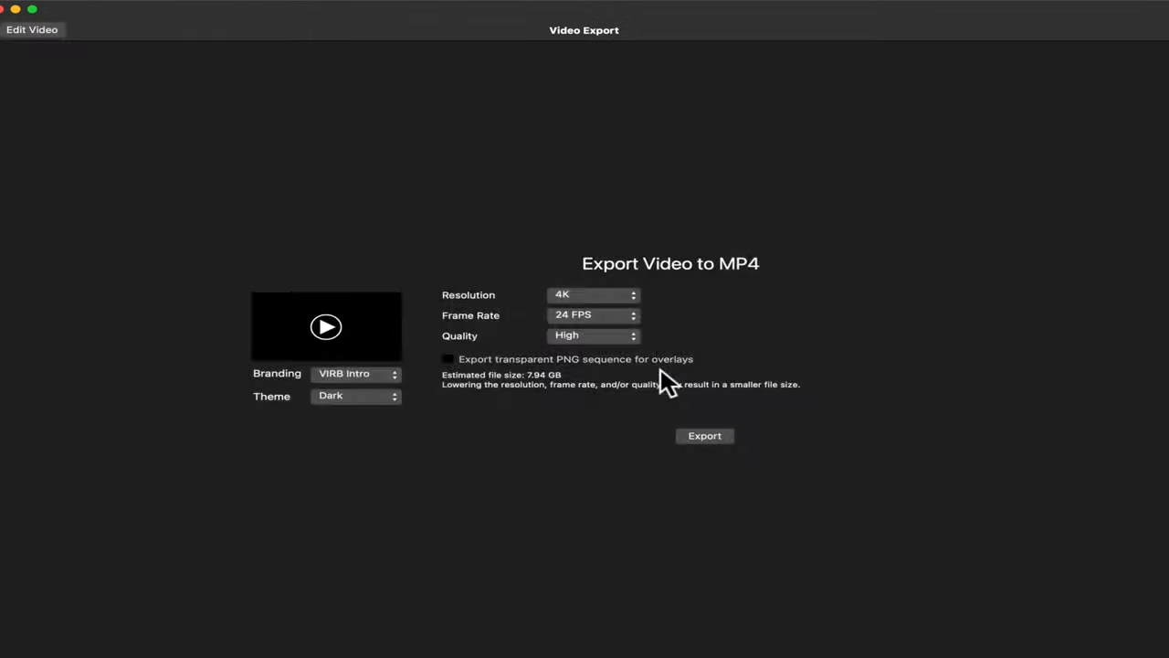